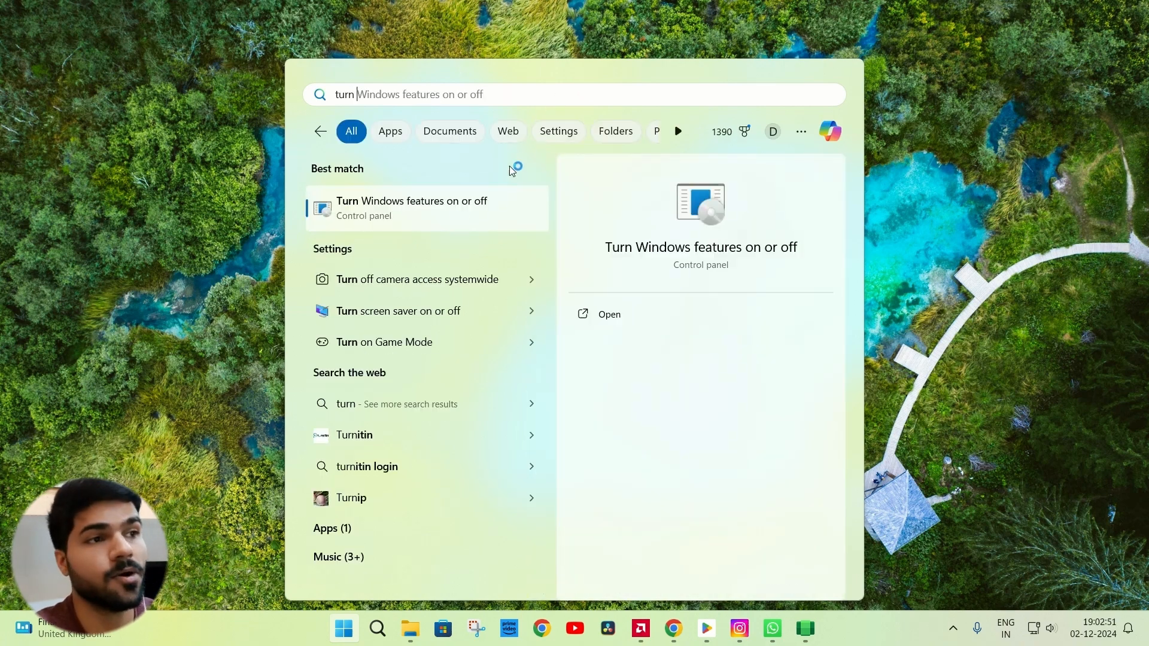
Step: Open the 'Turn Windows features on or off' setting from the Start menu search
{"action": "left_click", "coordinate": [609, 314]}
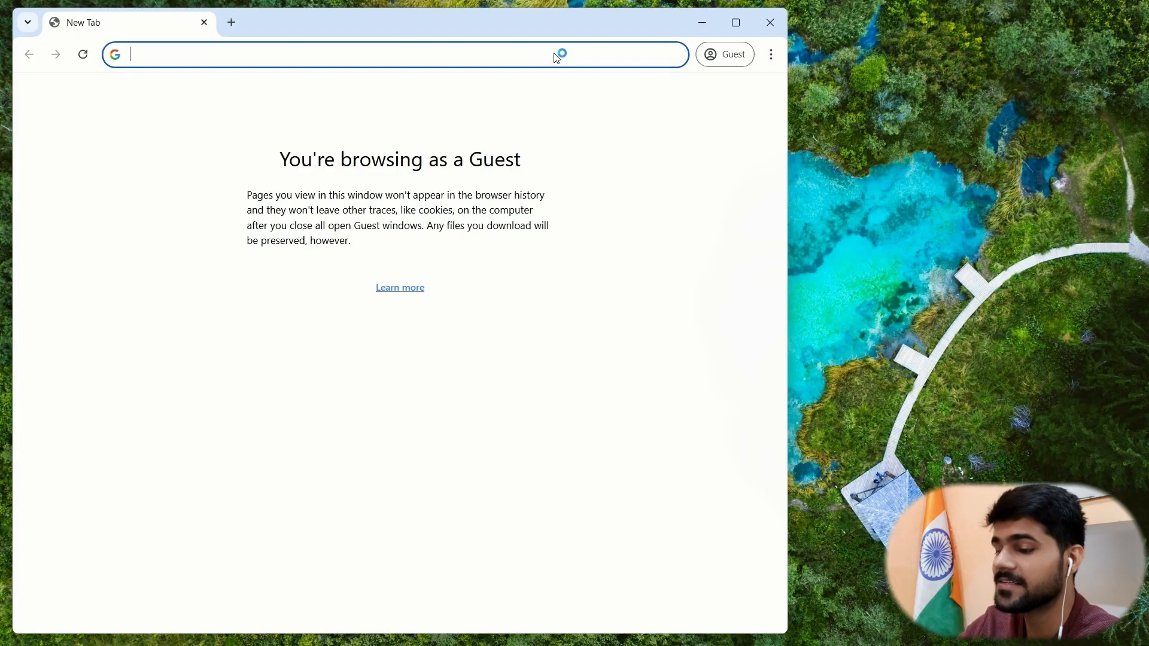
Step: Search Google for 'wsa github' and show the MustardChef/WSABuilds README download table
{"action": "type", "text": "wsa gi"}
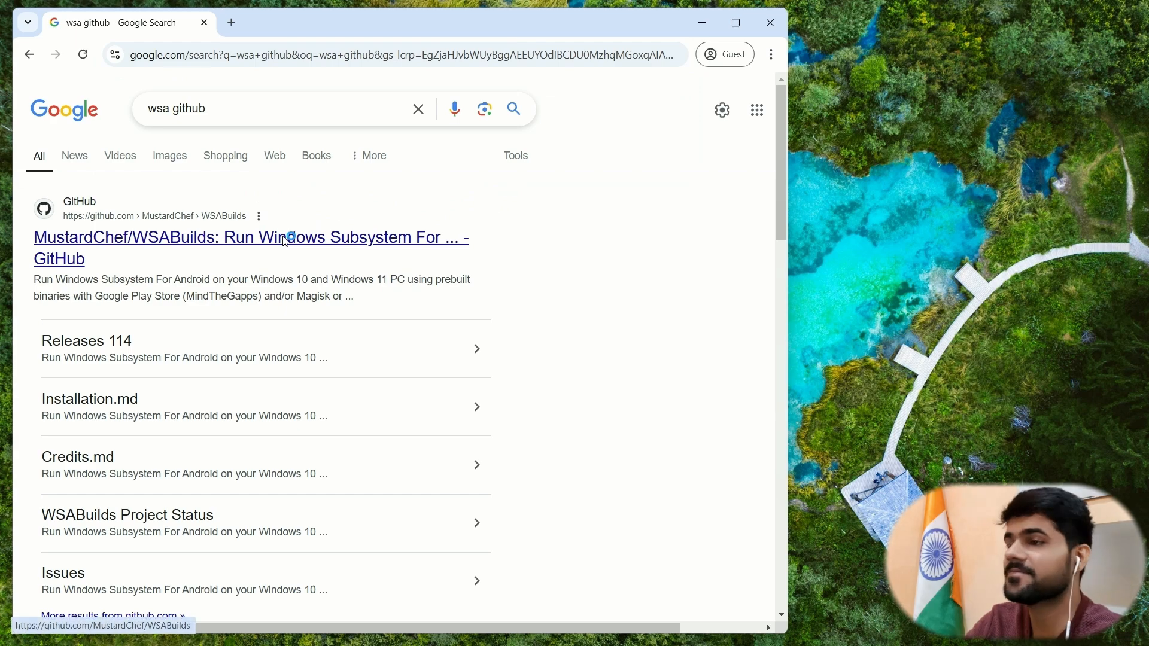
{"action": "left_click", "coordinate": [281, 238]}
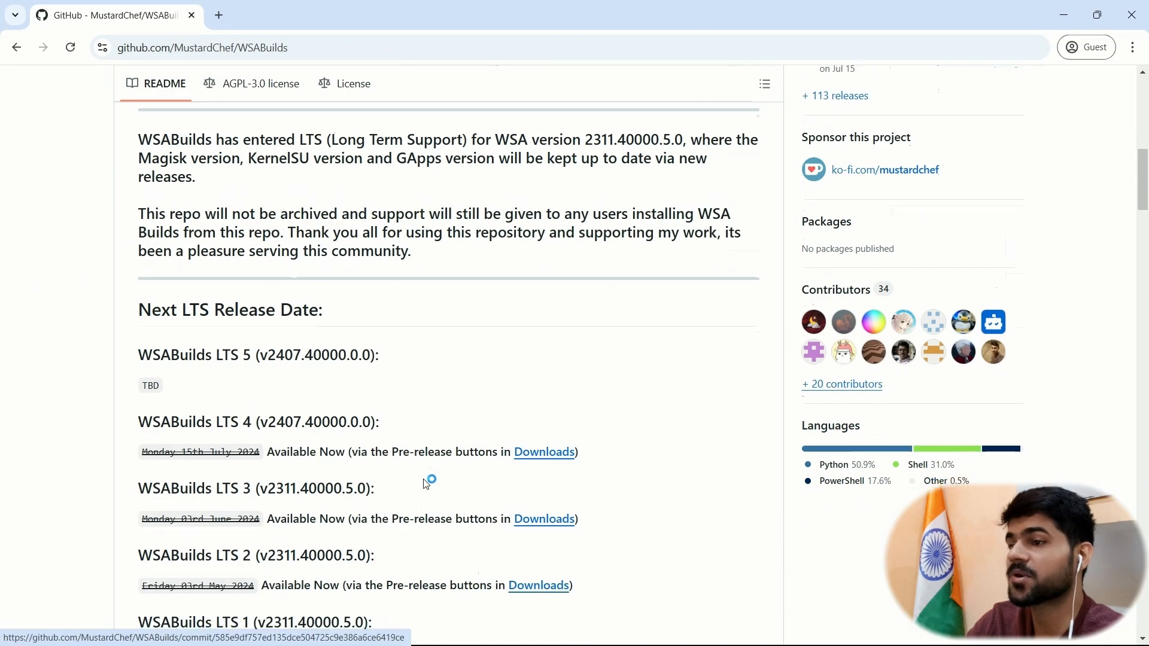
{"action": "scroll", "scroll_direction": "down", "scroll_amount": 3}
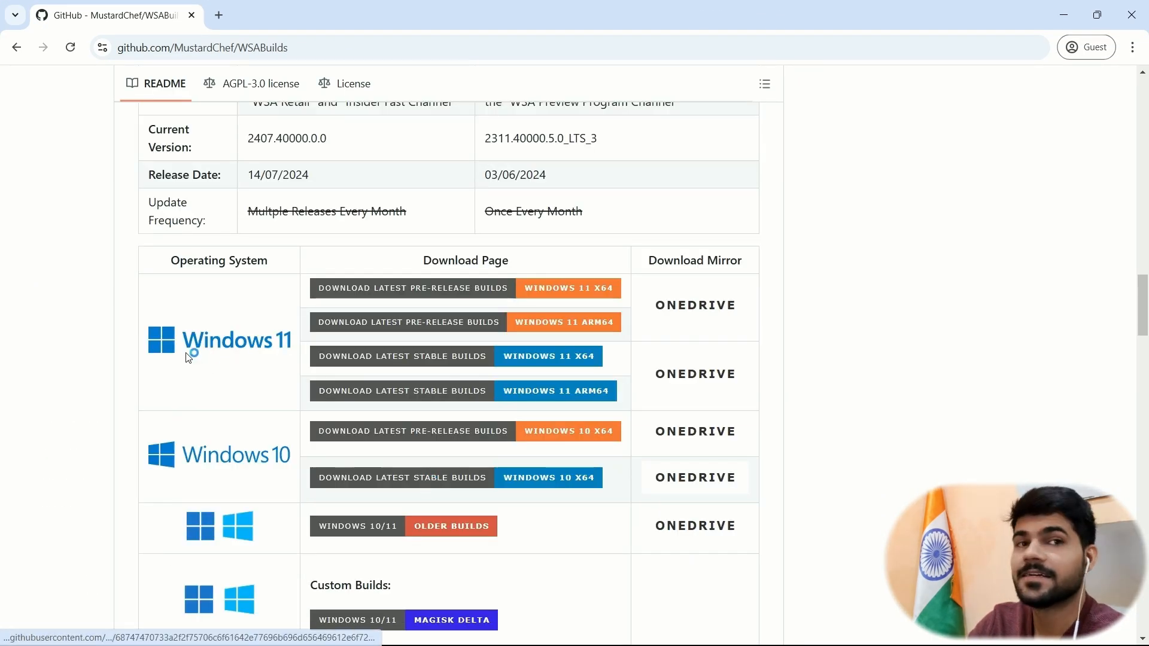
{"action": "mouse_move", "coordinate": [388, 333]}
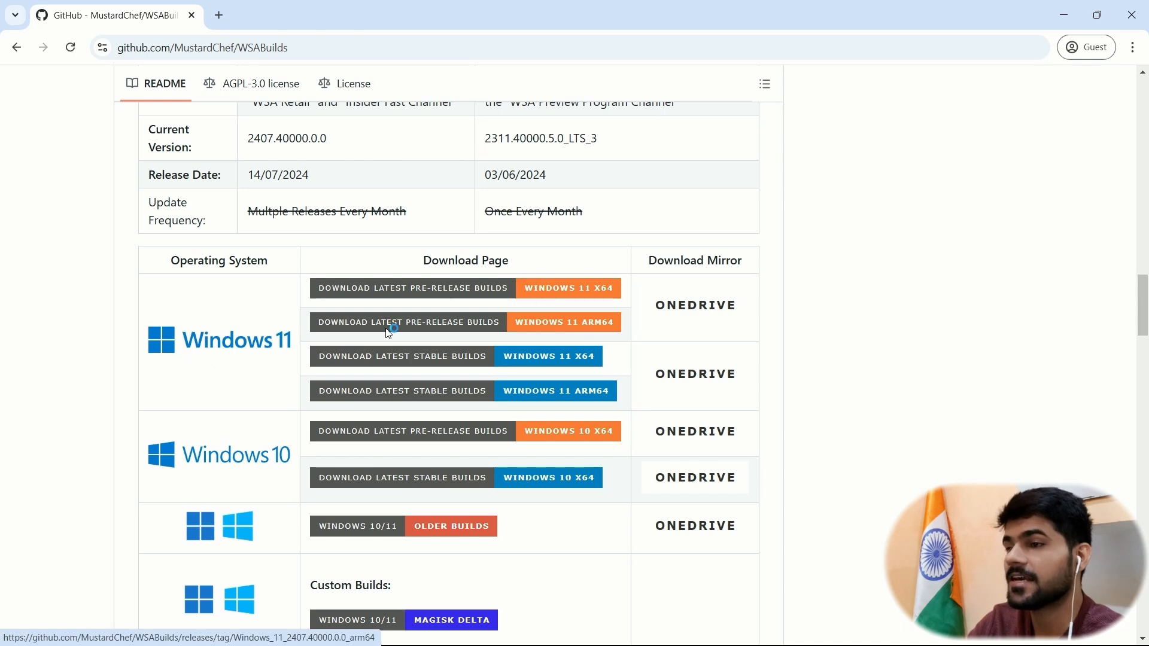
{"action": "mouse_move", "coordinate": [544, 286]}
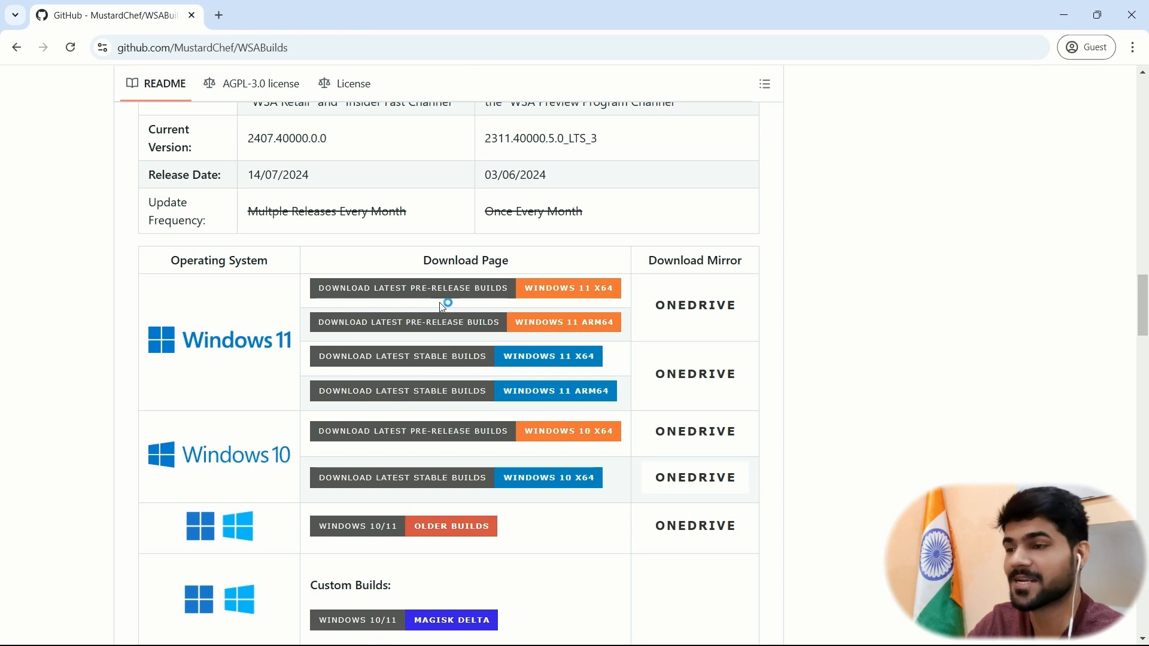
{"action": "mouse_move", "coordinate": [421, 359]}
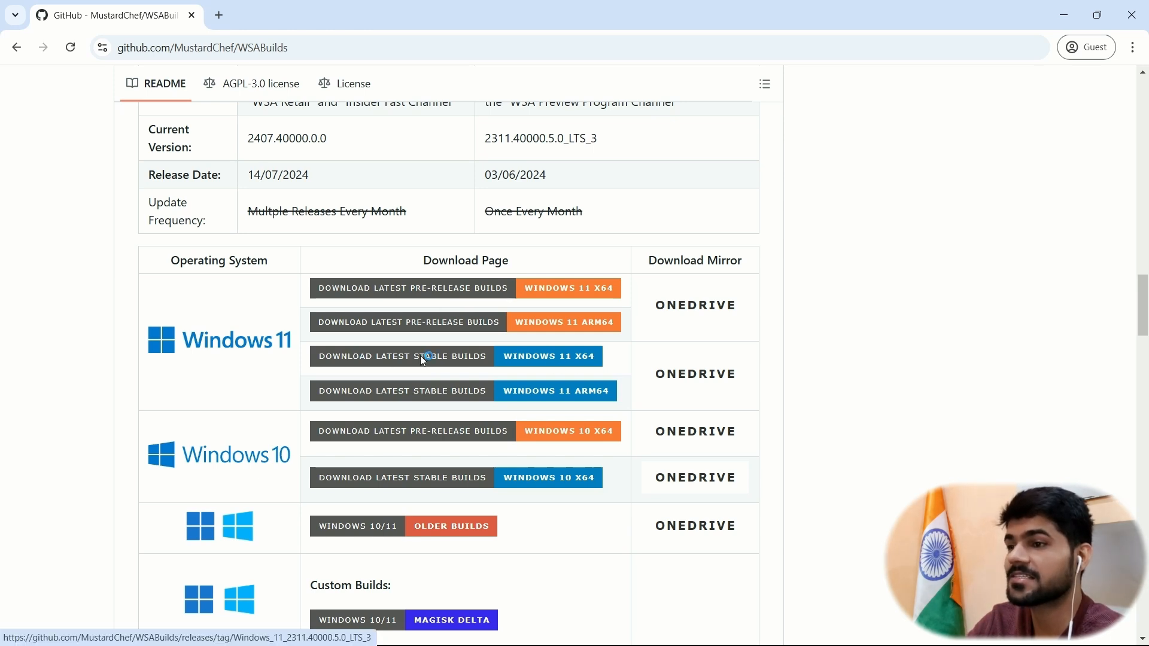
{"action": "mouse_move", "coordinate": [541, 360]}
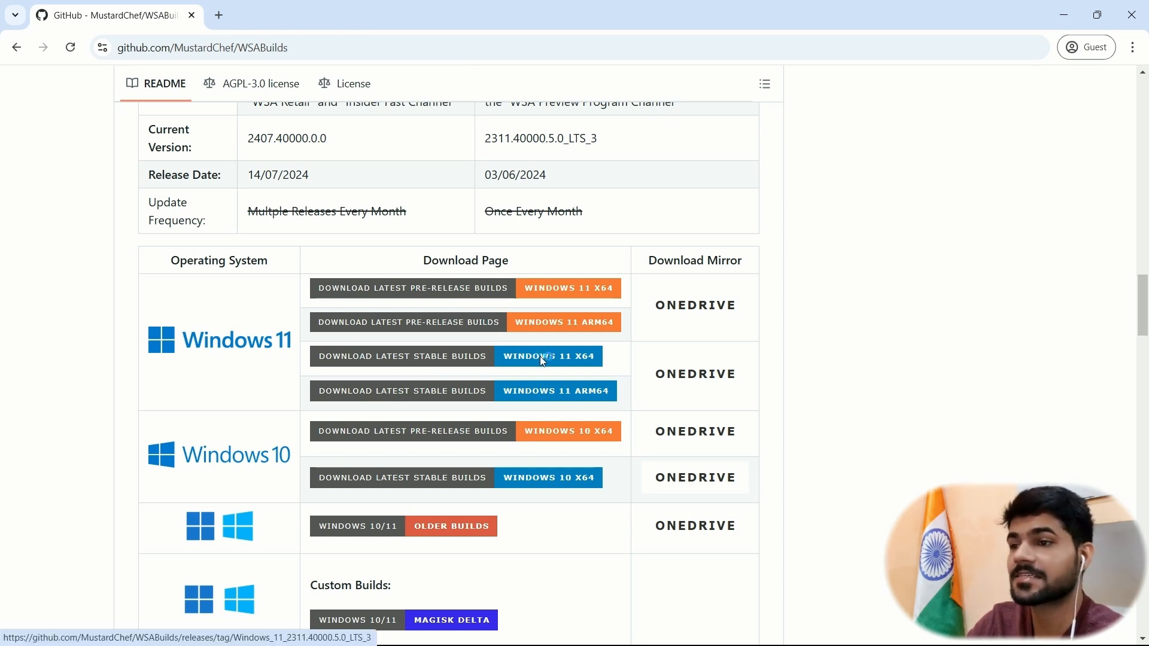
Step: Save the LTS Build #3 GApps-13.0 .7z asset for Windows 11 x64 to Downloads
{"action": "left_click", "coordinate": [548, 356]}
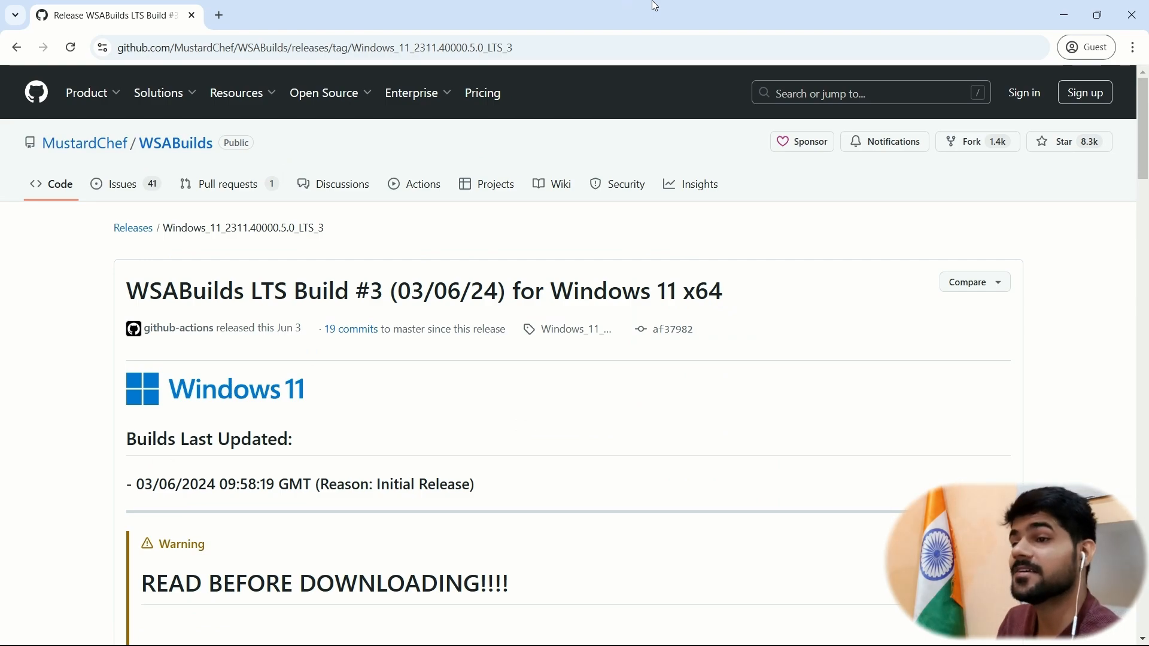
{"action": "scroll", "scroll_direction": "down", "scroll_amount": 3}
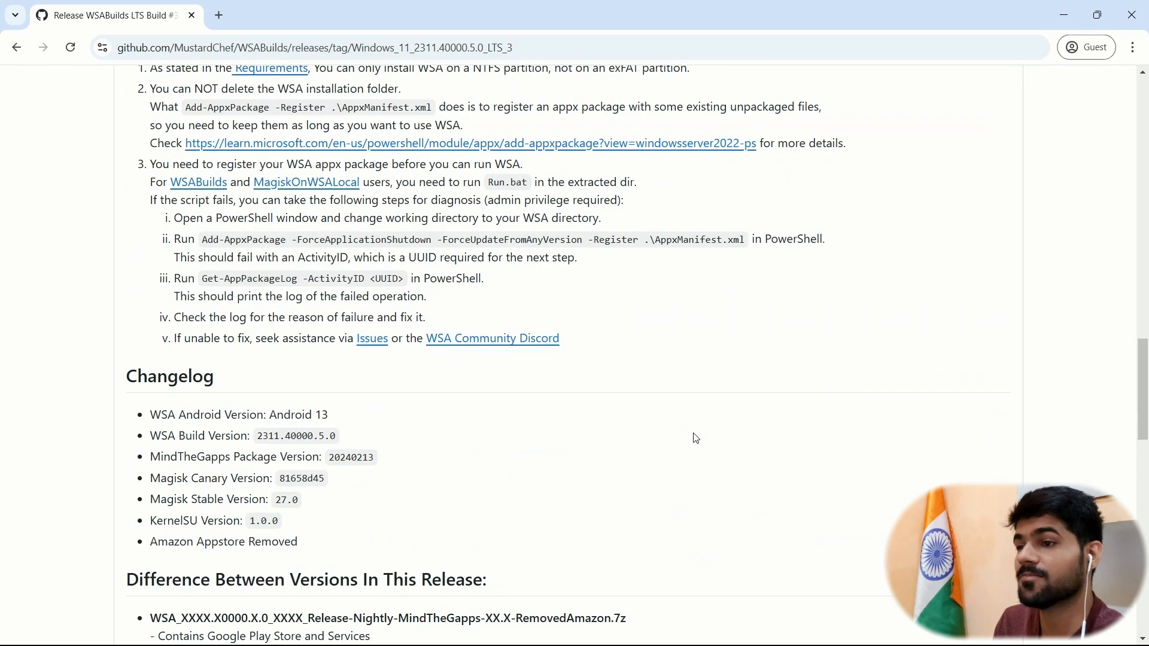
{"action": "scroll", "scroll_direction": "down", "scroll_amount": 3}
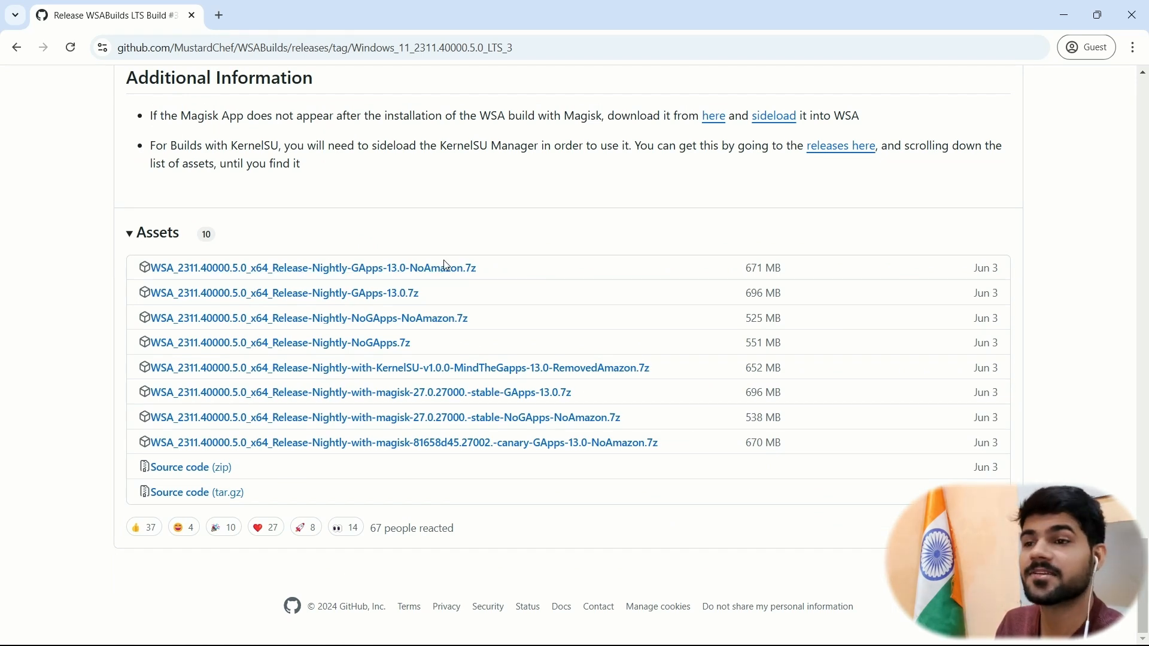
{"action": "mouse_move", "coordinate": [314, 298]}
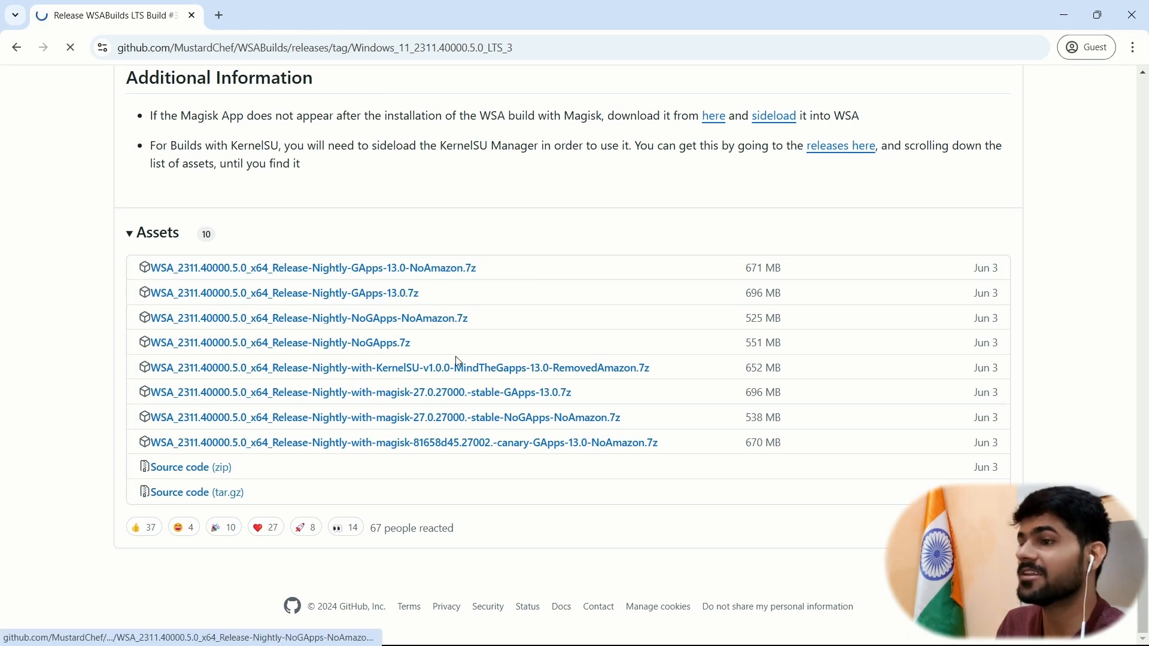
{"action": "left_click", "coordinate": [283, 292]}
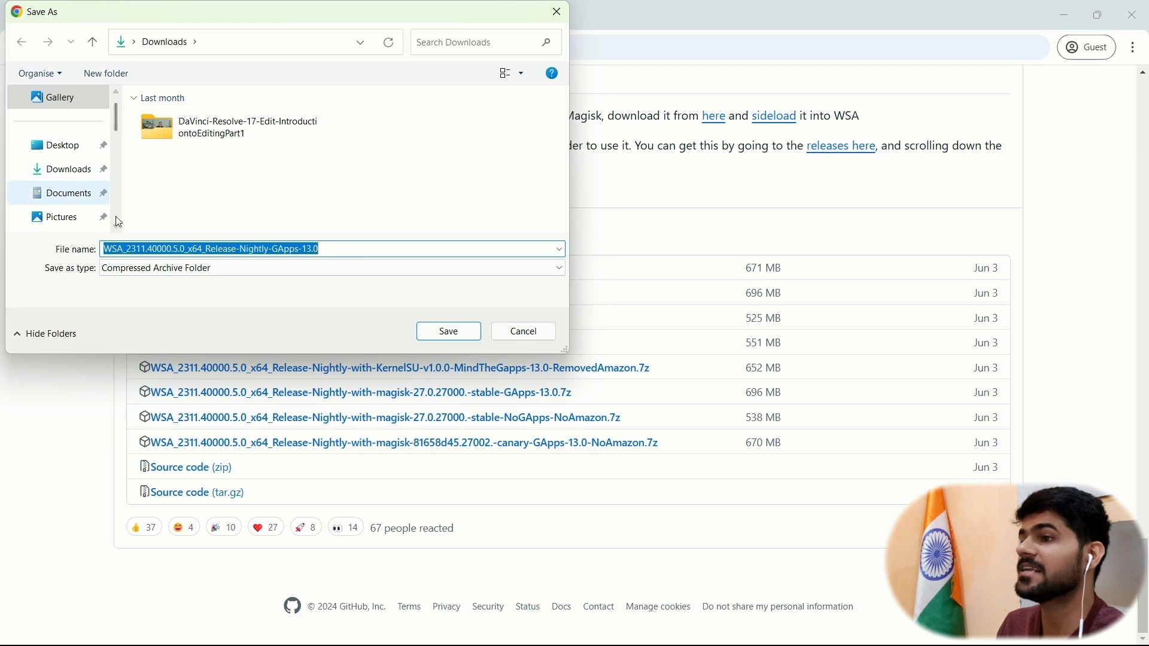
{"action": "left_click", "coordinate": [448, 330]}
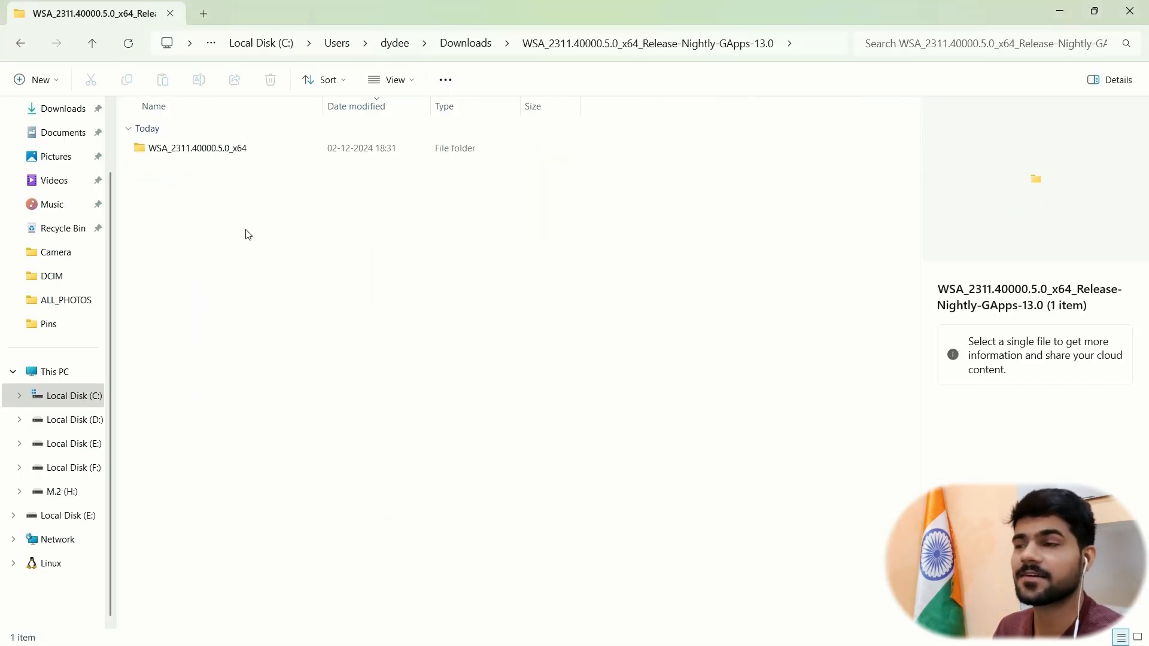
Step: Run Run.bat from C:\WSA_2311.40000.5.0_x64 to install Windows Subsystem for Android
{"action": "double_click", "coordinate": [195, 148]}
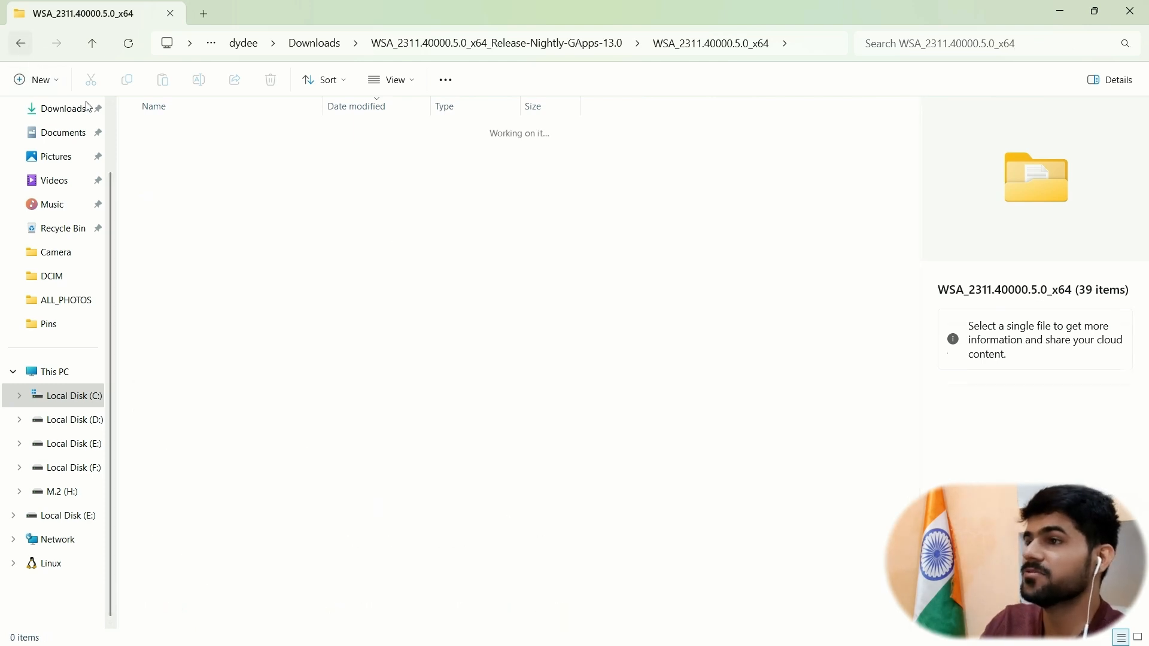
{"action": "left_click", "coordinate": [51, 371]}
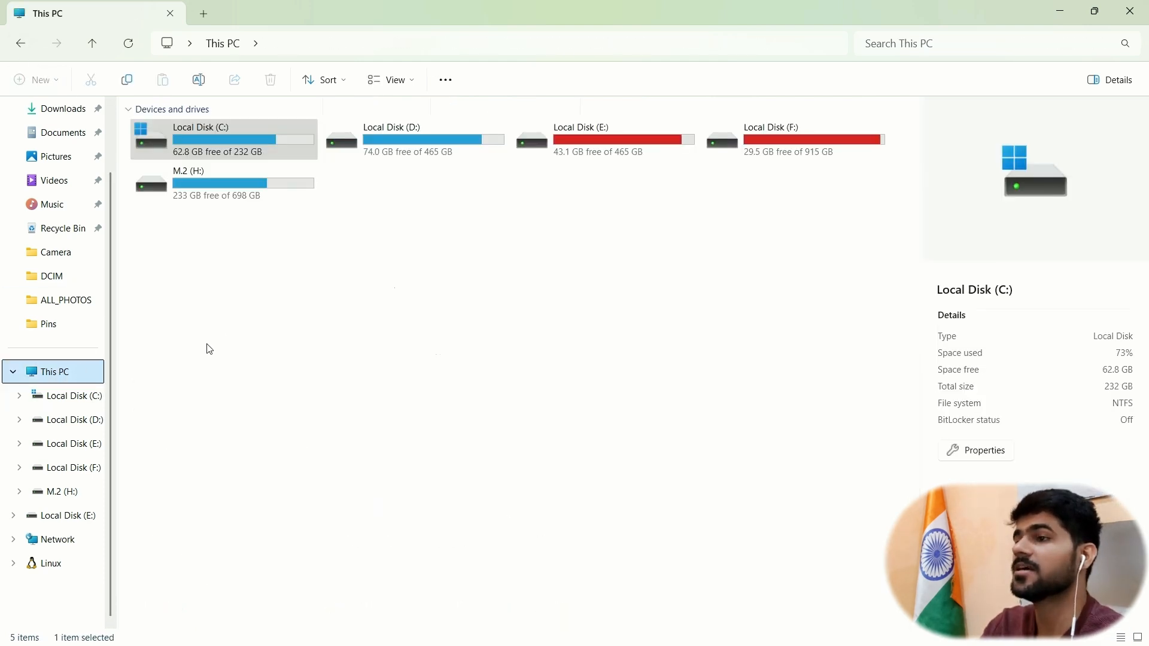
{"action": "double_click", "coordinate": [200, 127]}
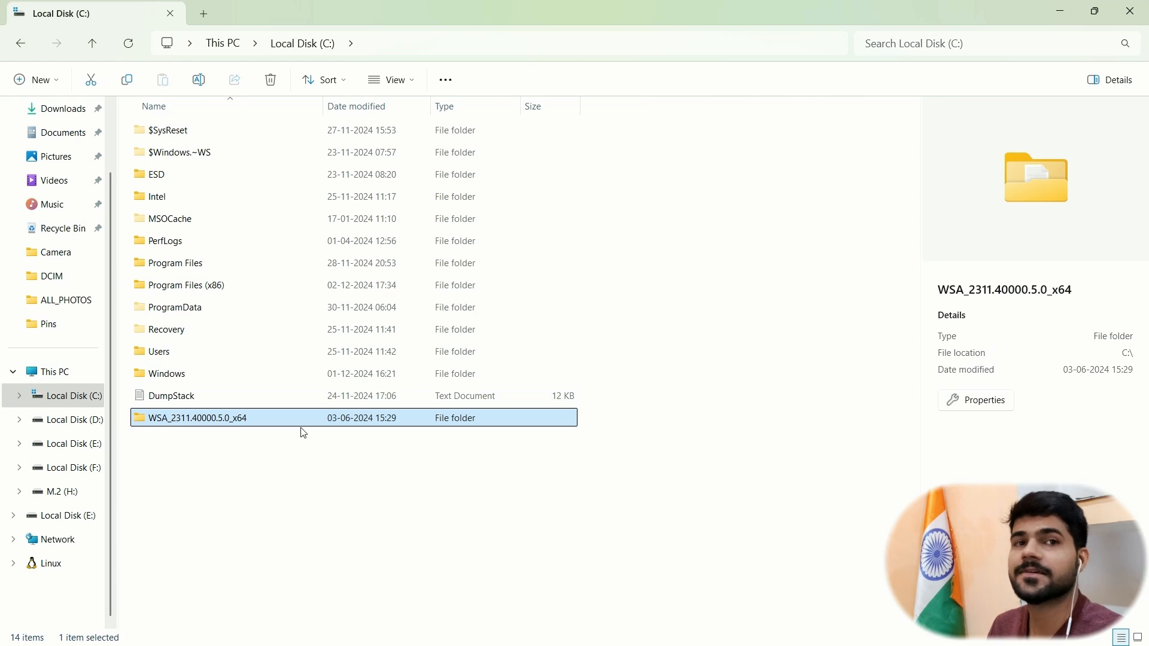
{"action": "mouse_move", "coordinate": [271, 420]}
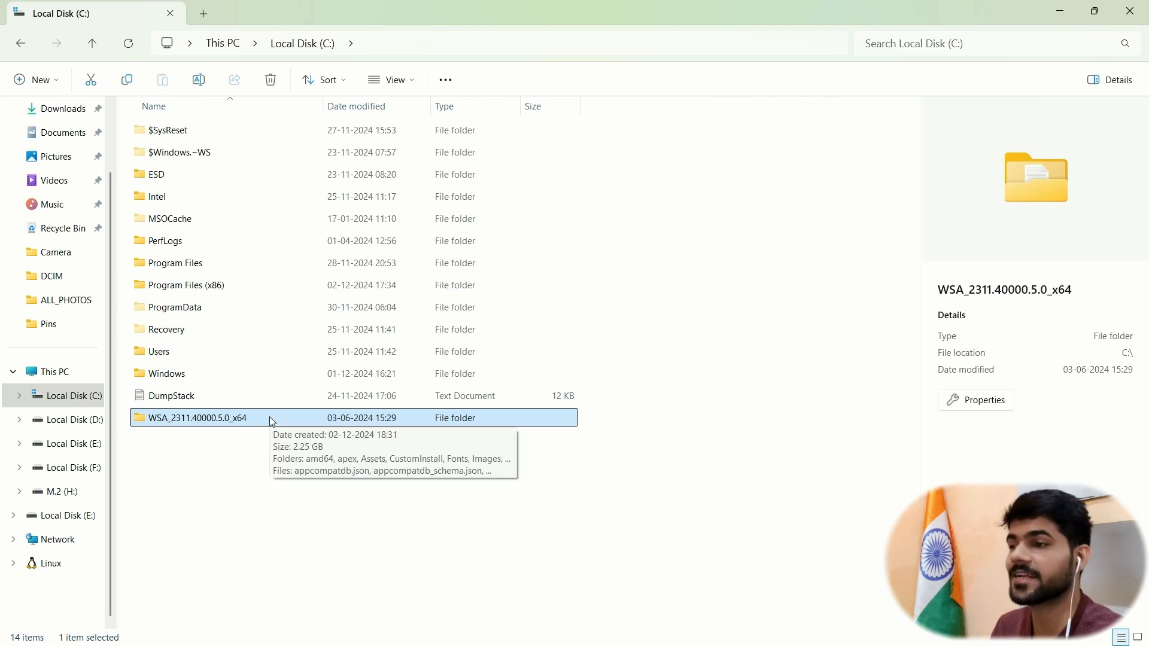
{"action": "double_click", "coordinate": [195, 418]}
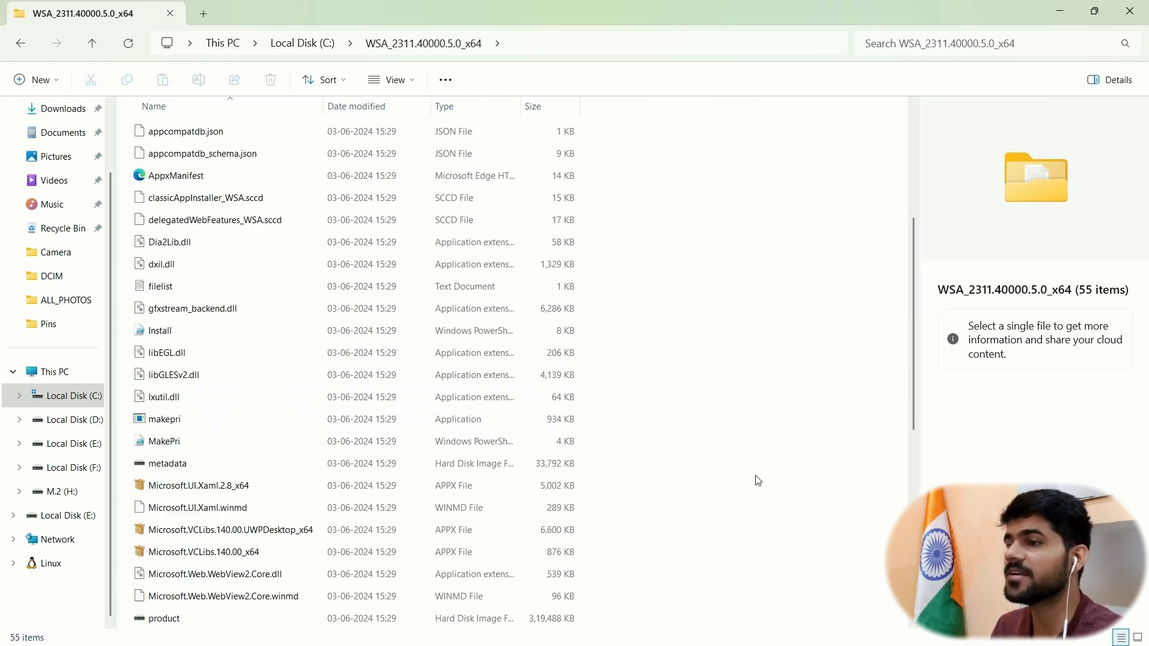
{"action": "left_click", "coordinate": [163, 486]}
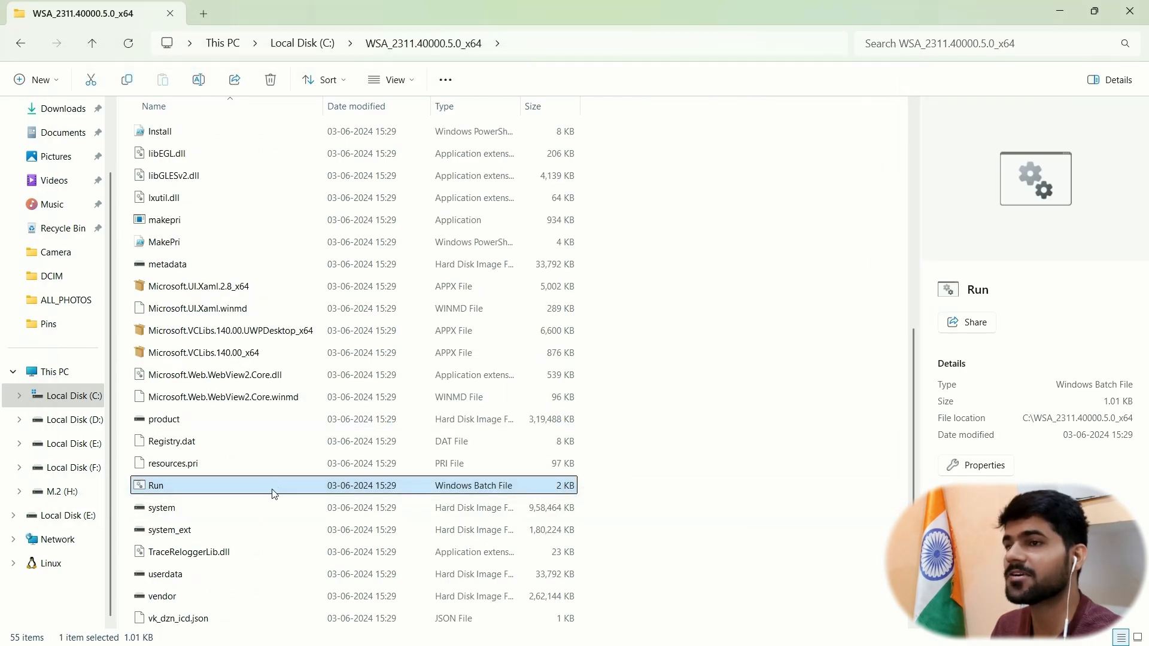
{"action": "double_click", "coordinate": [162, 486]}
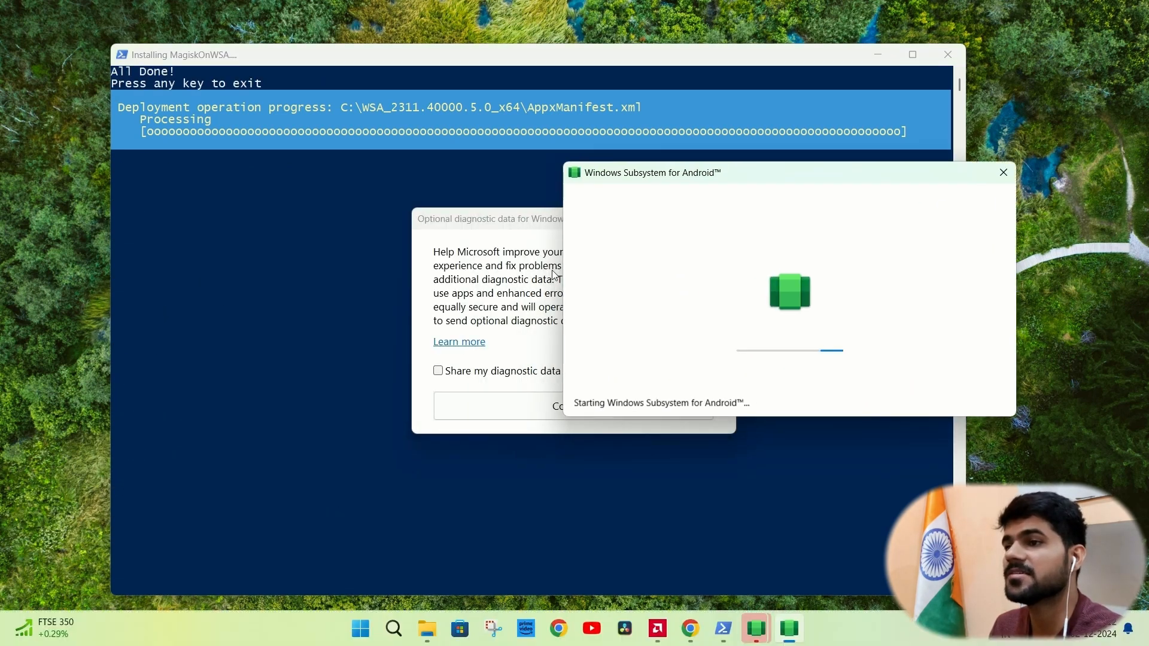
Step: Opt in to sharing diagnostic data, continue, and answer the camera access prompt
{"action": "left_click", "coordinate": [437, 371]}
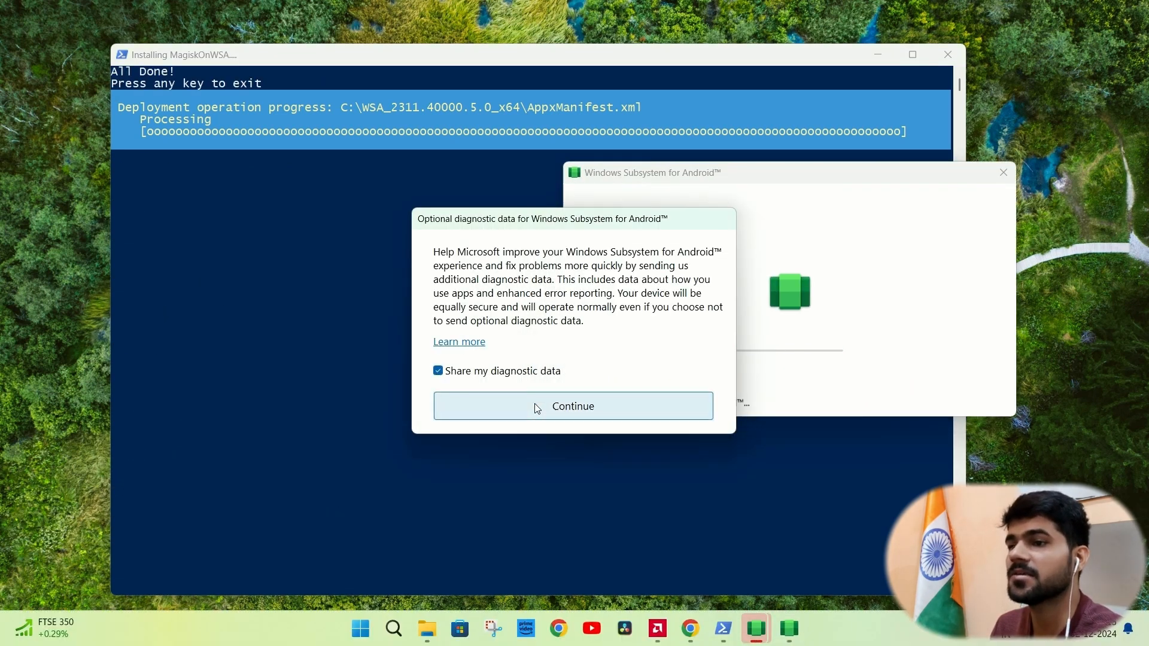
{"action": "left_click", "coordinate": [573, 406]}
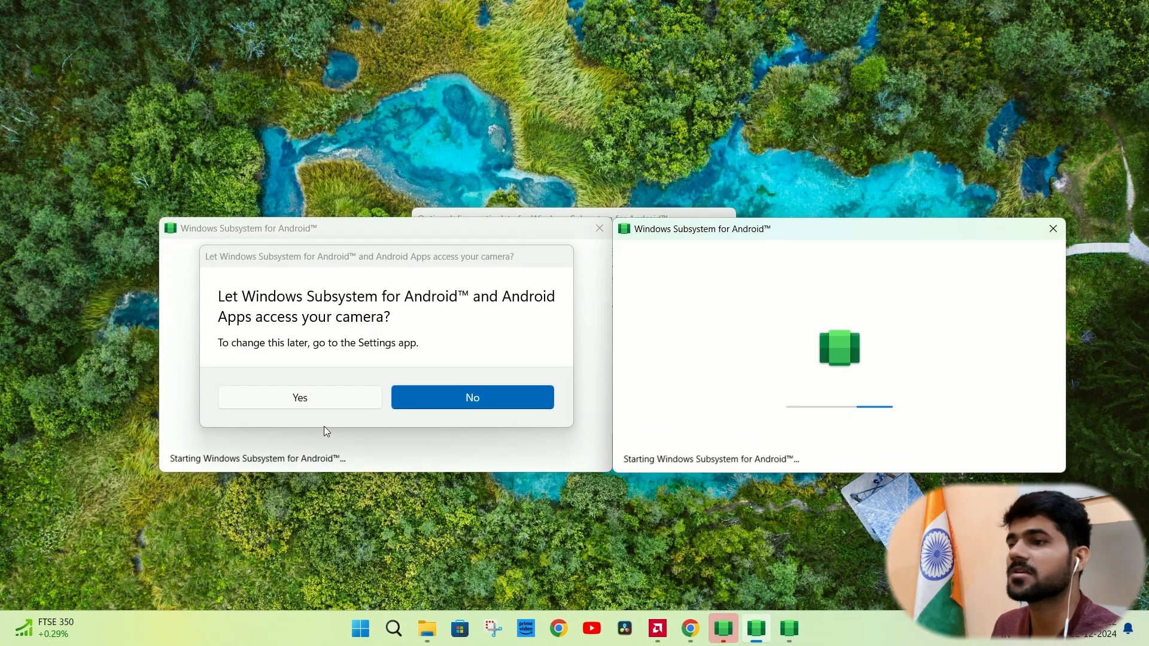
{"action": "left_click", "coordinate": [472, 397]}
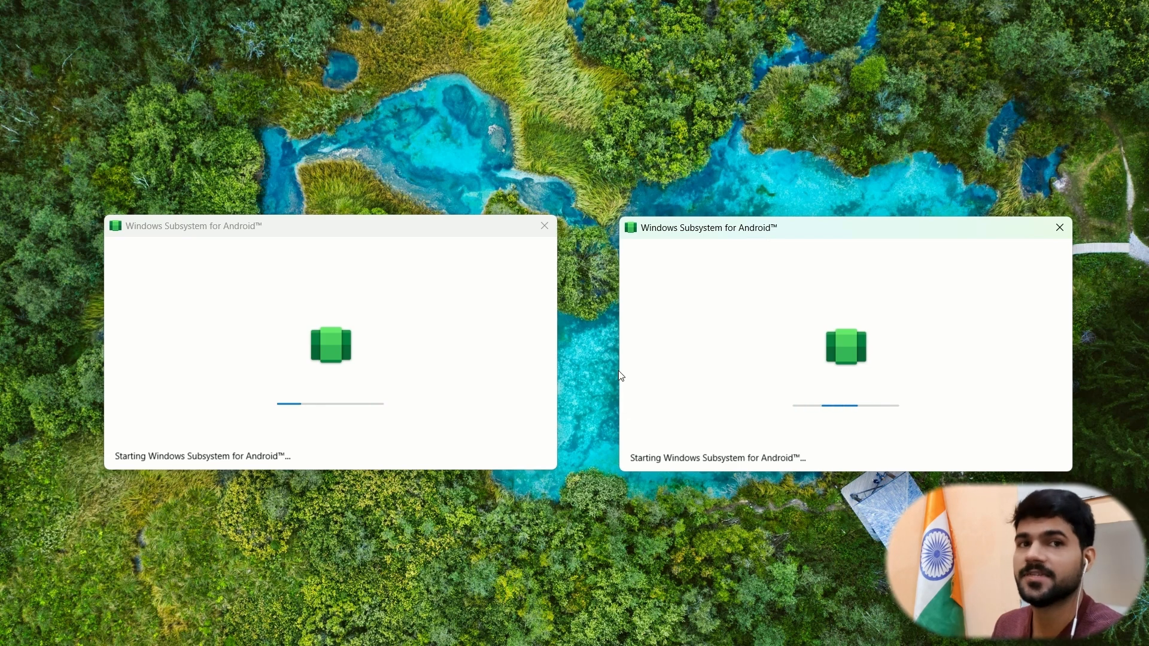
{"action": "mouse_move", "coordinate": [477, 503]}
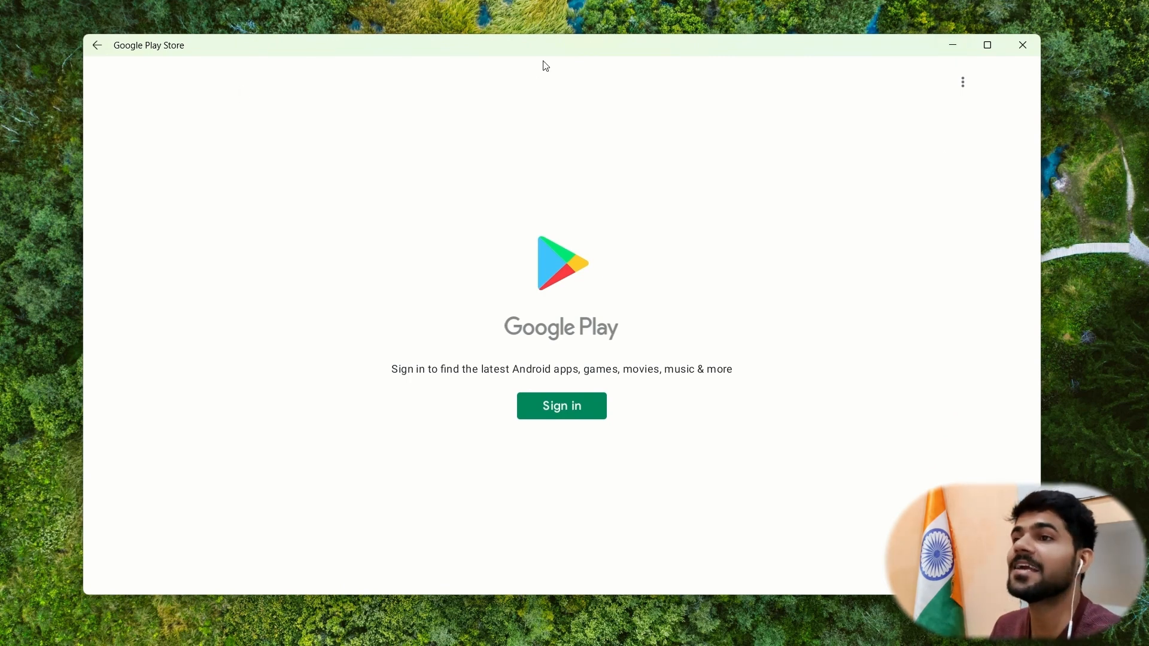
Step: Sign in to Google Play, then reopen the Play Store app
{"action": "left_click", "coordinate": [561, 406]}
{"action": "type", "text": "pla"}
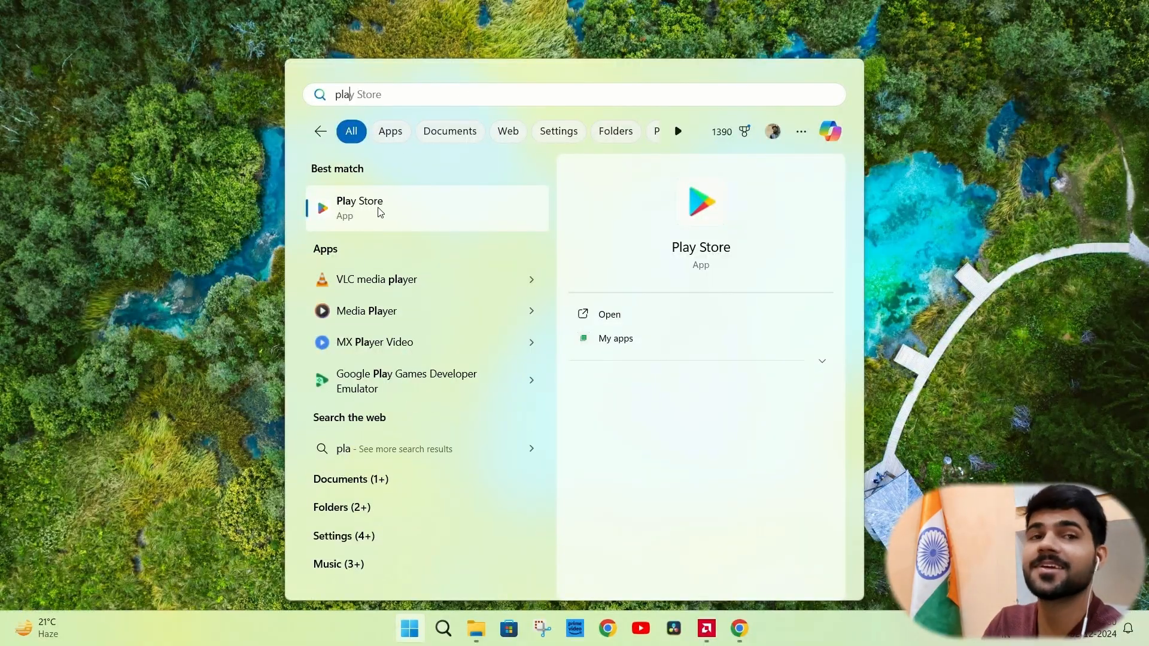
{"action": "left_click", "coordinate": [383, 207]}
{"action": "type", "text": "windiws b"}
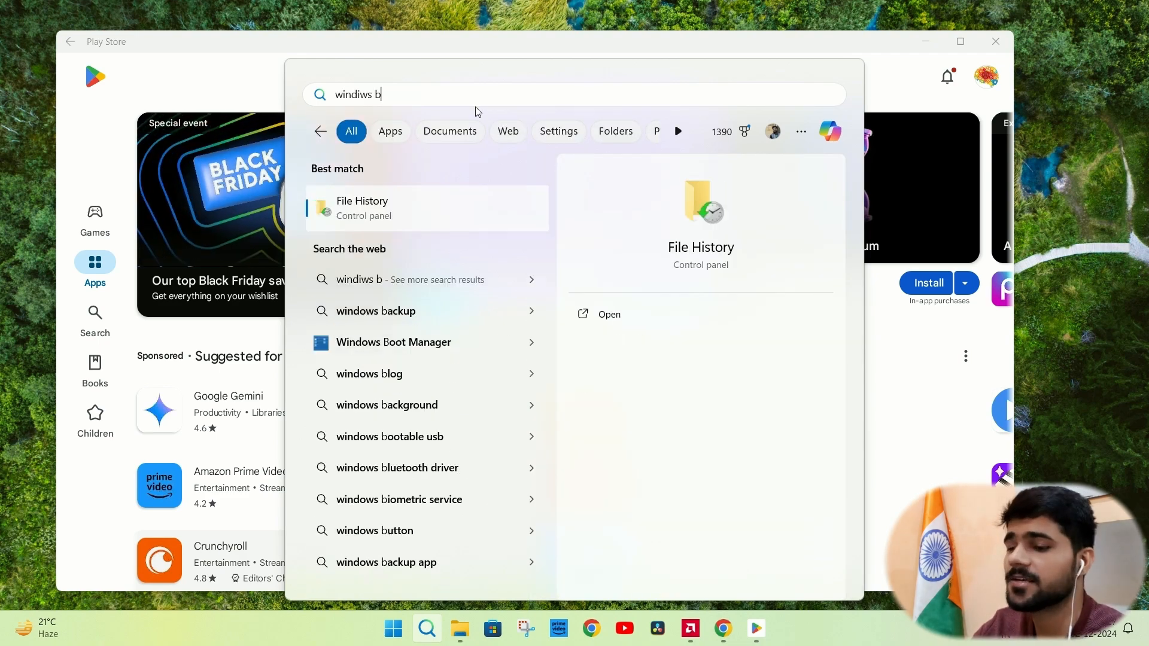
Step: Open WSA settings, browse the empty shared Windows folder in Files, then leave it
{"action": "type", "text": "windows subsystem for Android™"}
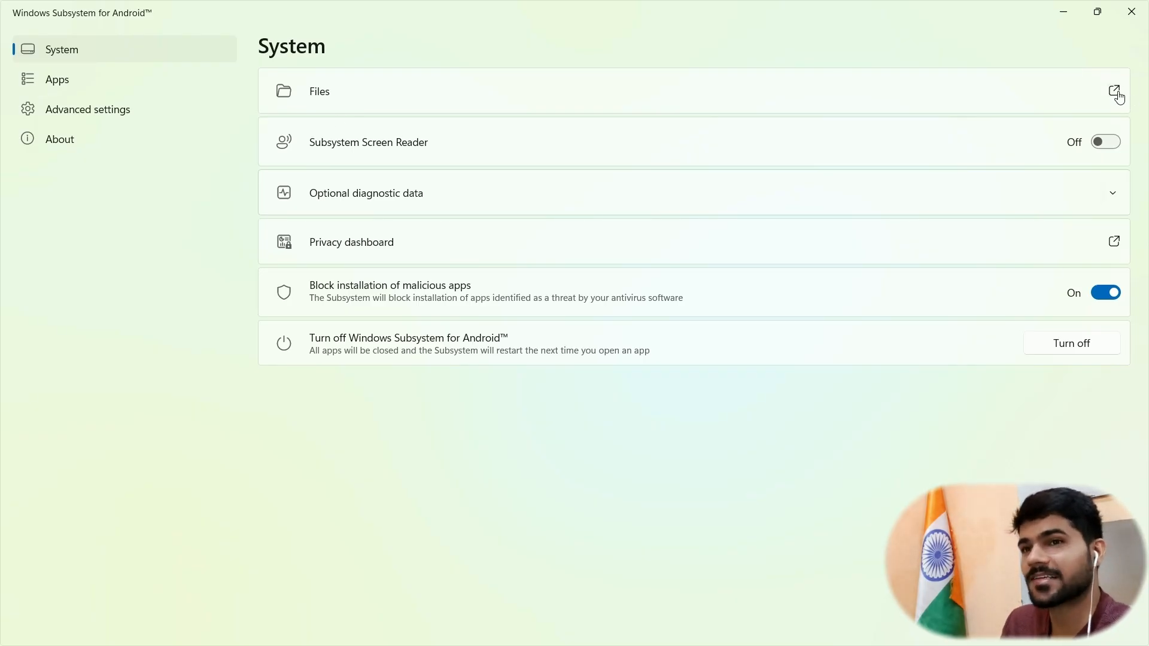
{"action": "left_click", "coordinate": [1113, 90]}
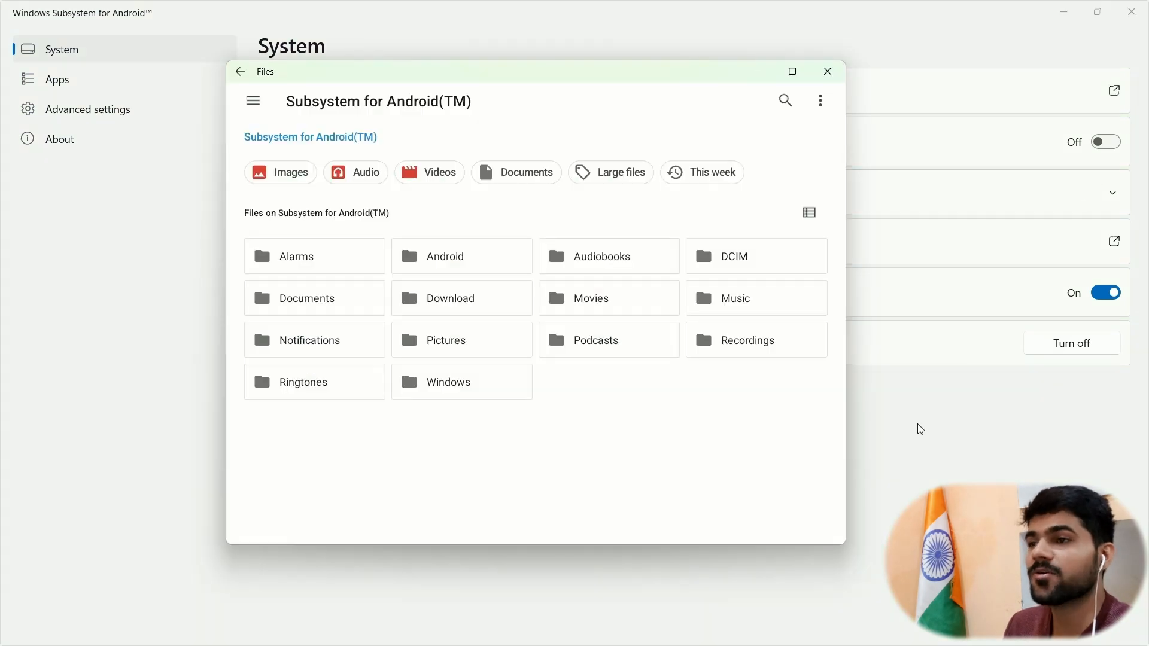
{"action": "mouse_move", "coordinate": [674, 467]}
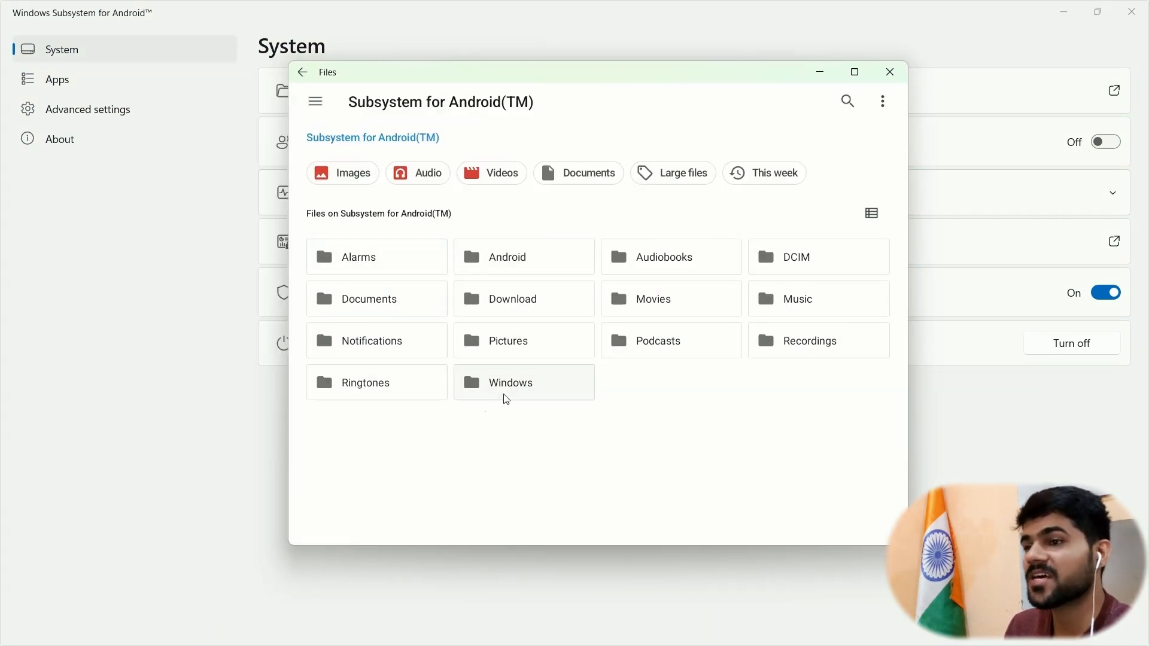
{"action": "double_click", "coordinate": [510, 382]}
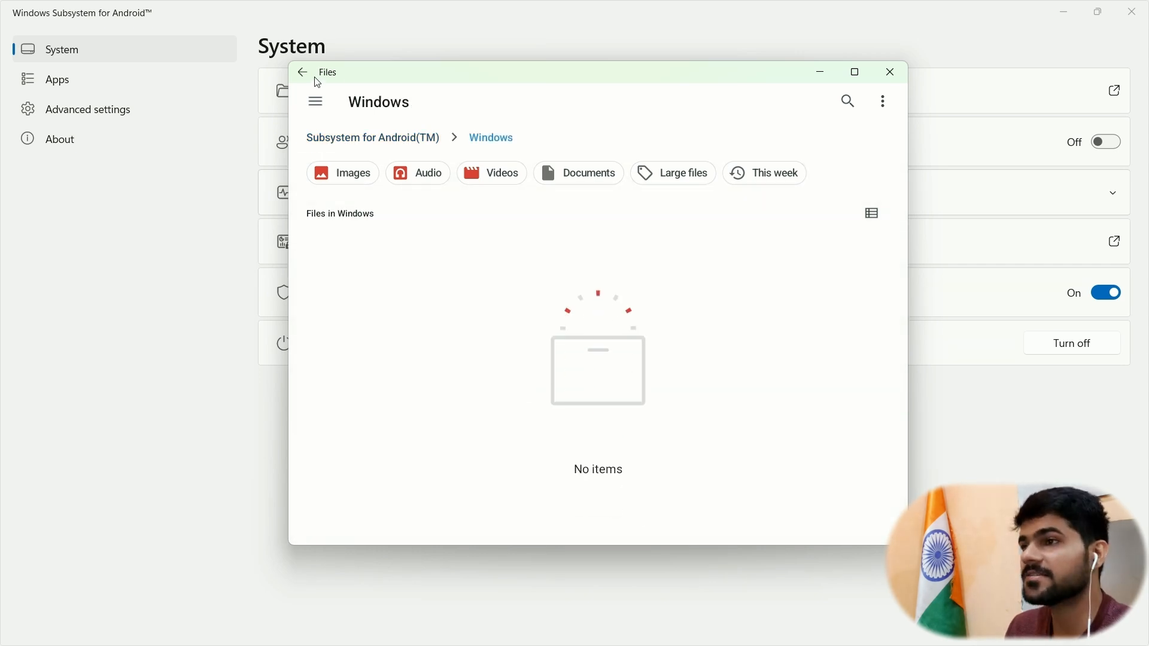
{"action": "left_click", "coordinate": [302, 71]}
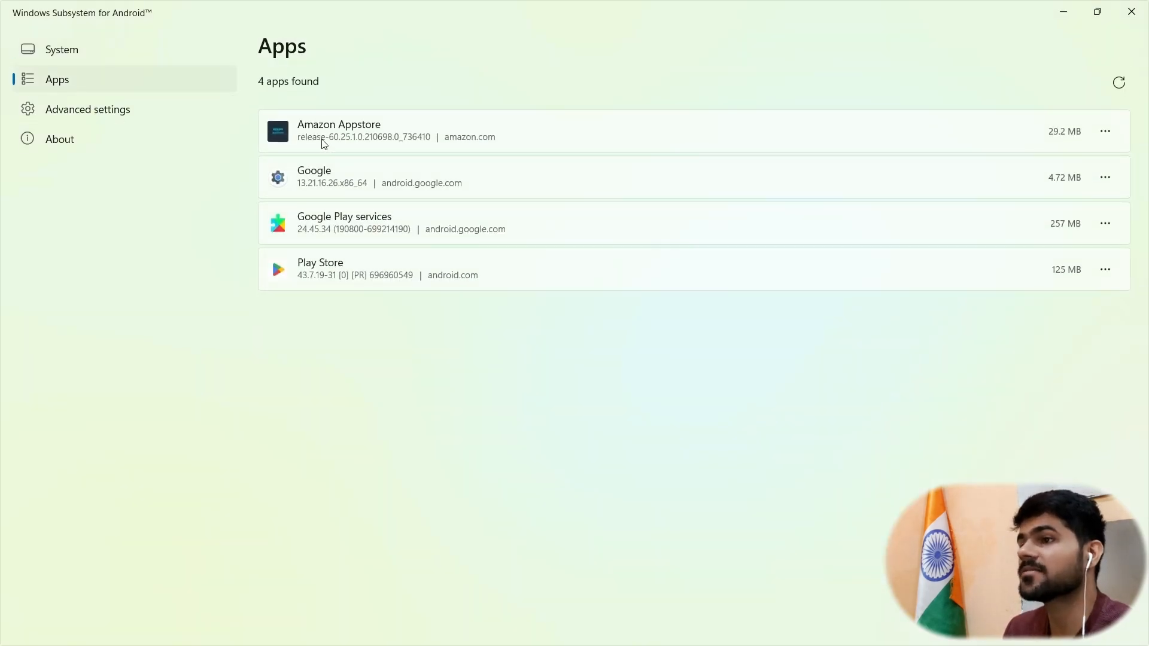
Step: Check and dismiss Amazon Appstore's options menu, then go to Advanced settings
{"action": "left_click", "coordinate": [1104, 131]}
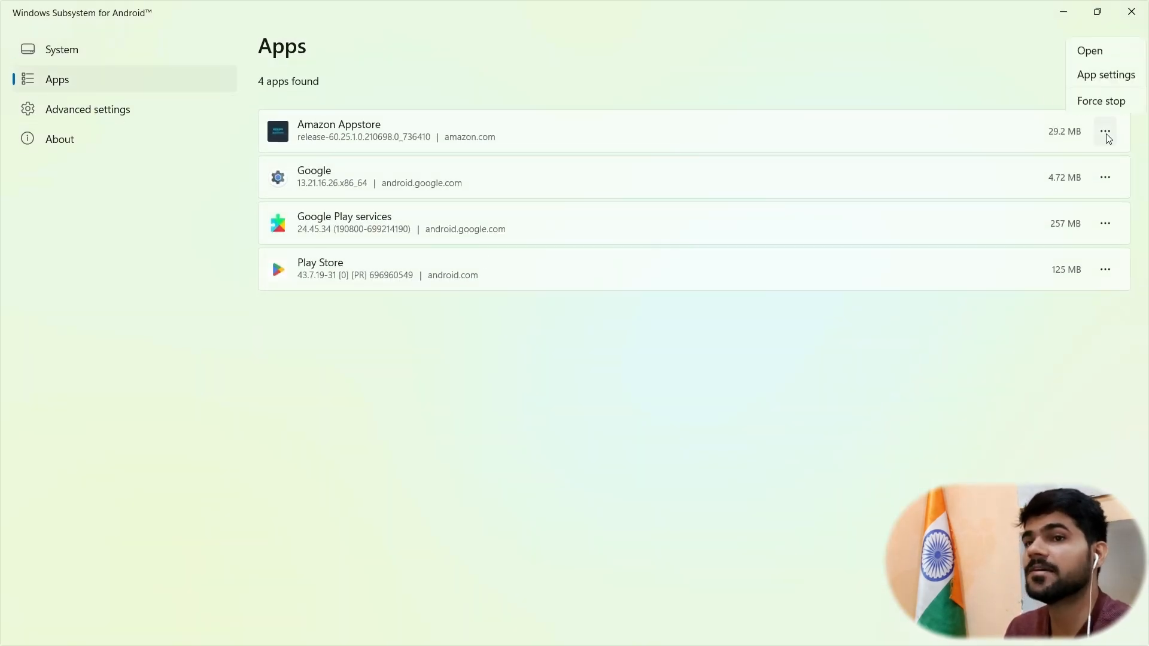
{"action": "left_click", "coordinate": [1088, 50]}
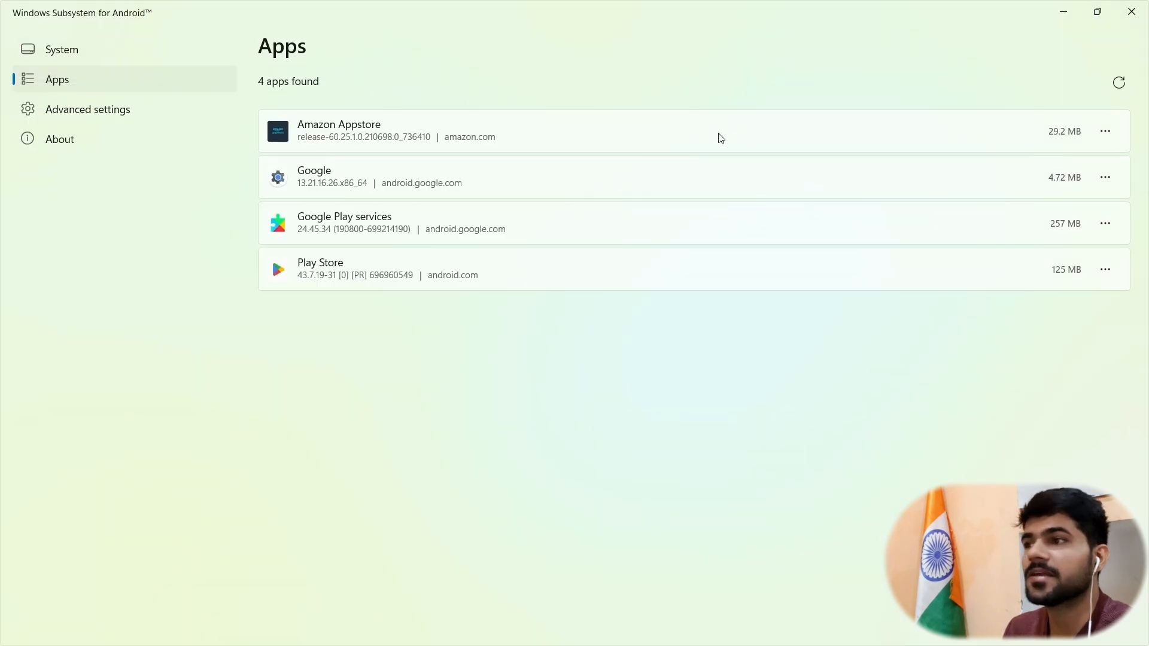
{"action": "left_click", "coordinate": [88, 109]}
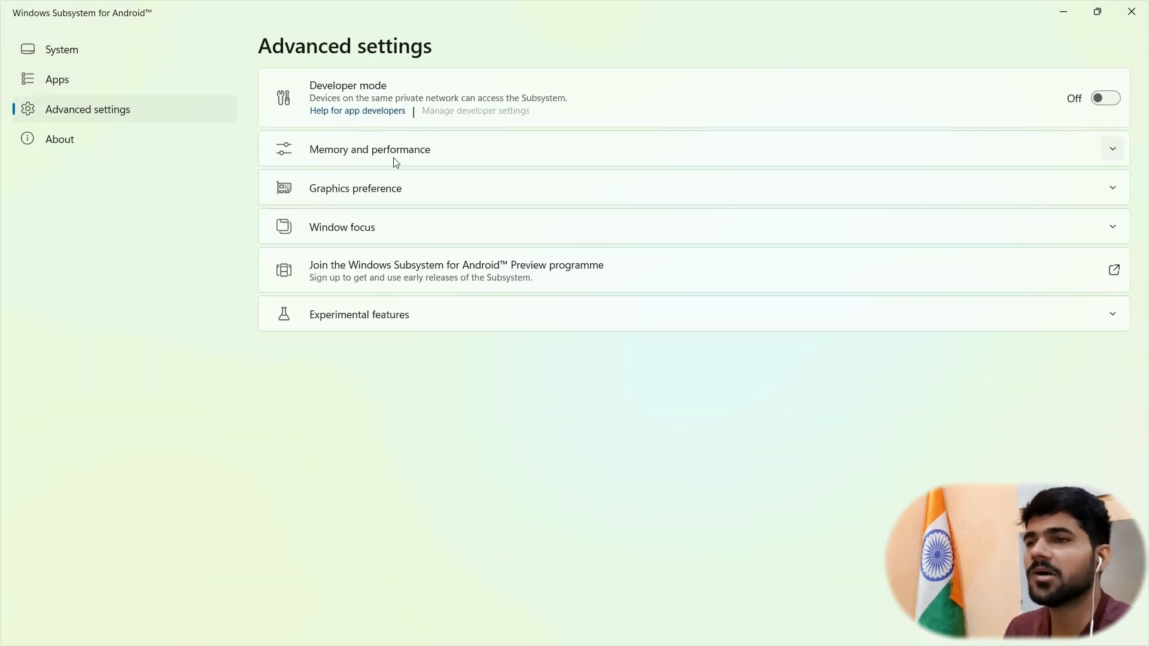
Step: Switch Developer mode on and open Manage developer settings
{"action": "left_click", "coordinate": [1105, 97]}
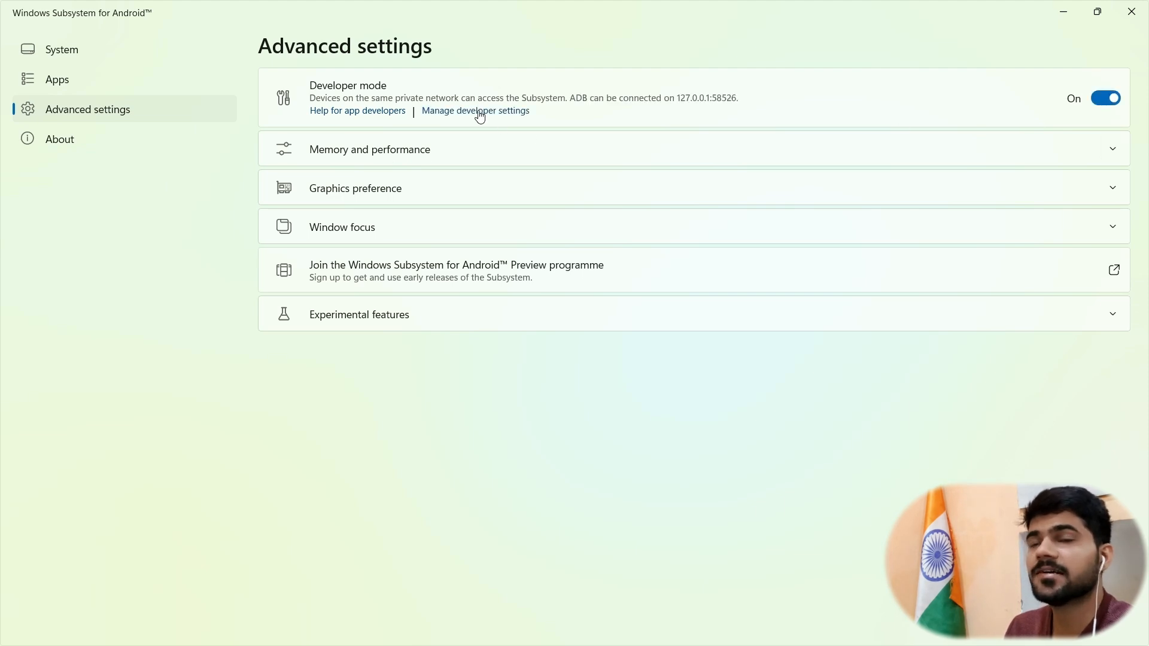
{"action": "left_click", "coordinate": [476, 110]}
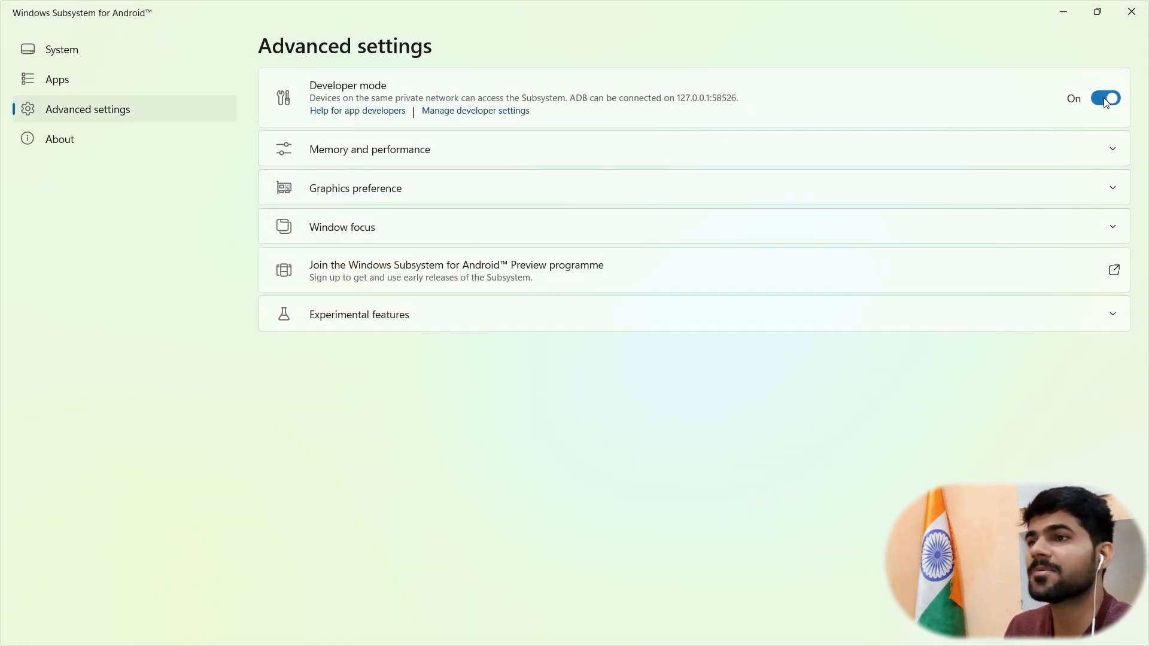
{"action": "mouse_move", "coordinate": [441, 120]}
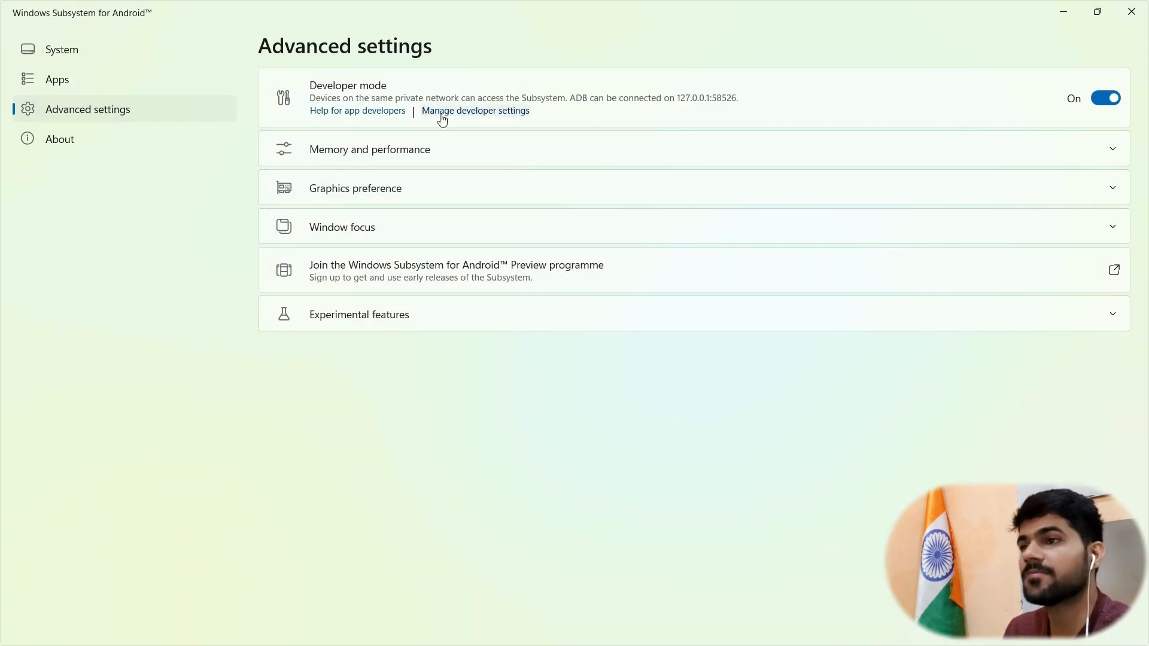
{"action": "left_click", "coordinate": [476, 111]}
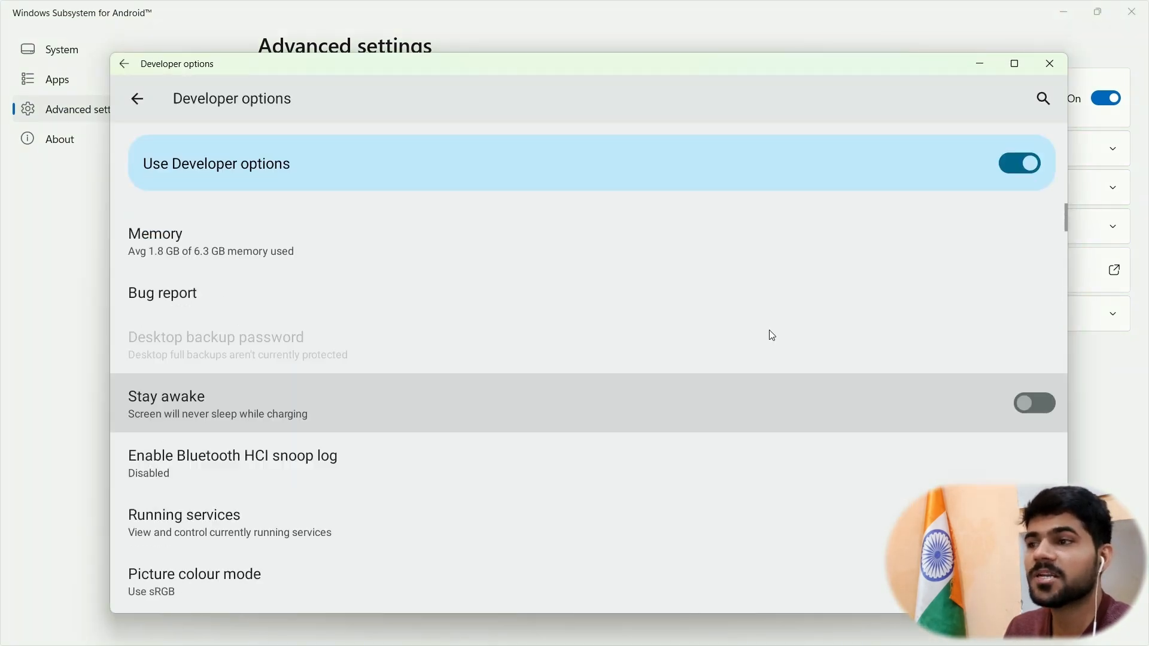
Step: Search the Android settings, view About device showing Android 13, then close Settings
{"action": "left_click", "coordinate": [1042, 98]}
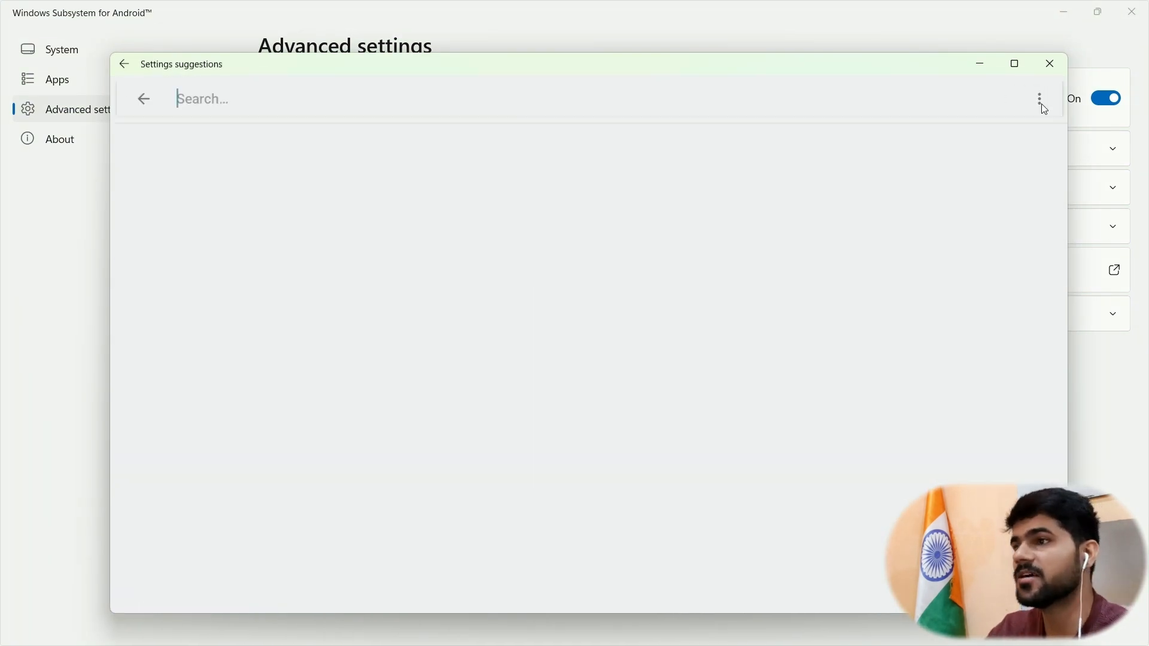
{"action": "type", "text": "app"}
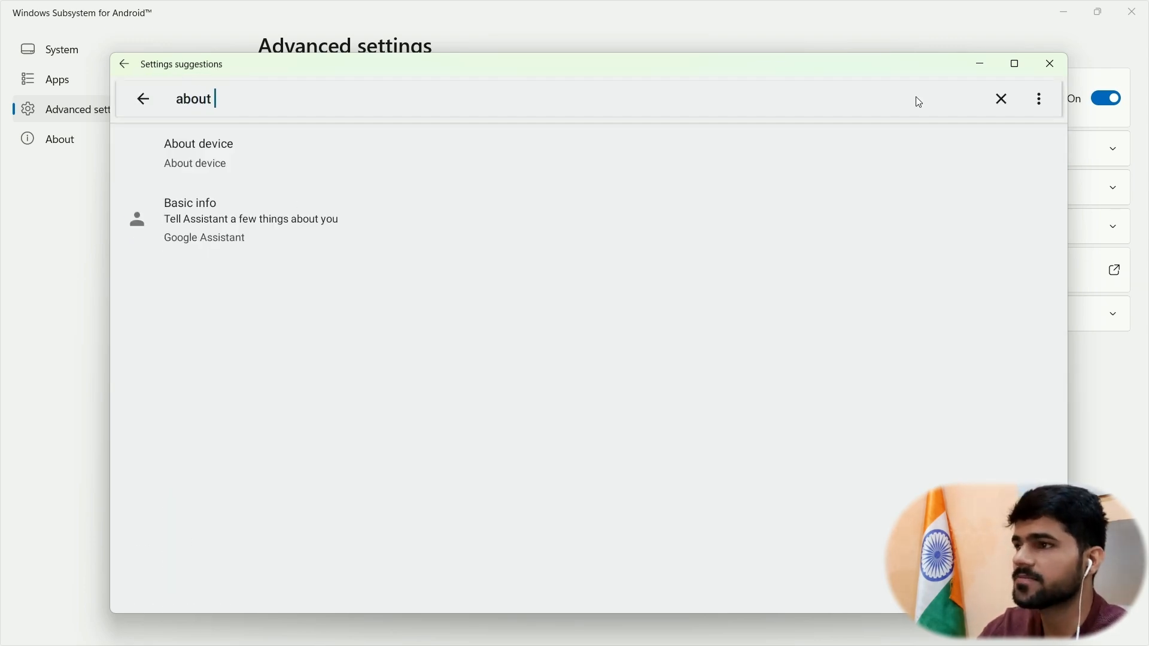
{"action": "left_click", "coordinate": [198, 143]}
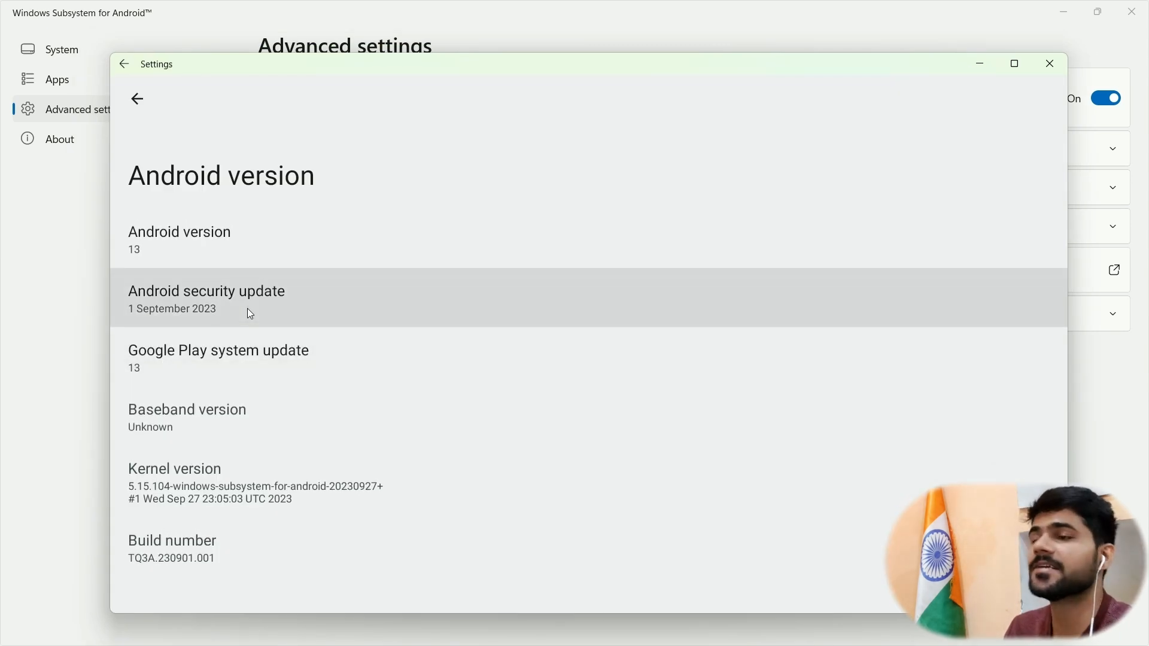
{"action": "mouse_move", "coordinate": [205, 320]}
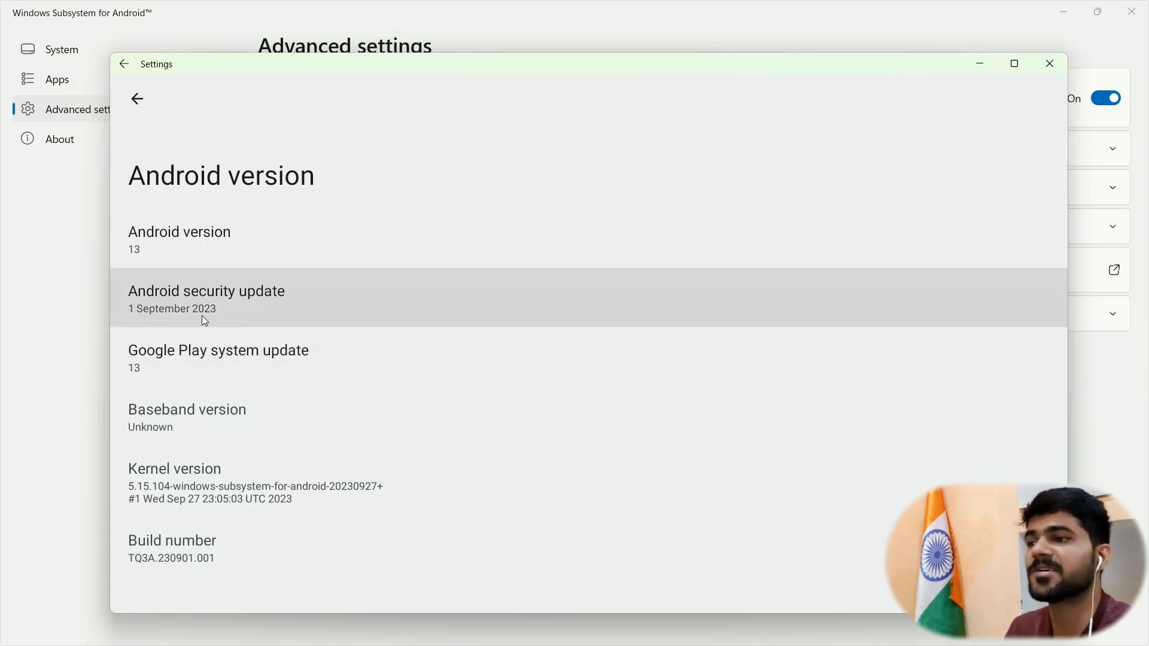
{"action": "left_click", "coordinate": [1048, 63]}
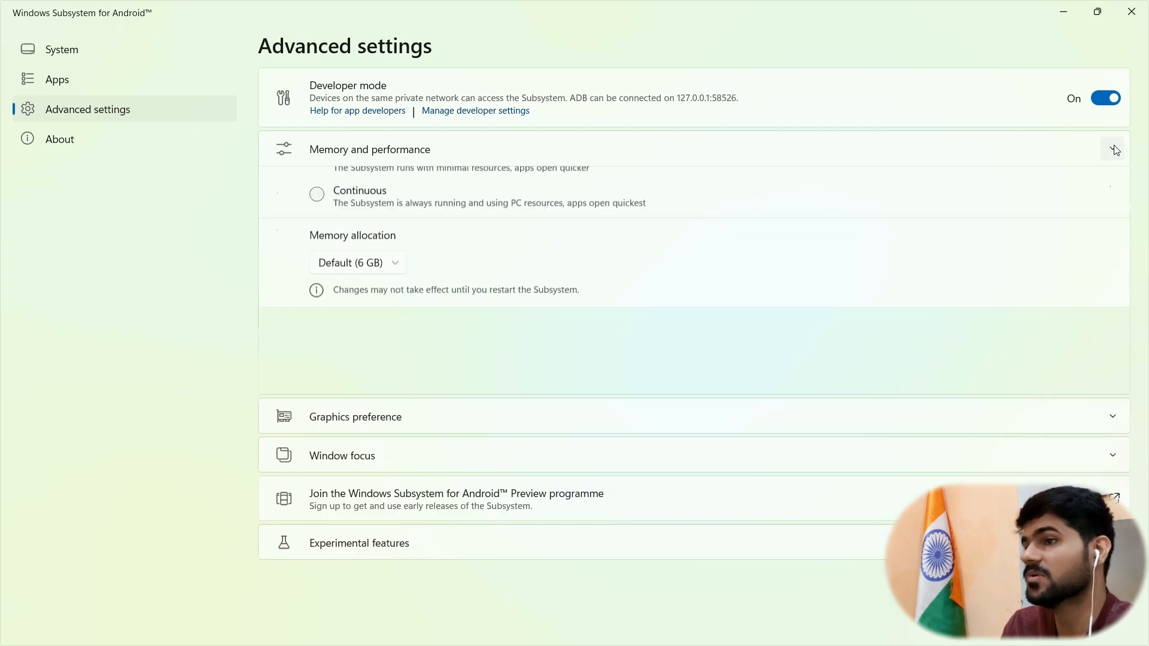
Step: Expand Memory and performance and set subsystem resources to Continuous
{"action": "left_click", "coordinate": [1113, 149]}
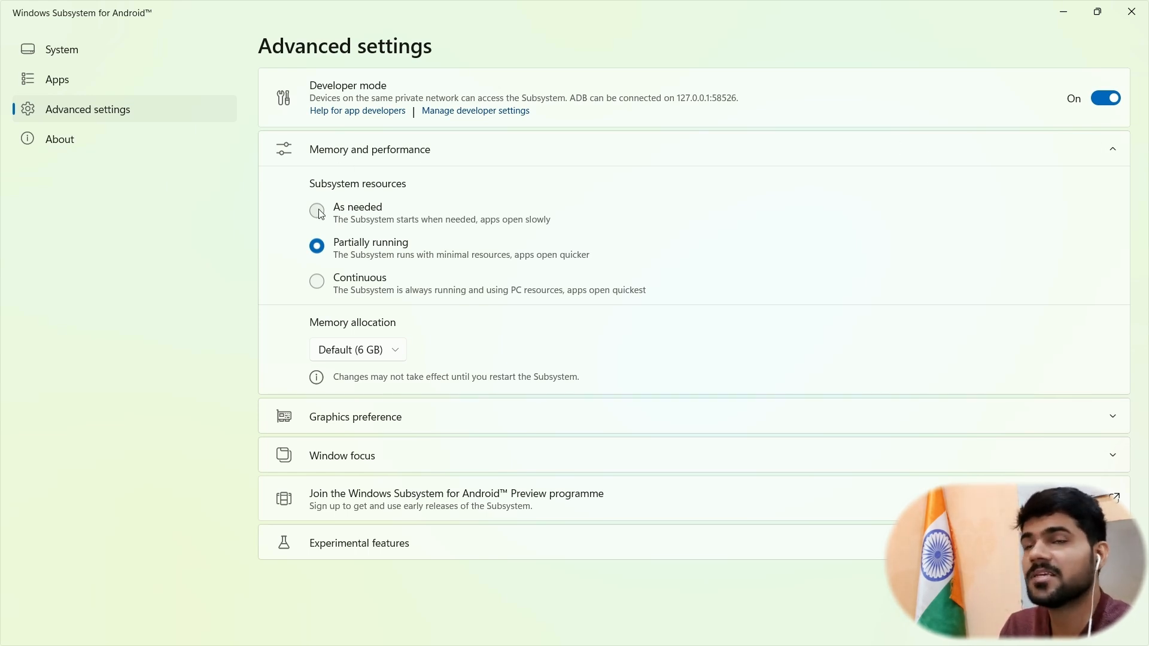
{"action": "left_click", "coordinate": [317, 212]}
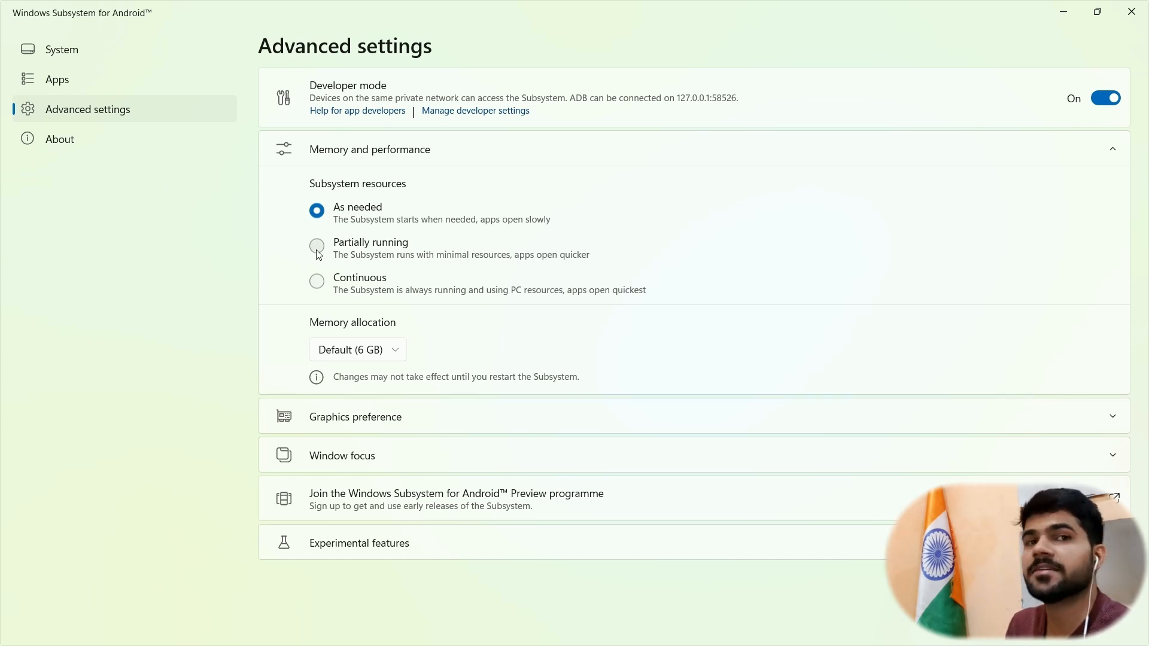
{"action": "left_click", "coordinate": [317, 246]}
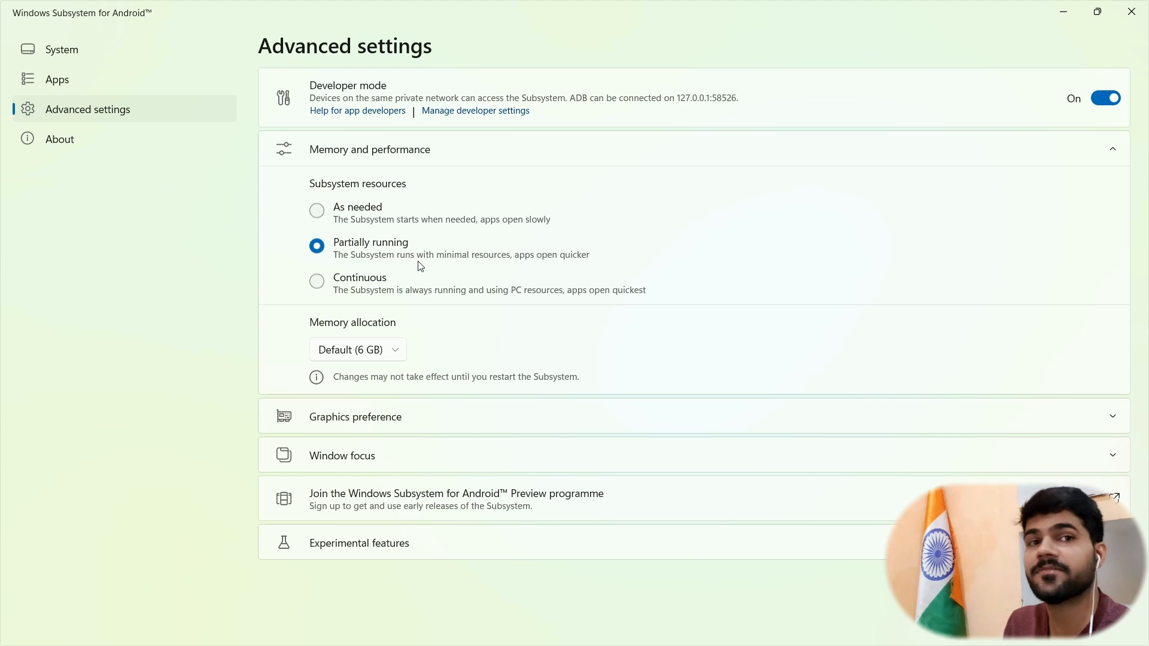
{"action": "left_click", "coordinate": [316, 282]}
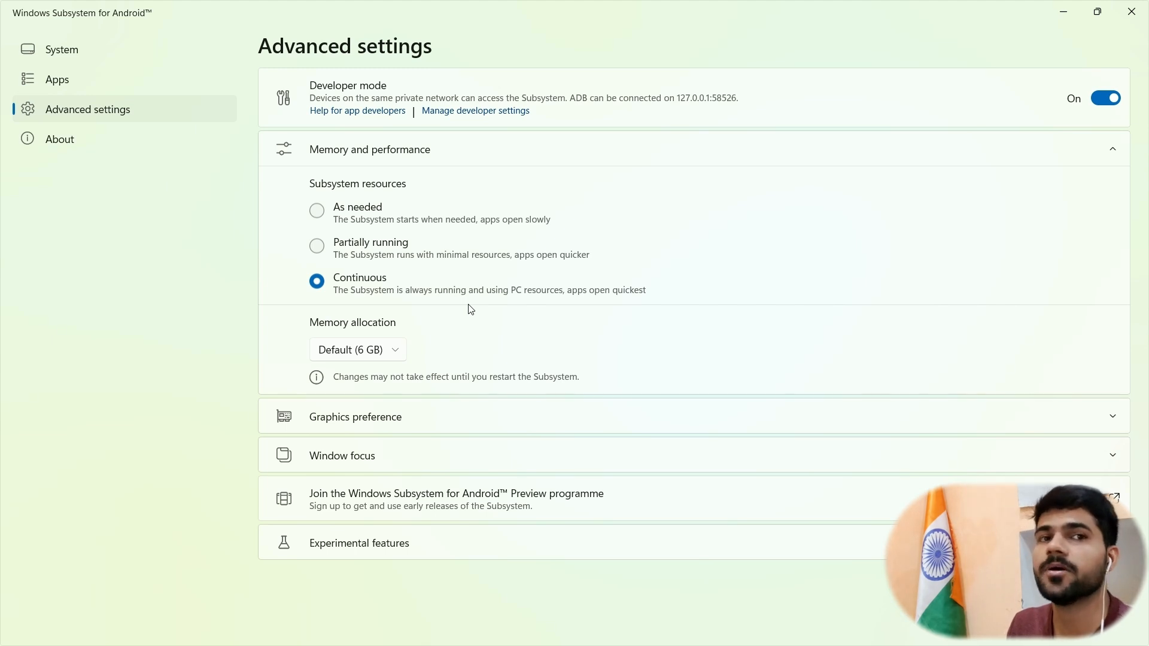
Step: Keep memory allocation at Default (6 GB) and expand Graphics preference
{"action": "left_click", "coordinate": [356, 349]}
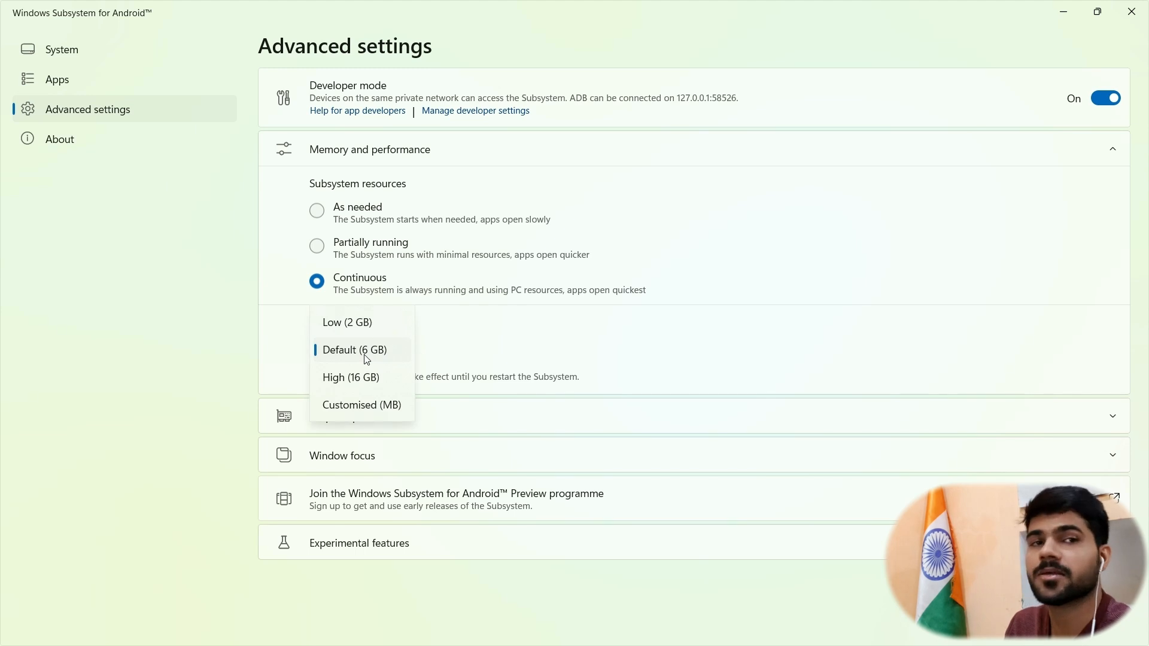
{"action": "mouse_move", "coordinate": [415, 330]}
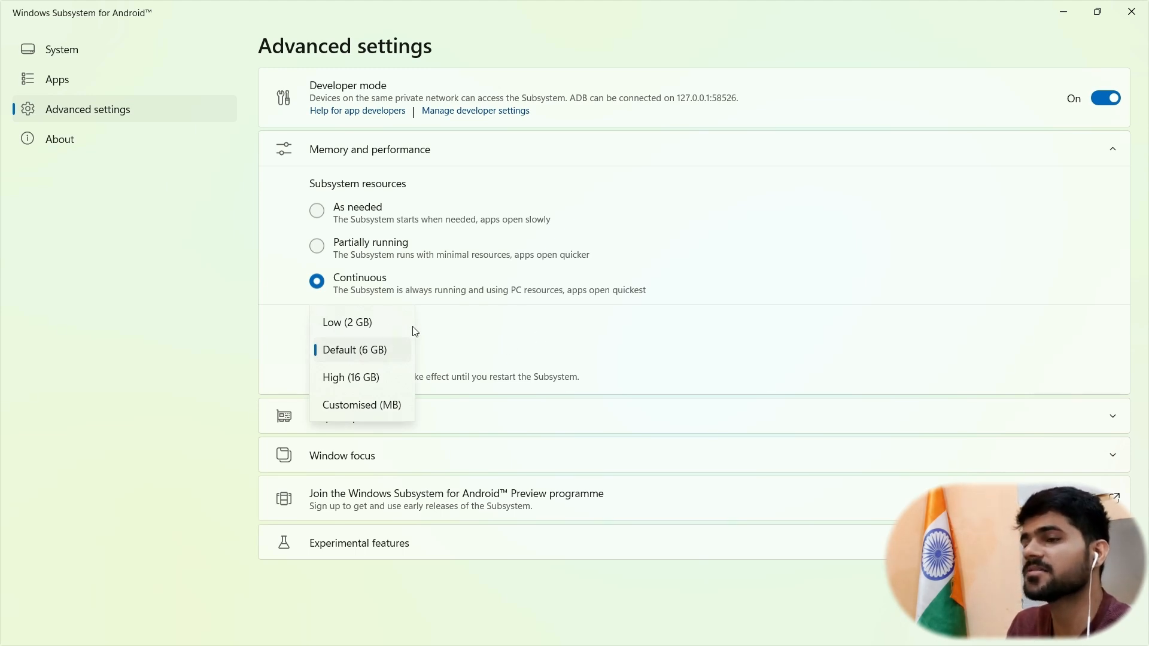
{"action": "mouse_move", "coordinate": [360, 353]}
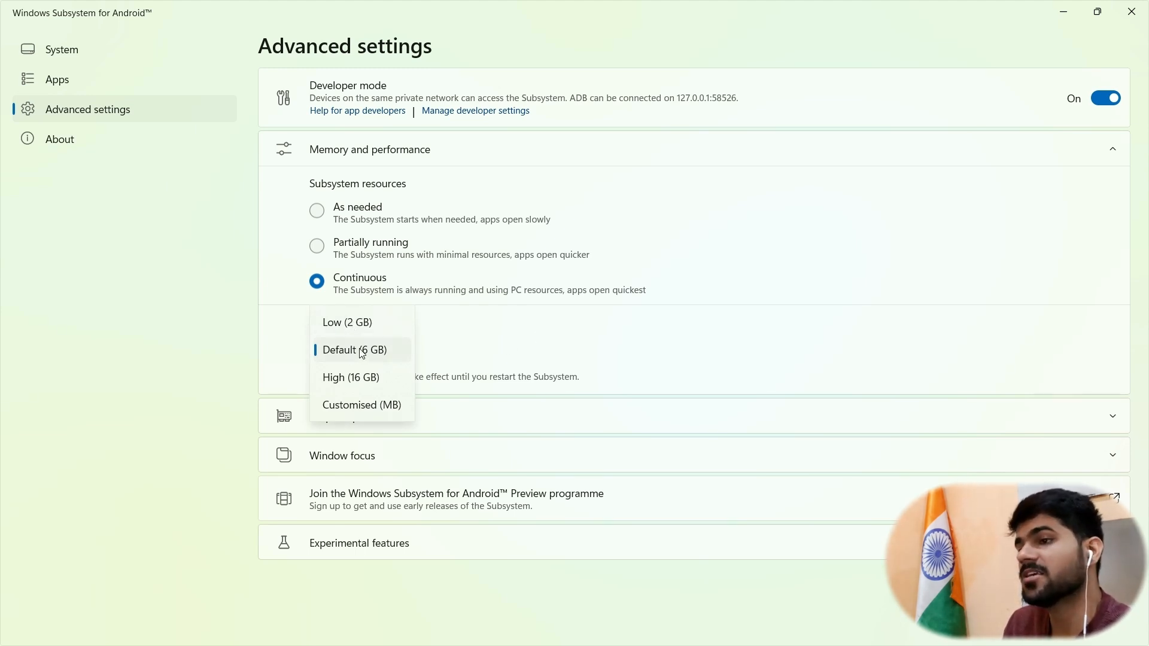
{"action": "left_click", "coordinate": [360, 350]}
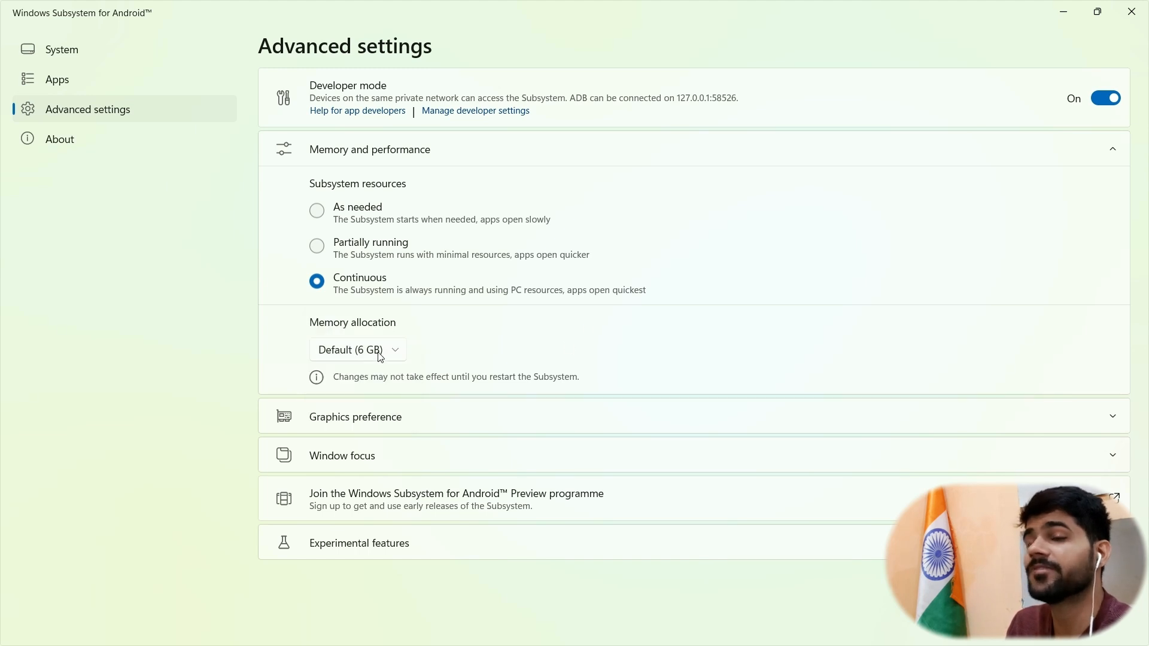
{"action": "left_click", "coordinate": [357, 349]}
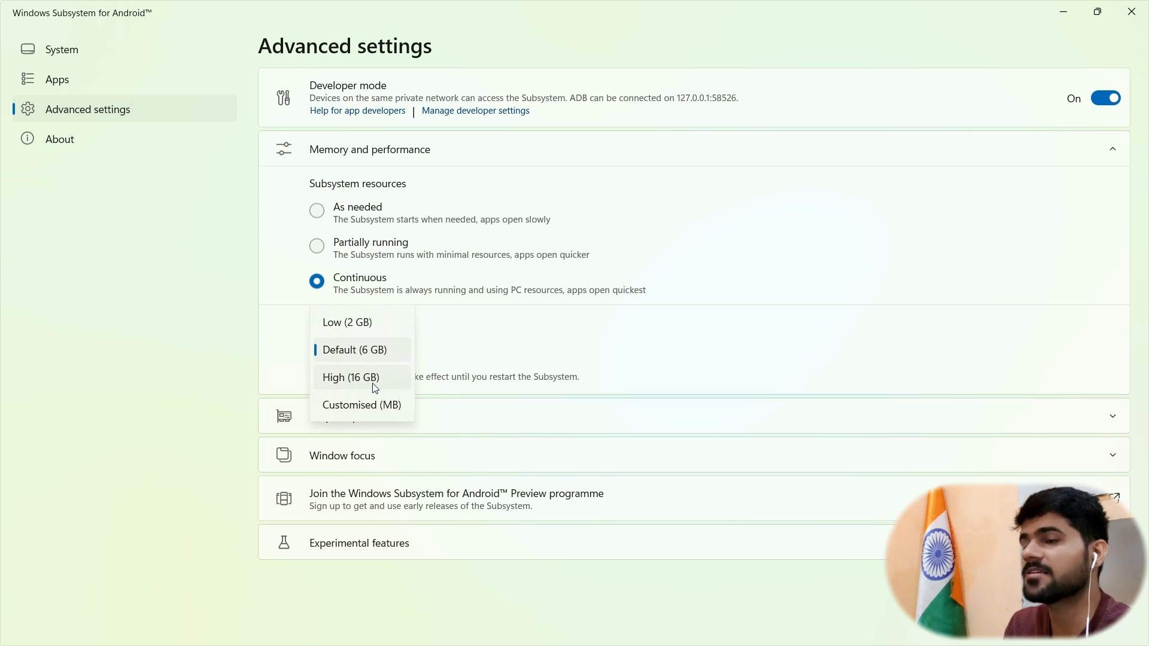
{"action": "mouse_move", "coordinate": [362, 355]}
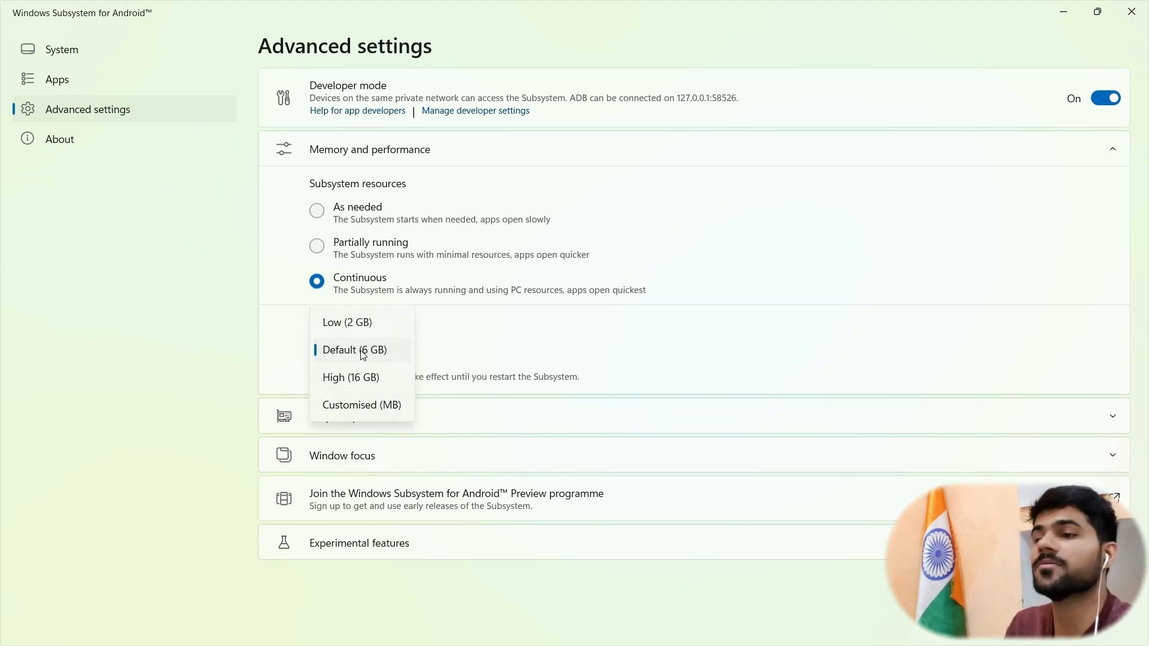
{"action": "left_click", "coordinate": [354, 350]}
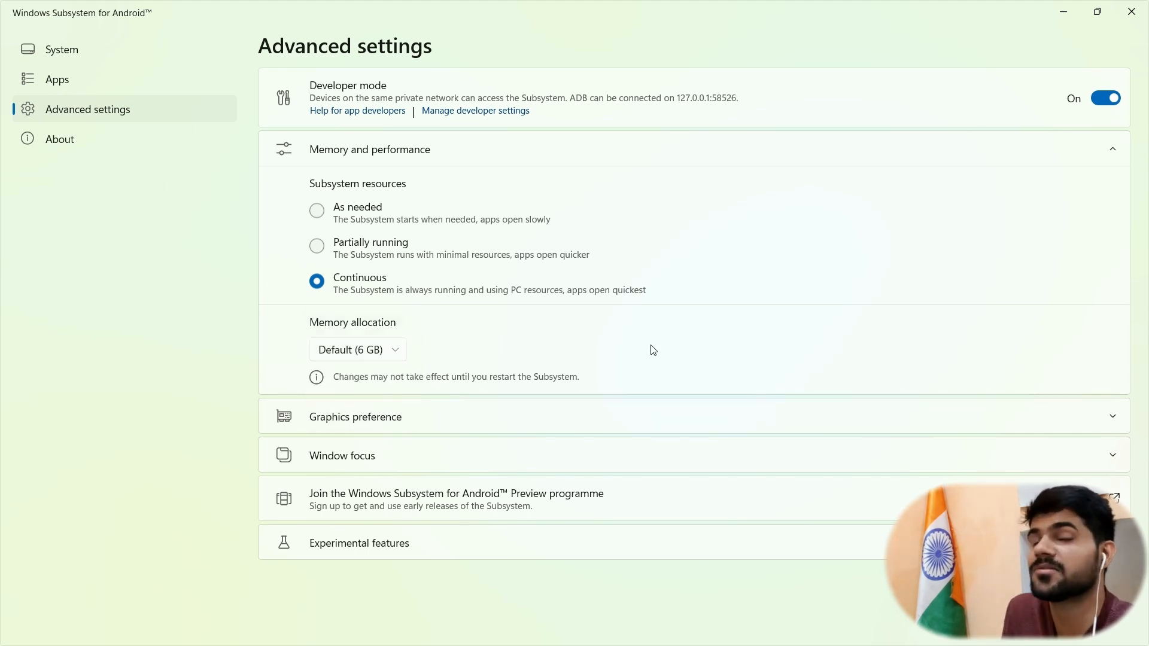
{"action": "mouse_move", "coordinate": [622, 388]}
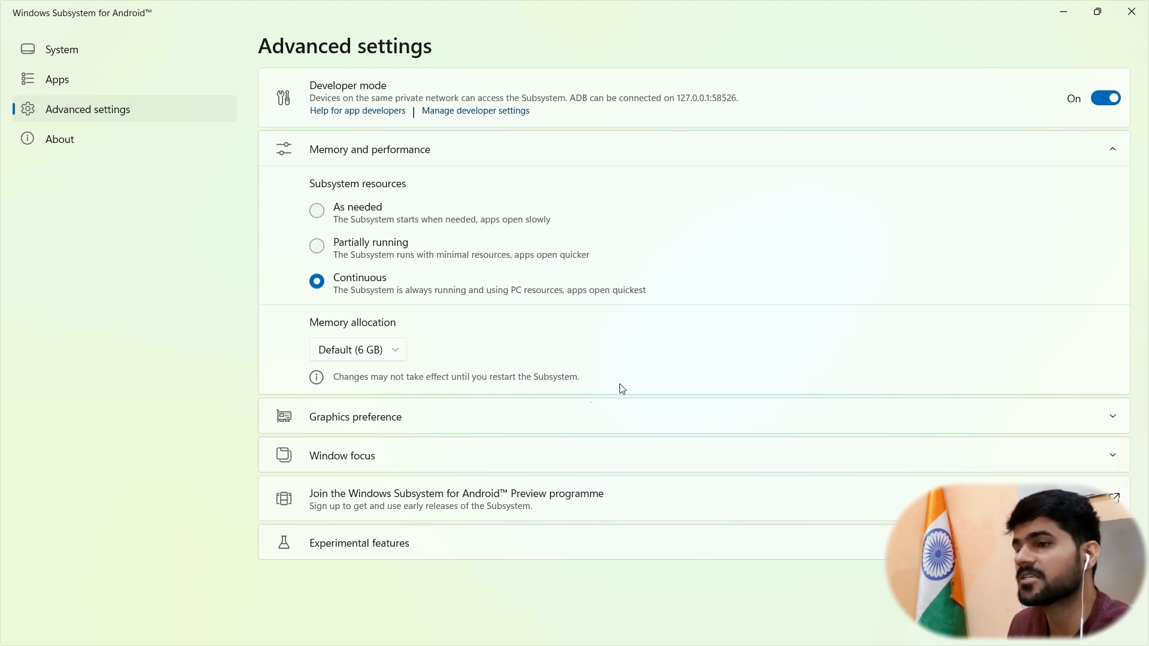
{"action": "mouse_move", "coordinate": [422, 359]}
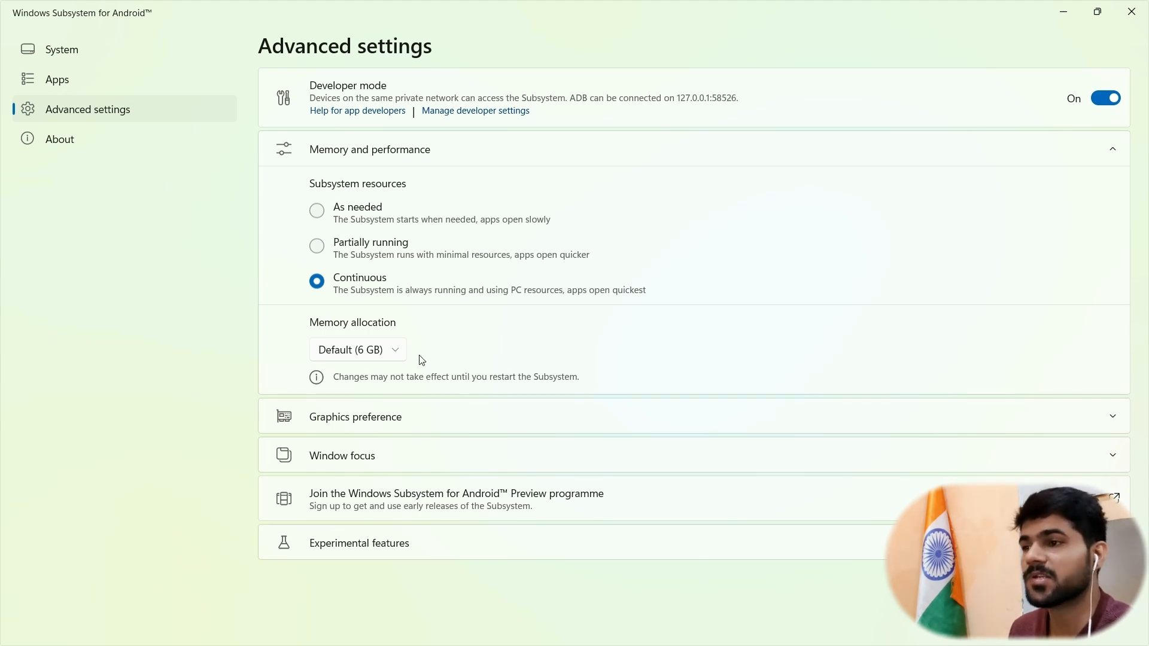
{"action": "left_click", "coordinate": [354, 416]}
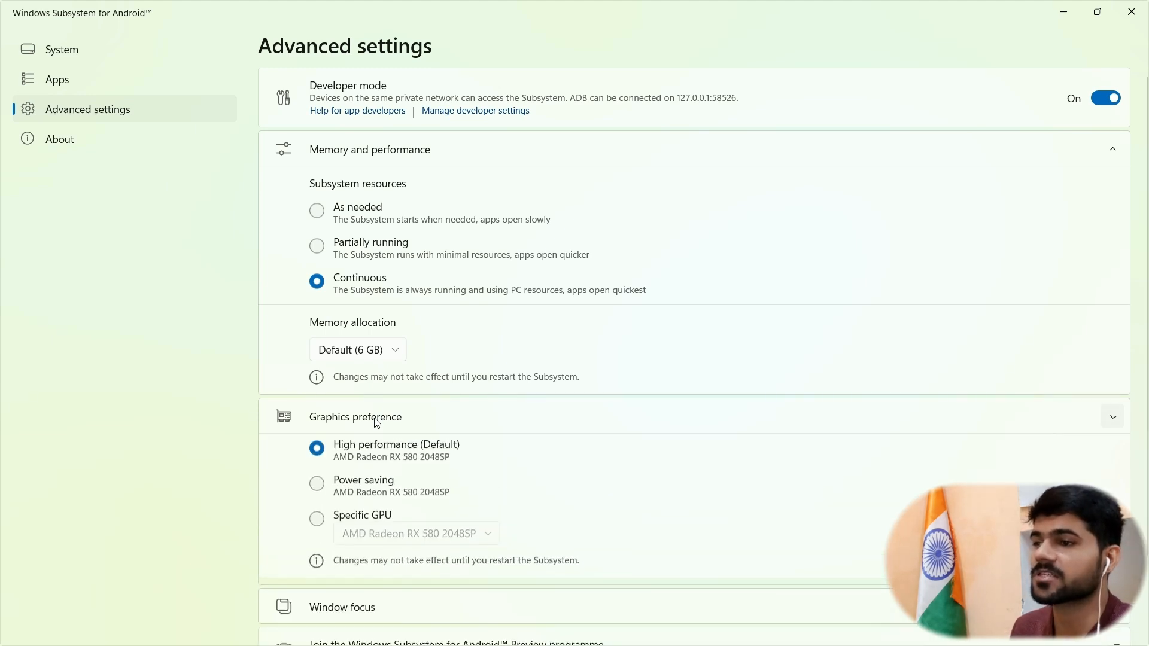
Step: Scroll down the Advanced settings toward Experimental features
{"action": "scroll", "scroll_direction": "down", "scroll_amount": 3}
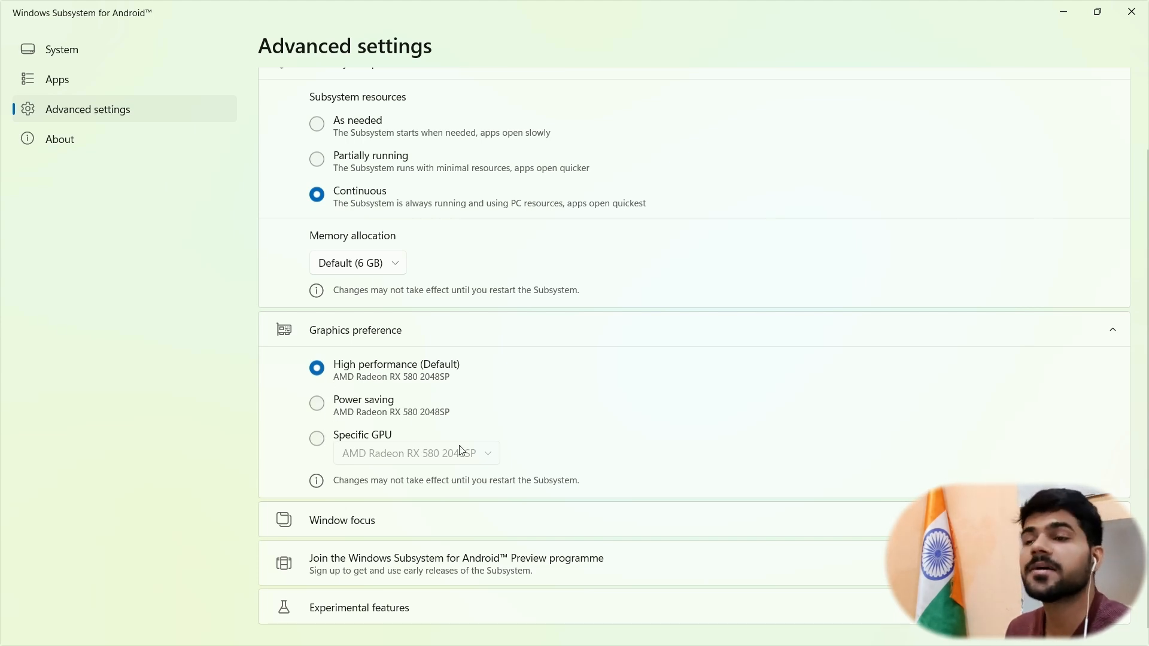
{"action": "mouse_move", "coordinate": [409, 414]}
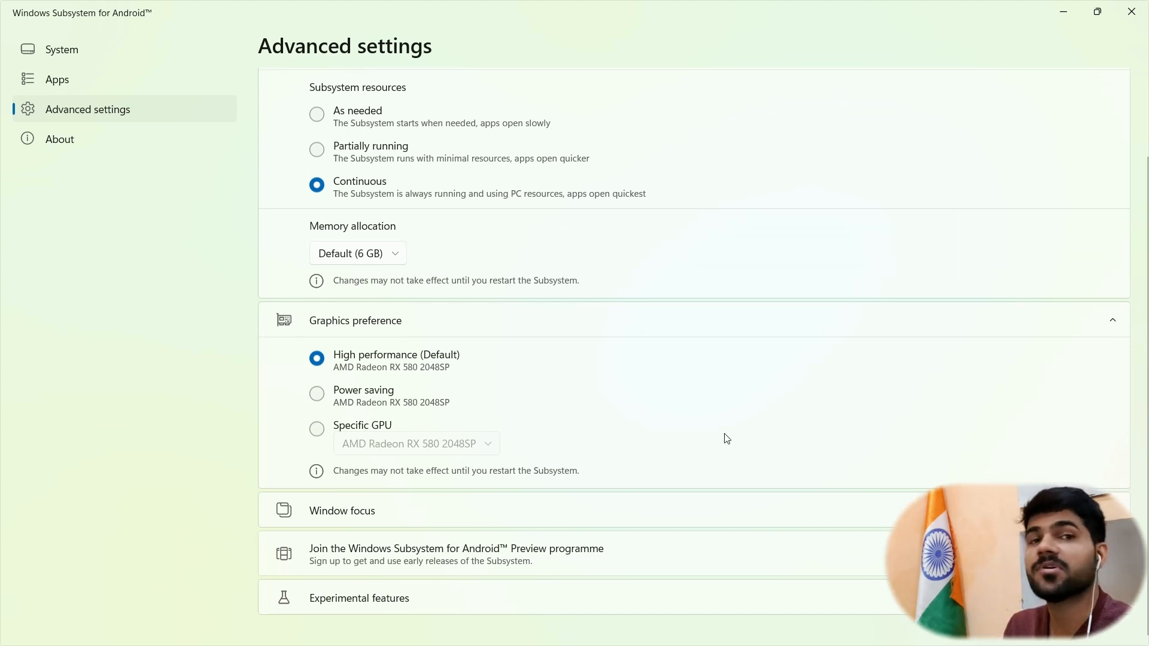
{"action": "mouse_move", "coordinate": [321, 400]}
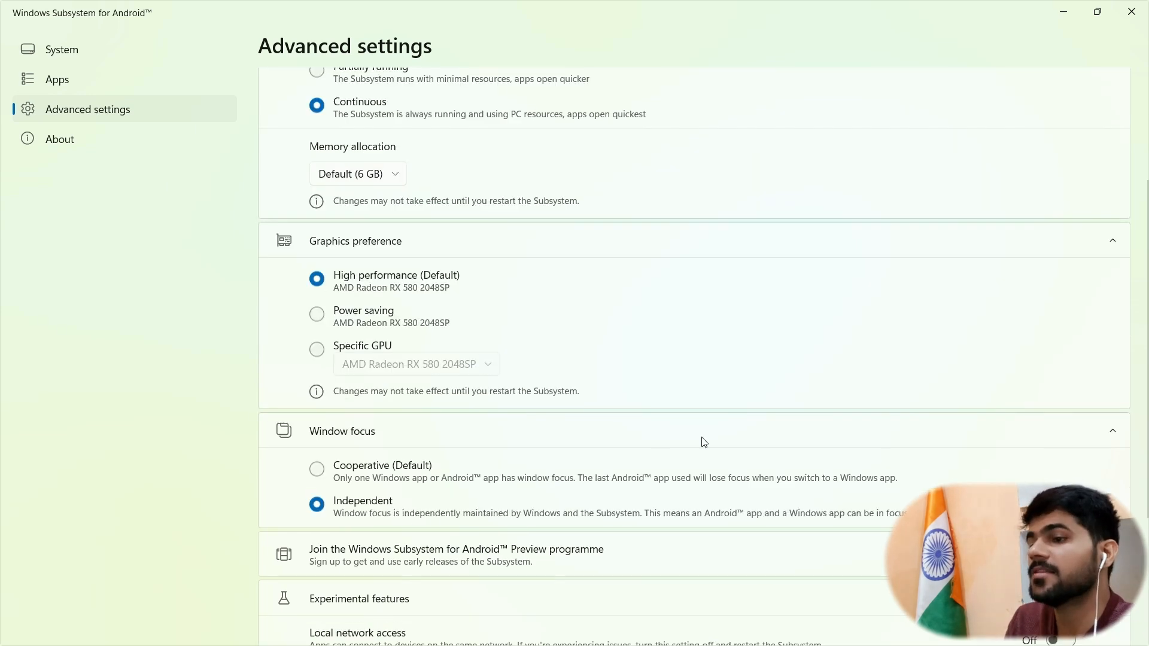
{"action": "scroll", "scroll_direction": "down", "scroll_amount": 3}
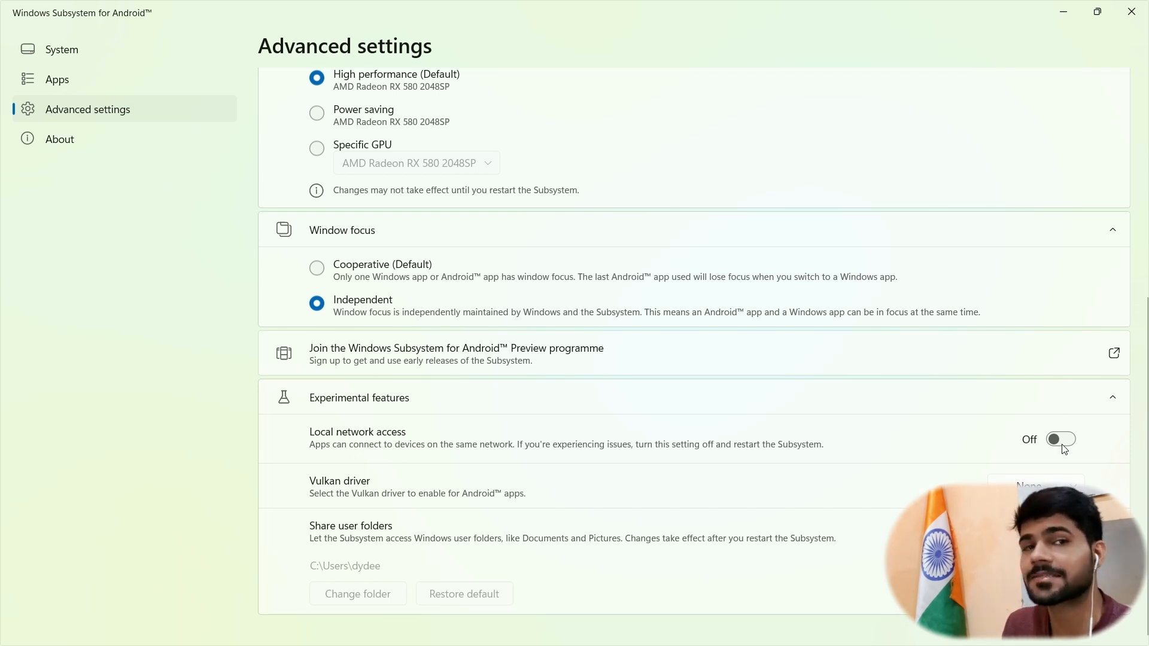
{"action": "mouse_move", "coordinate": [1090, 455]}
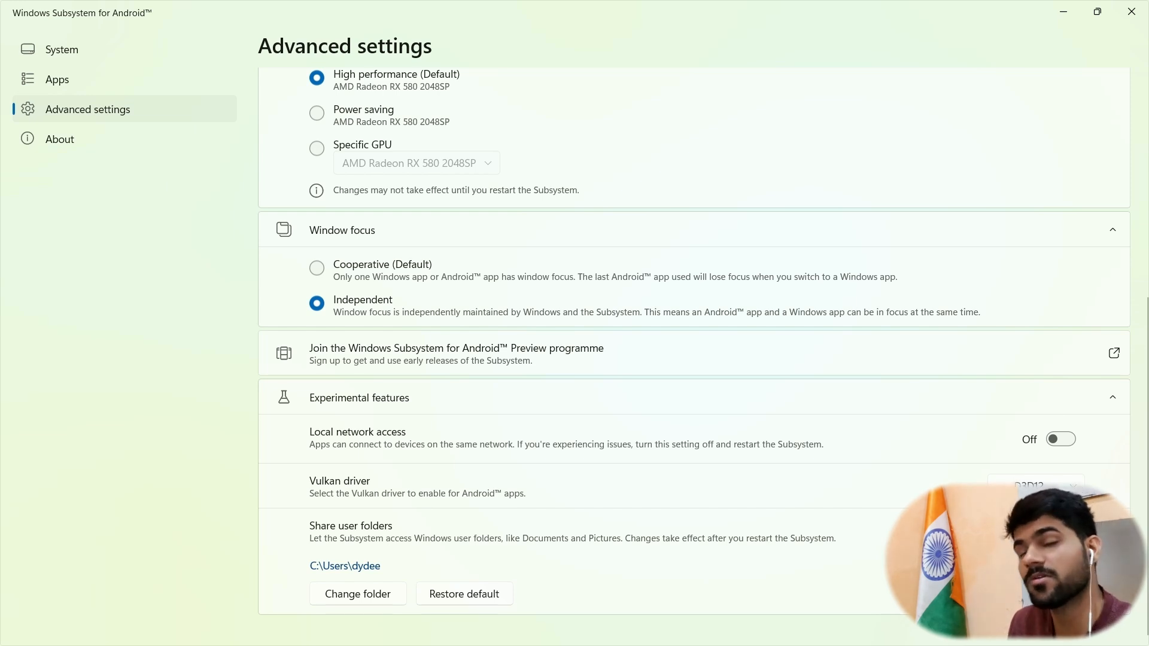
Step: Change the shared user folder to F:\Downloader and confirm the selection
{"action": "left_click", "coordinate": [357, 594]}
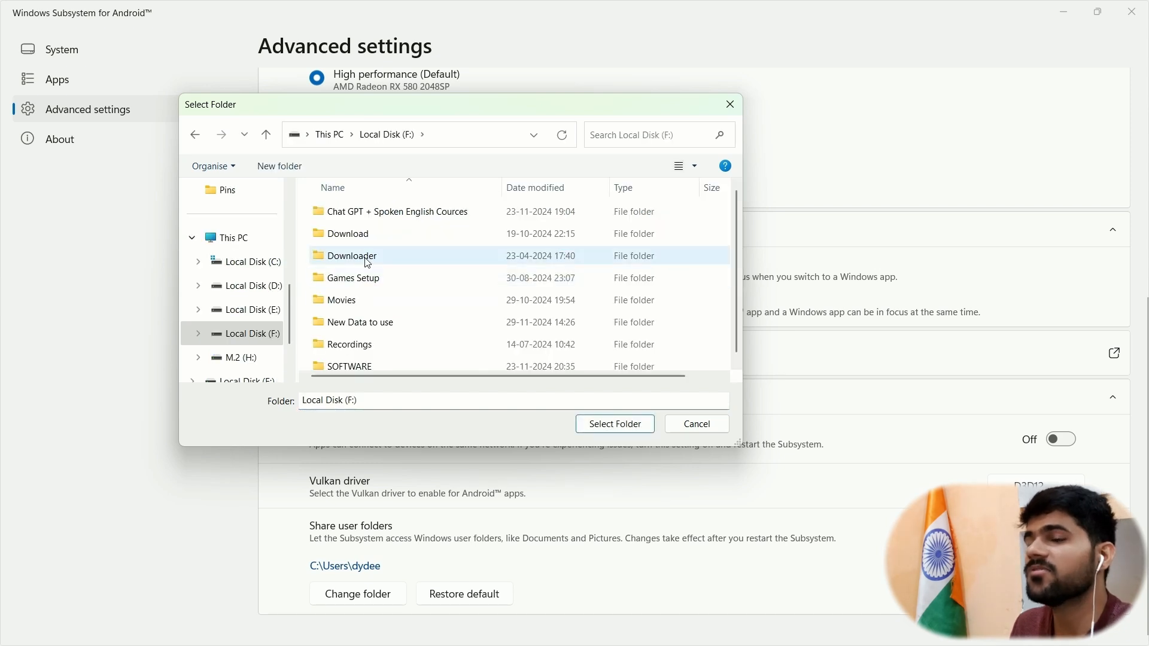
{"action": "left_click", "coordinate": [614, 423]}
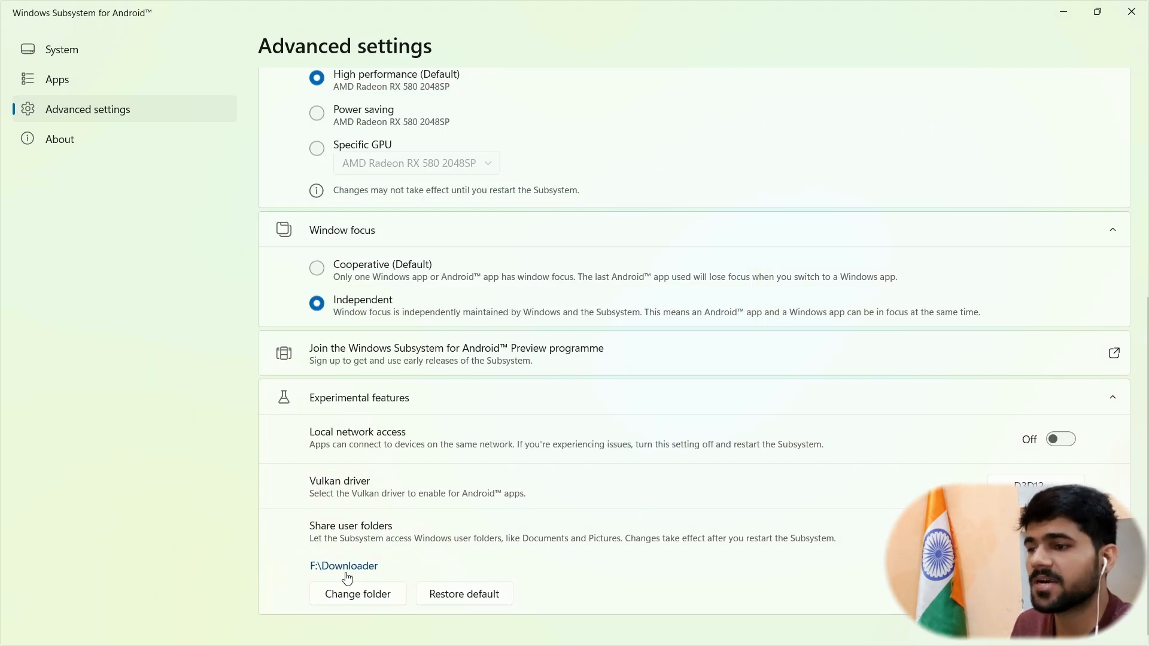
{"action": "mouse_move", "coordinate": [361, 446]}
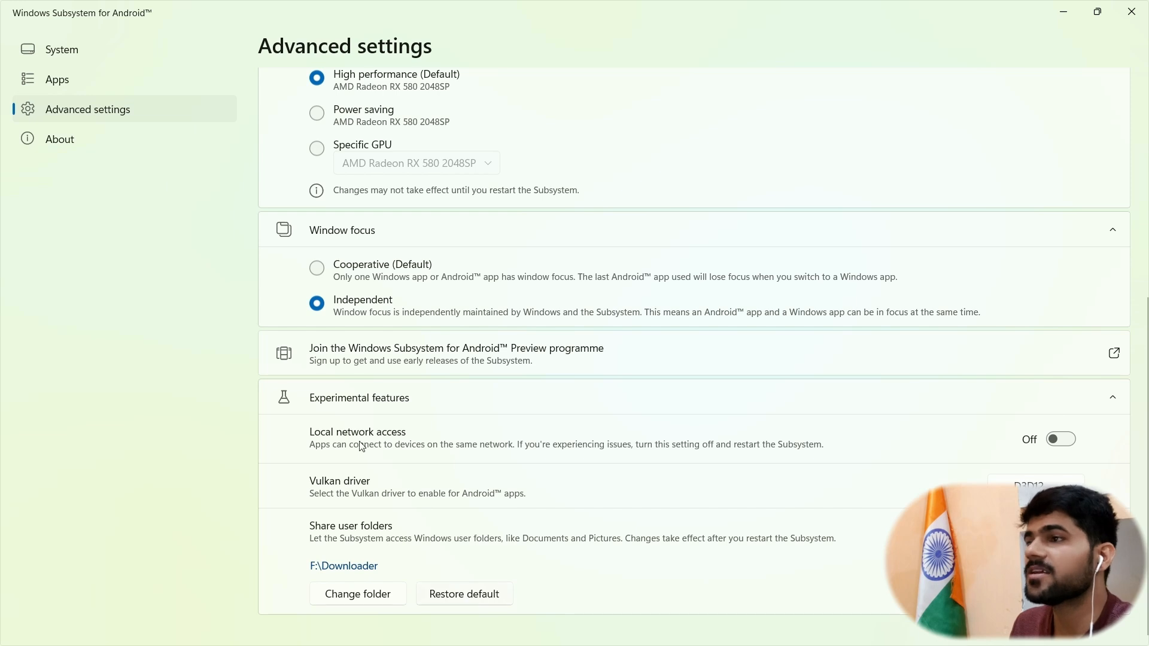
Step: From System settings open Files, leave the empty folder view, and close Play Store
{"action": "left_click", "coordinate": [62, 49]}
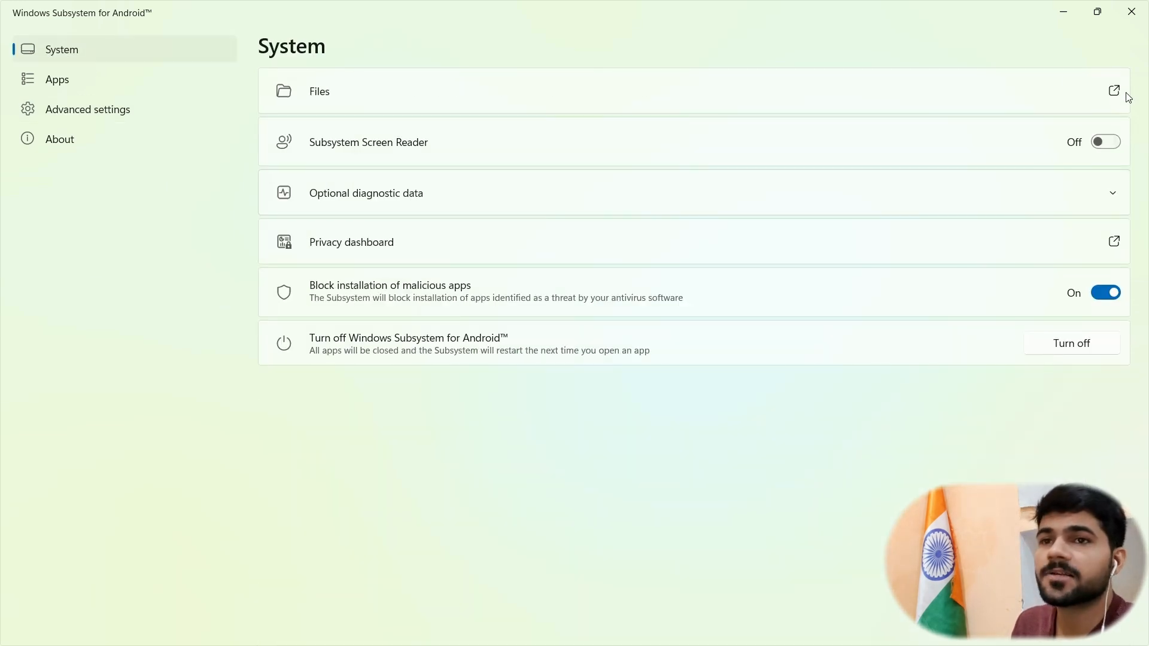
{"action": "left_click", "coordinate": [1113, 90]}
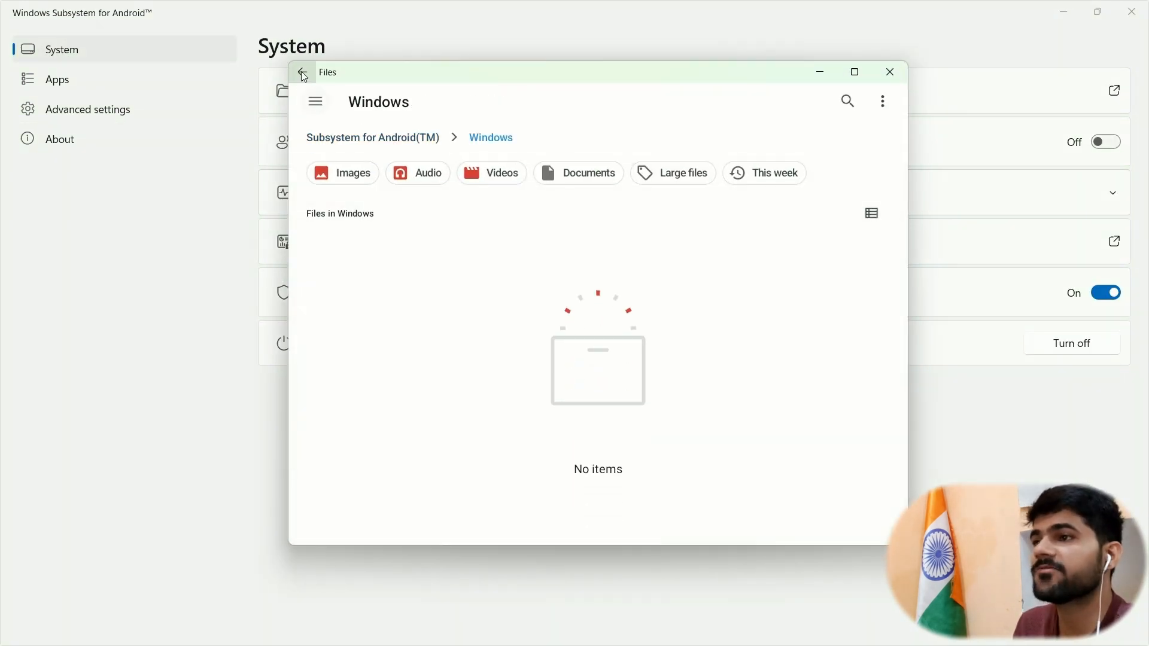
{"action": "left_click", "coordinate": [889, 72]}
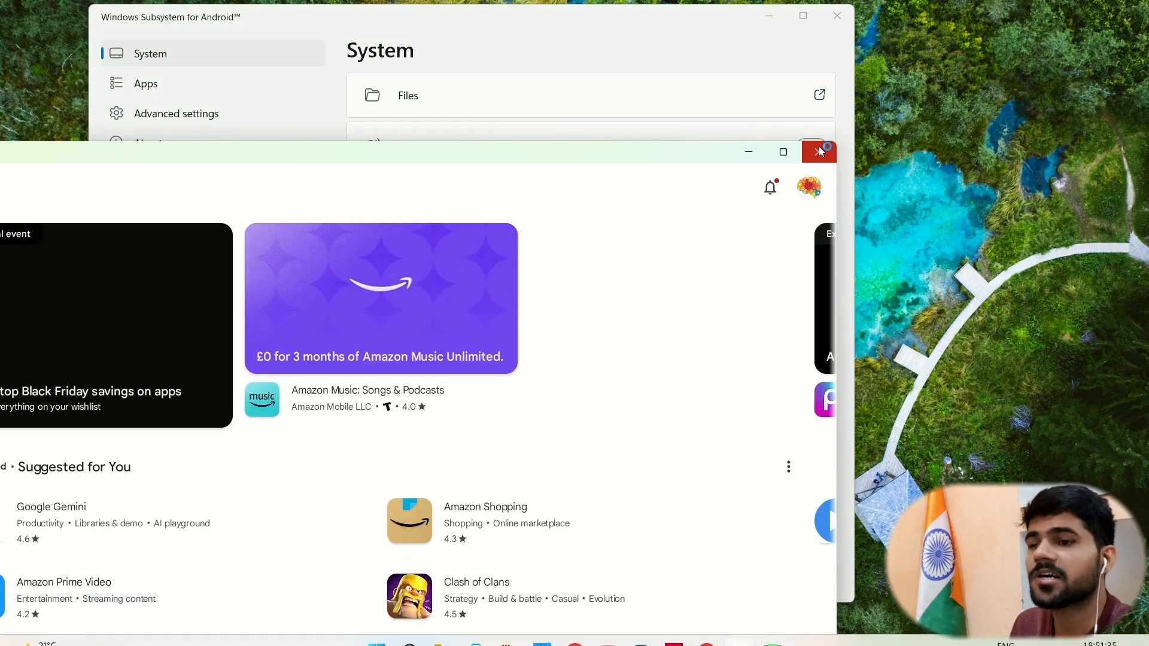
{"action": "left_click", "coordinate": [816, 152]}
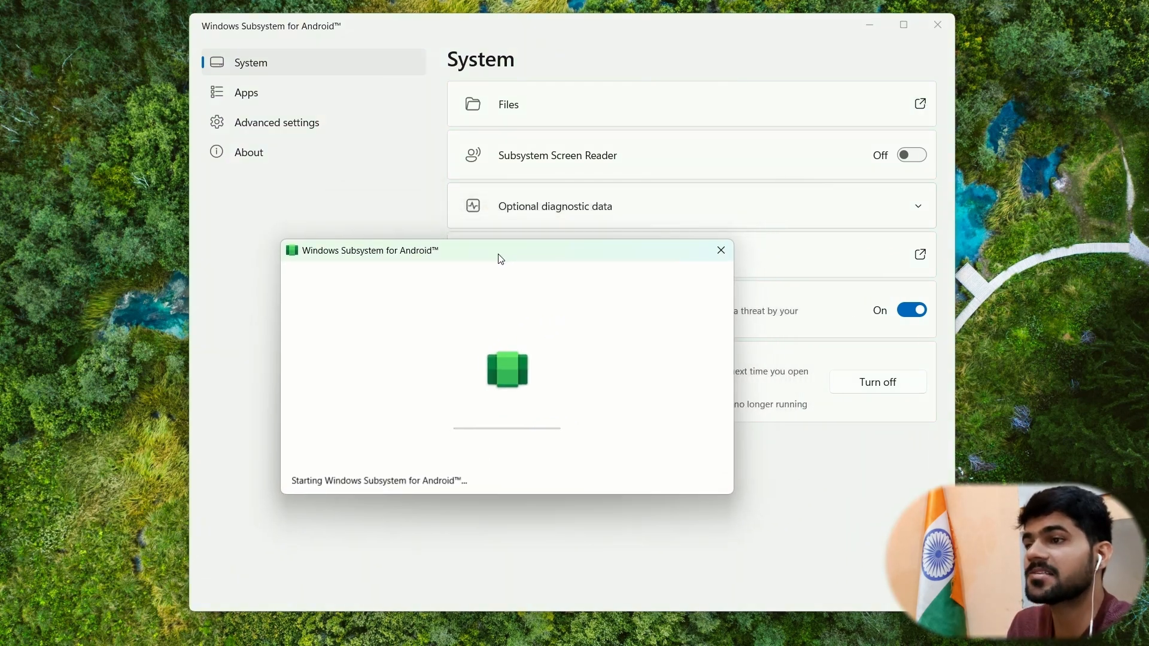
{"action": "mouse_move", "coordinate": [600, 458]}
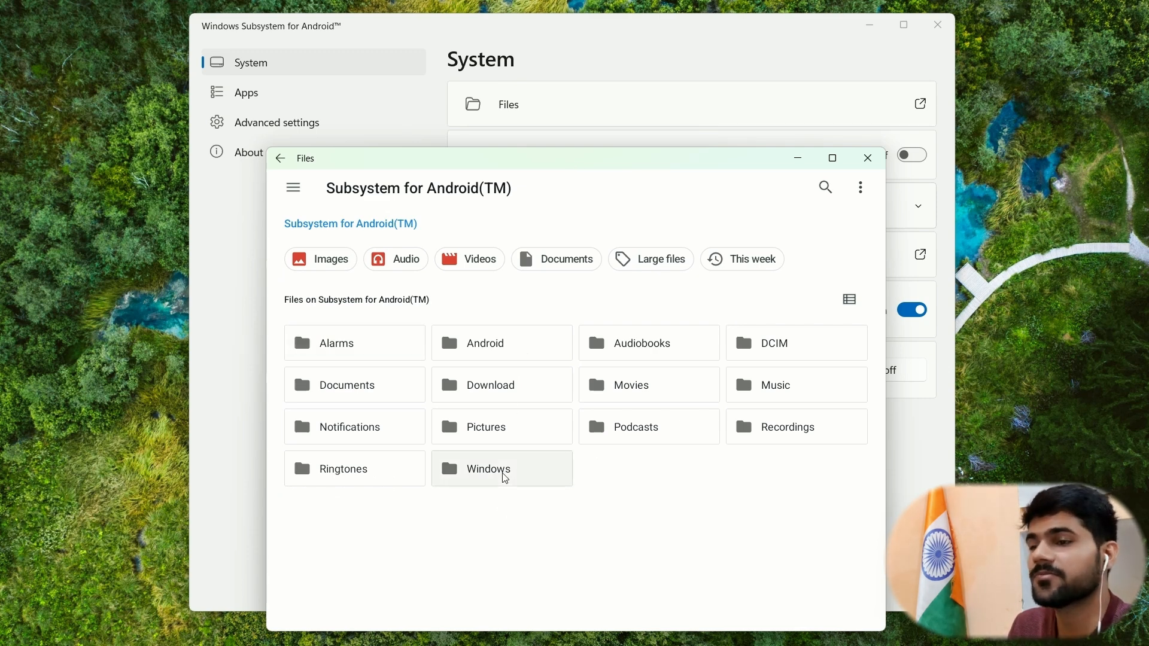
Step: Open the shared Windows folder, maximize Files, and scroll through the Downloader contents
{"action": "double_click", "coordinate": [502, 468]}
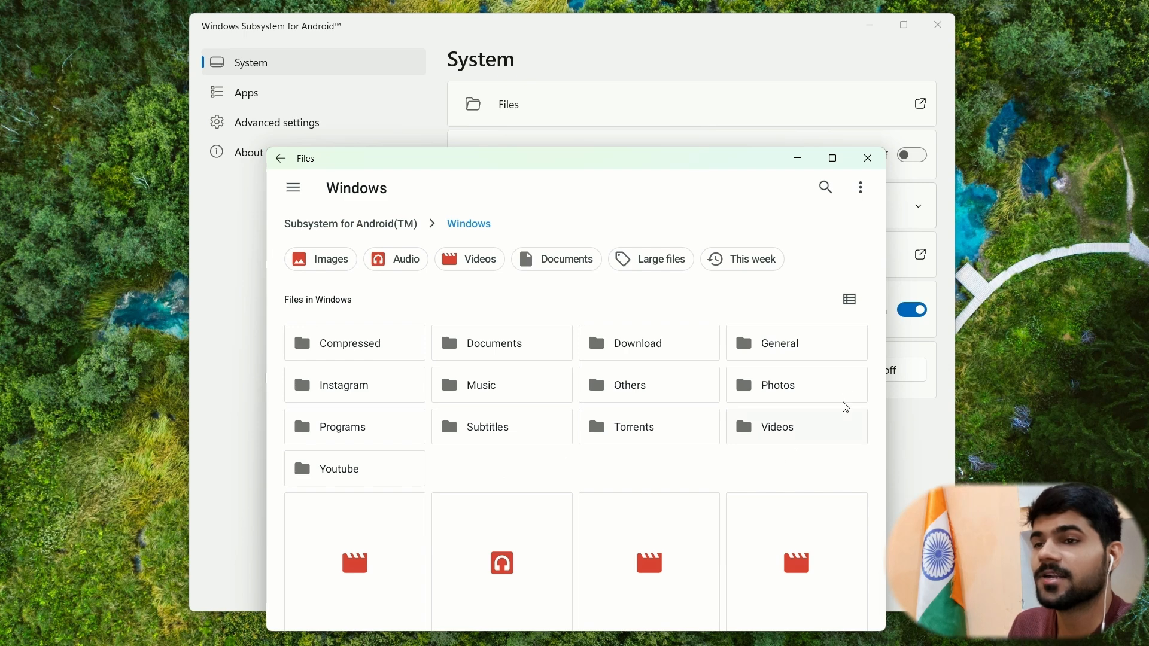
{"action": "left_click", "coordinate": [832, 158]}
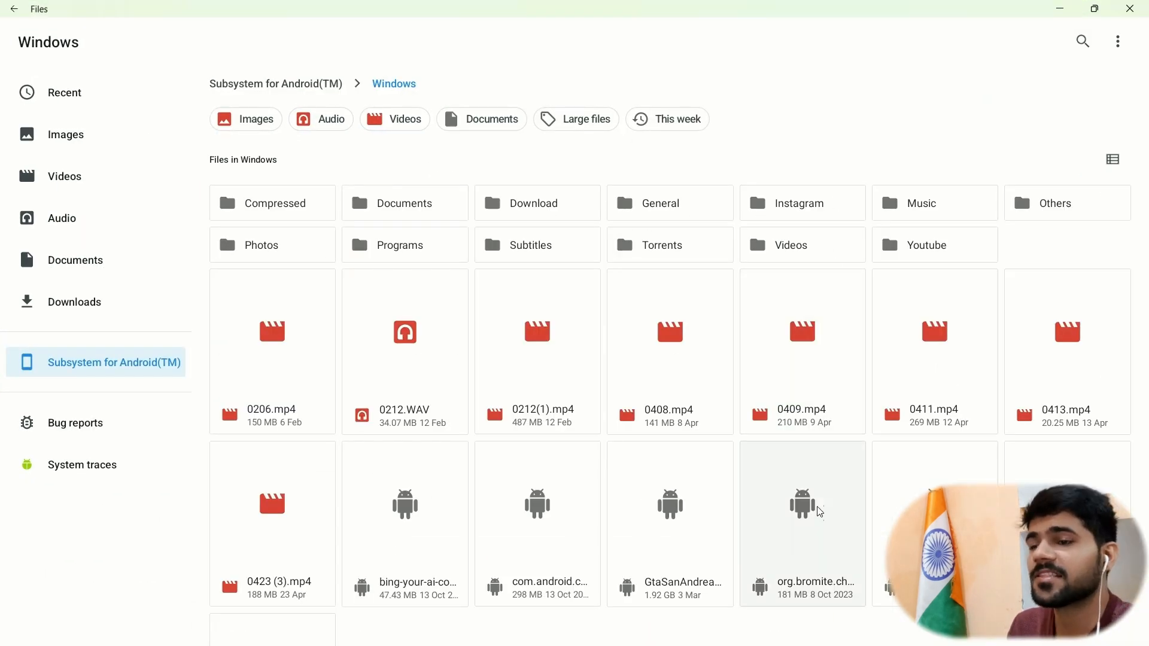
{"action": "scroll", "scroll_direction": "down", "scroll_amount": 3}
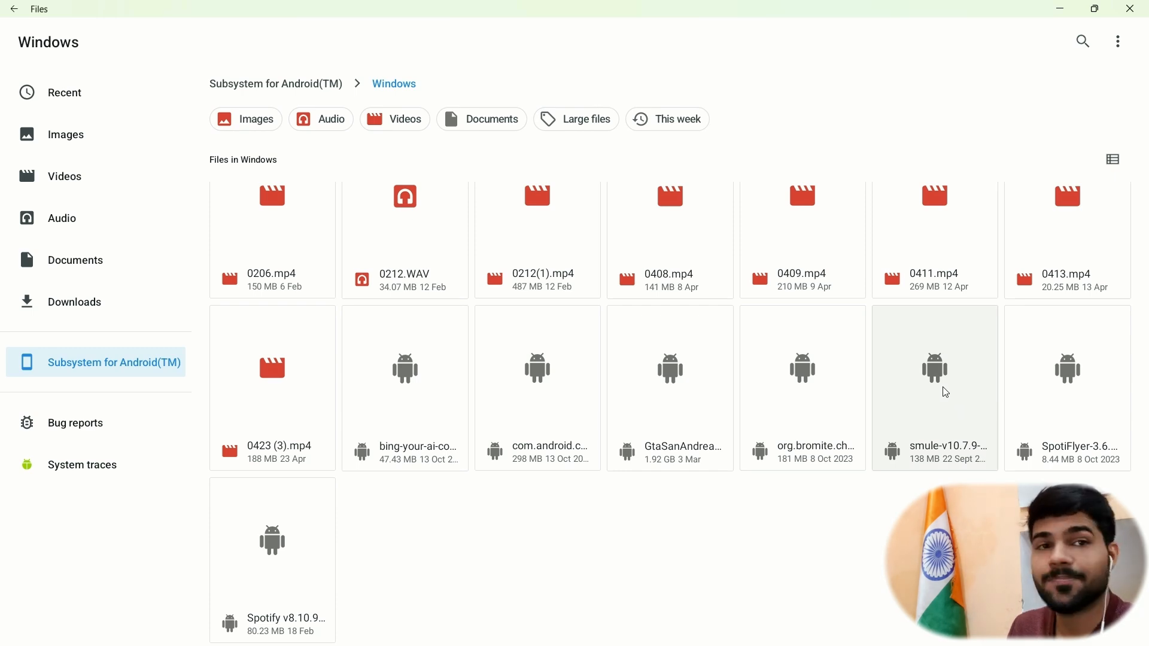
{"action": "mouse_move", "coordinate": [937, 398]}
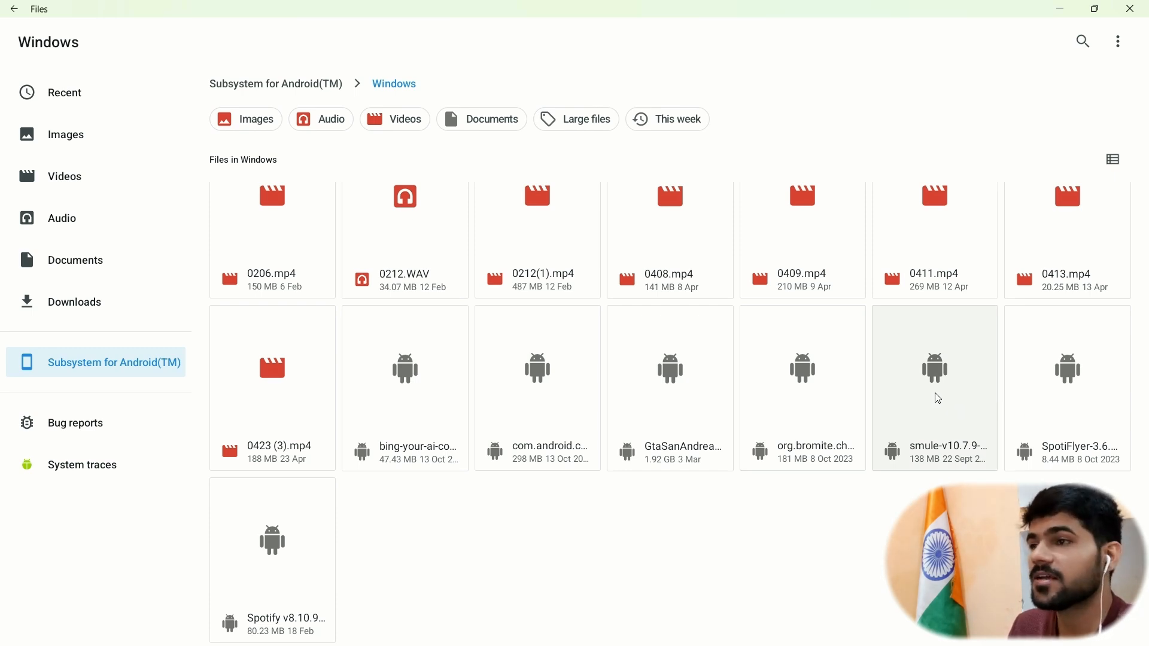
{"action": "mouse_move", "coordinate": [674, 568]}
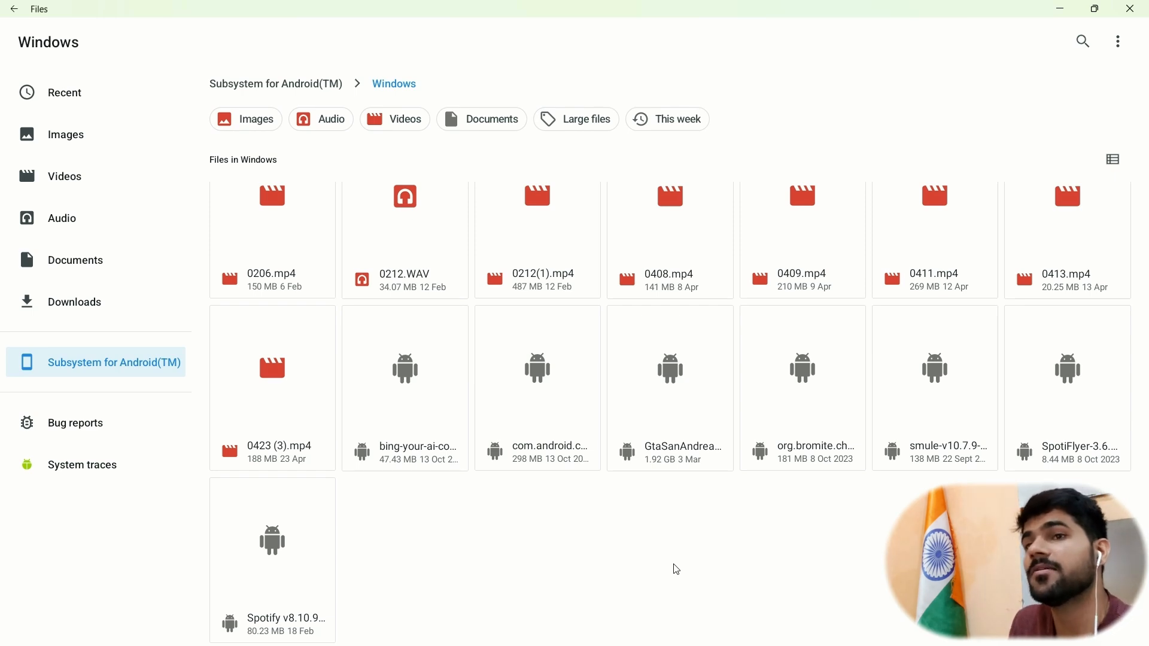
{"action": "mouse_move", "coordinate": [283, 517]}
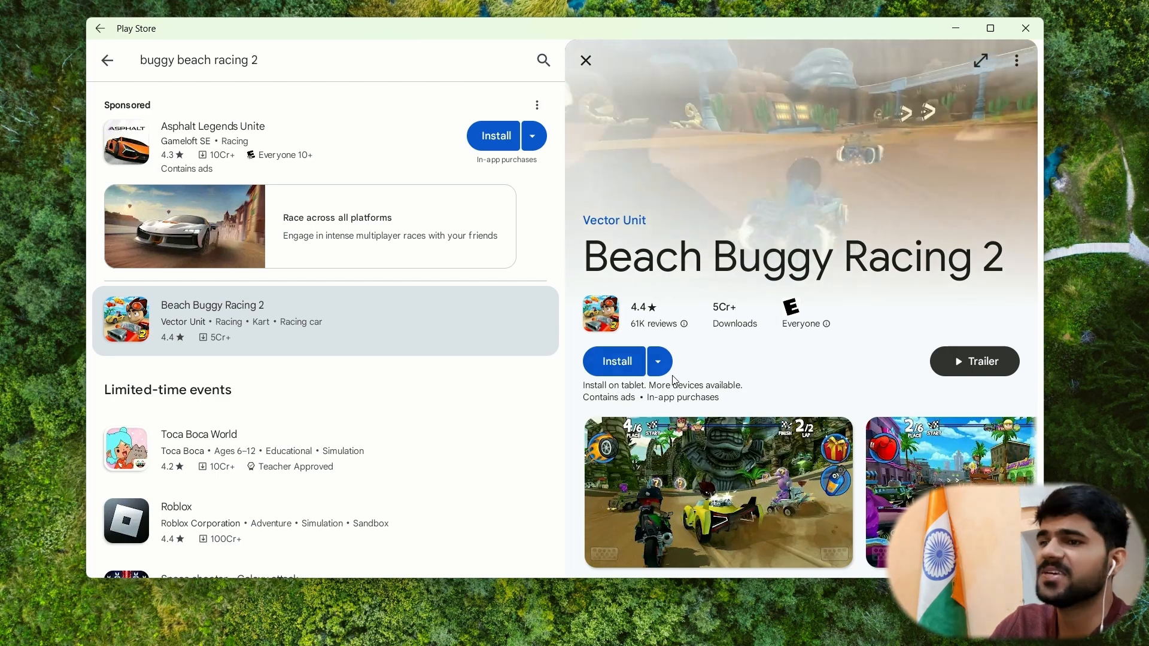
Step: Open the Beach Buggy Racing store page and install the game
{"action": "left_click", "coordinate": [613, 361]}
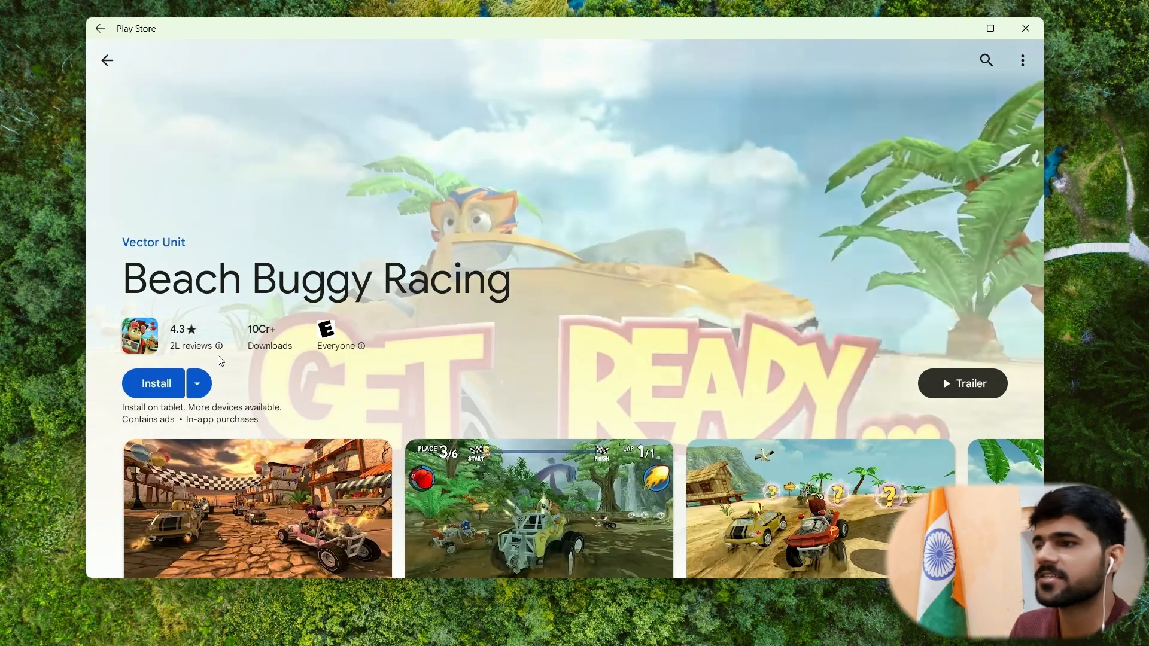
{"action": "left_click", "coordinate": [154, 383]}
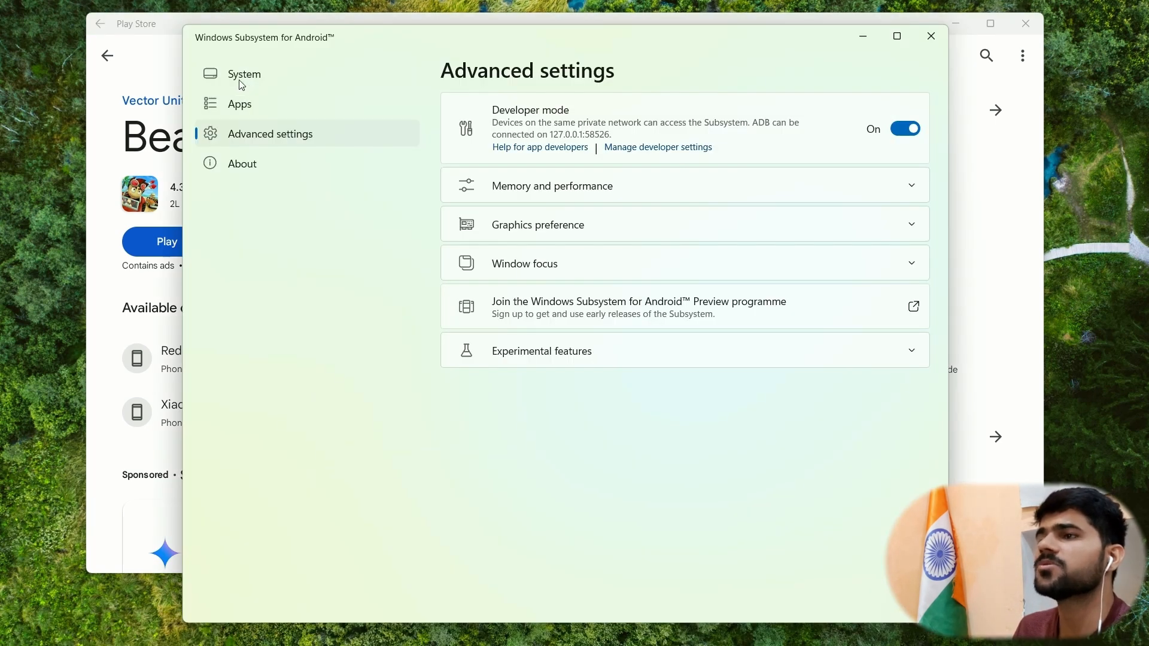
Step: Open Google Play Store's app info under Apps and allow all its notifications
{"action": "left_click", "coordinate": [239, 104]}
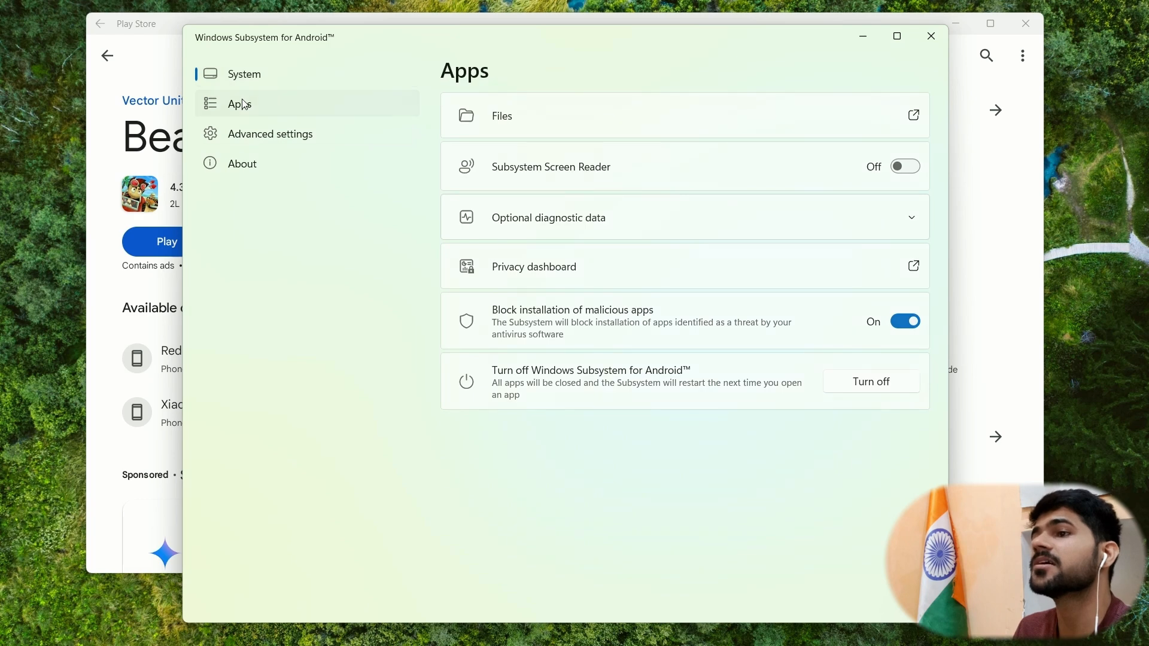
{"action": "left_click", "coordinate": [240, 103]}
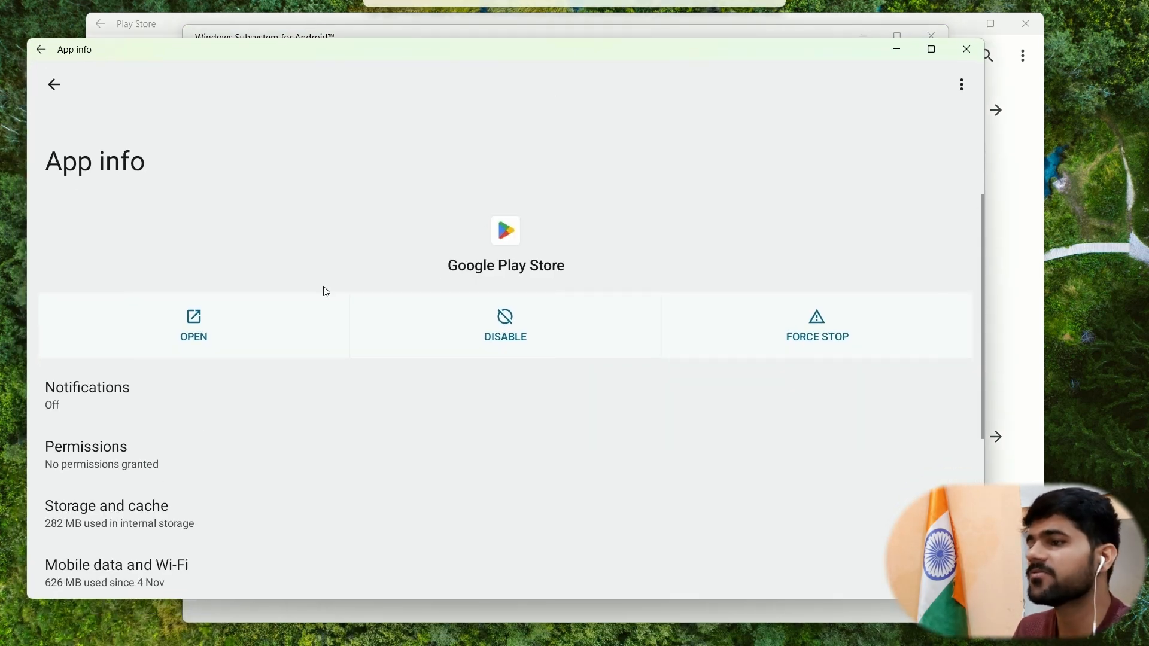
{"action": "left_click", "coordinate": [87, 387]}
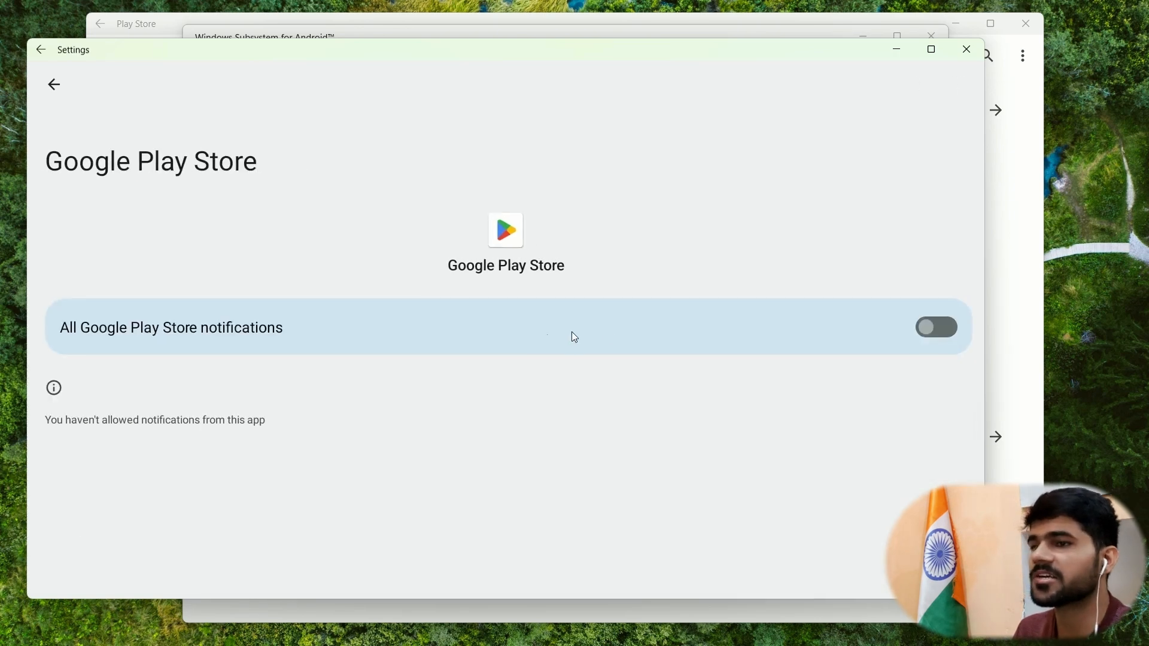
{"action": "left_click", "coordinate": [54, 84]}
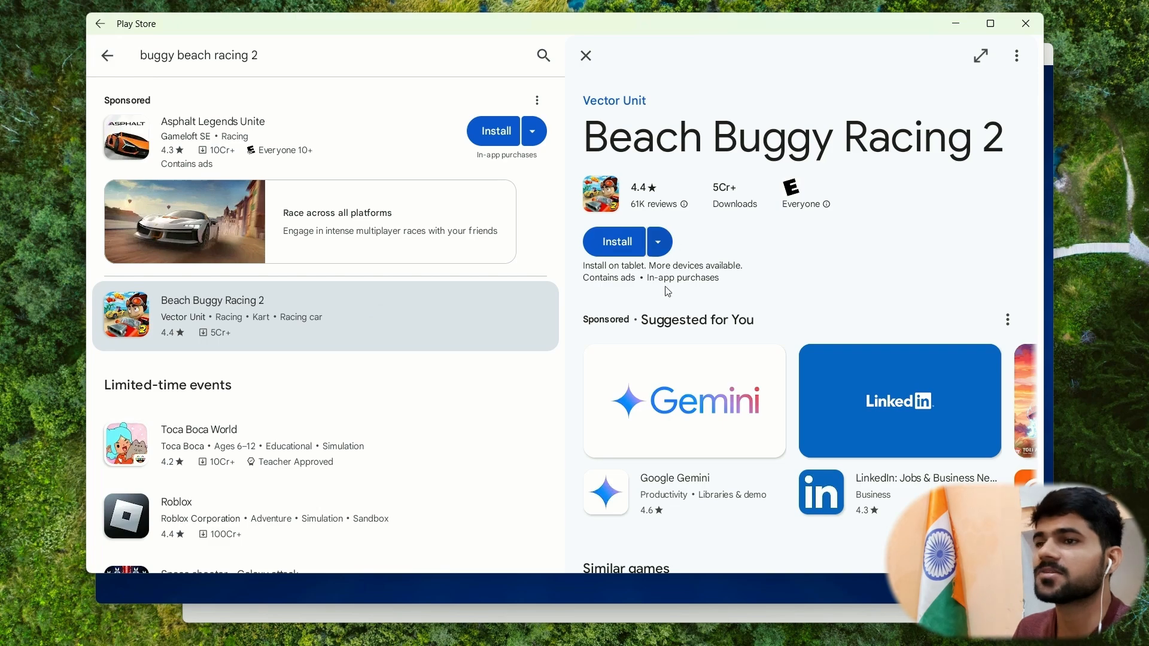
Step: Press Play on the Beach Buggy Racing listing to launch the game
{"action": "left_click", "coordinate": [585, 55]}
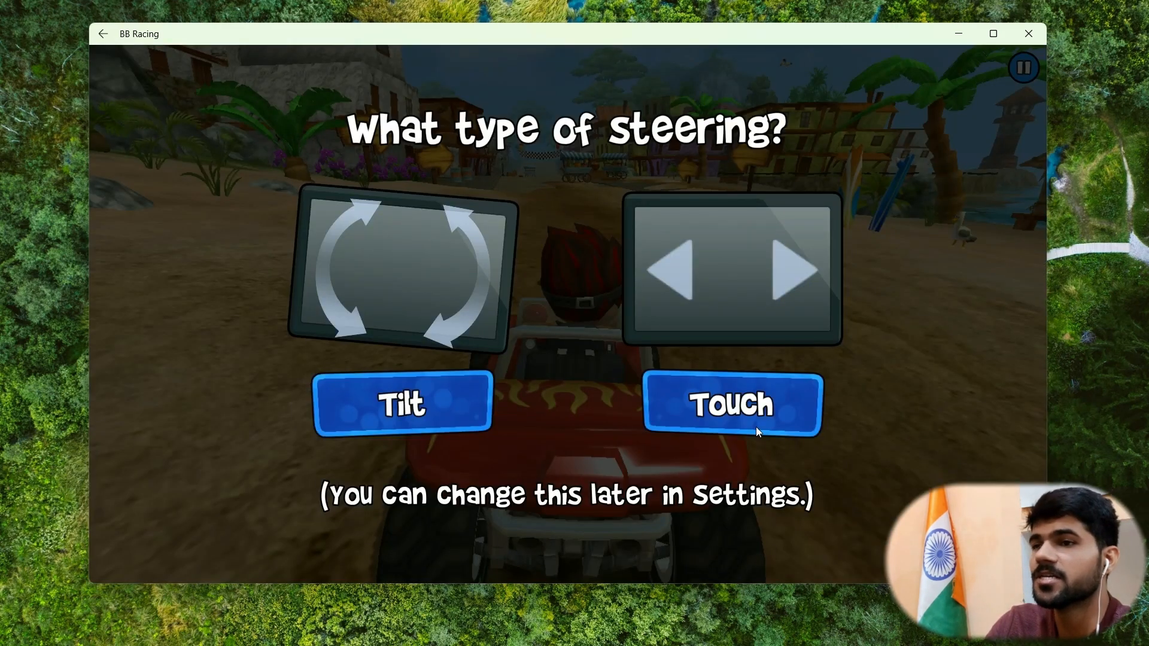
Step: Choose Touch steering, advance through the tutorial tips, and start the Google app update
{"action": "left_click", "coordinate": [732, 404]}
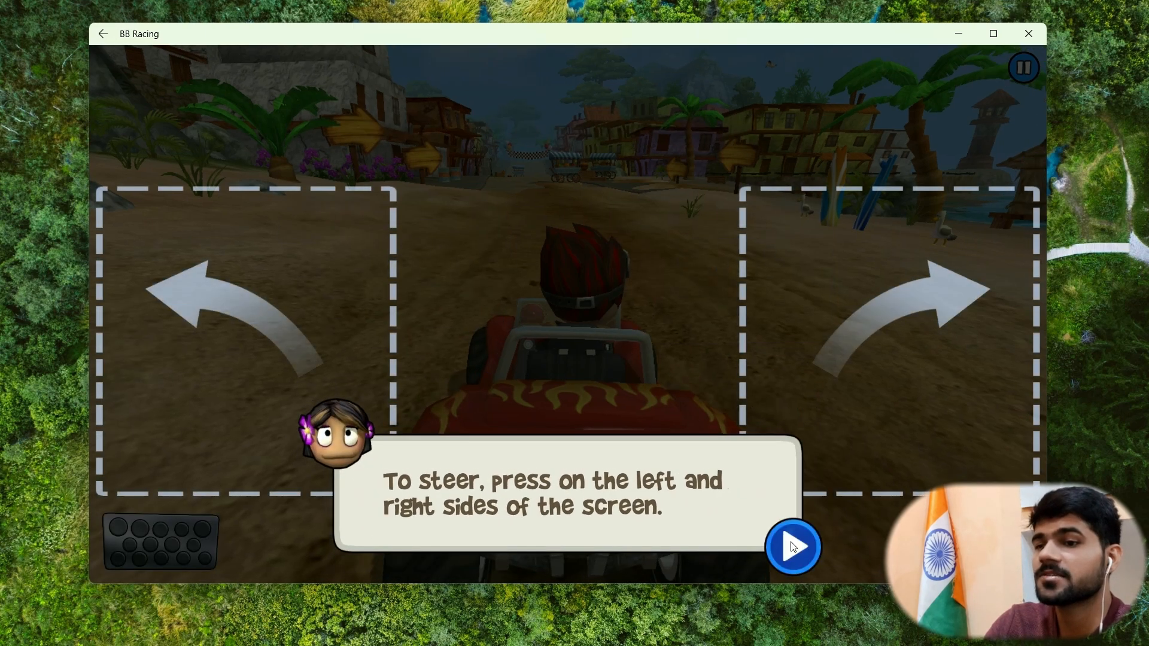
{"action": "left_click", "coordinate": [798, 547]}
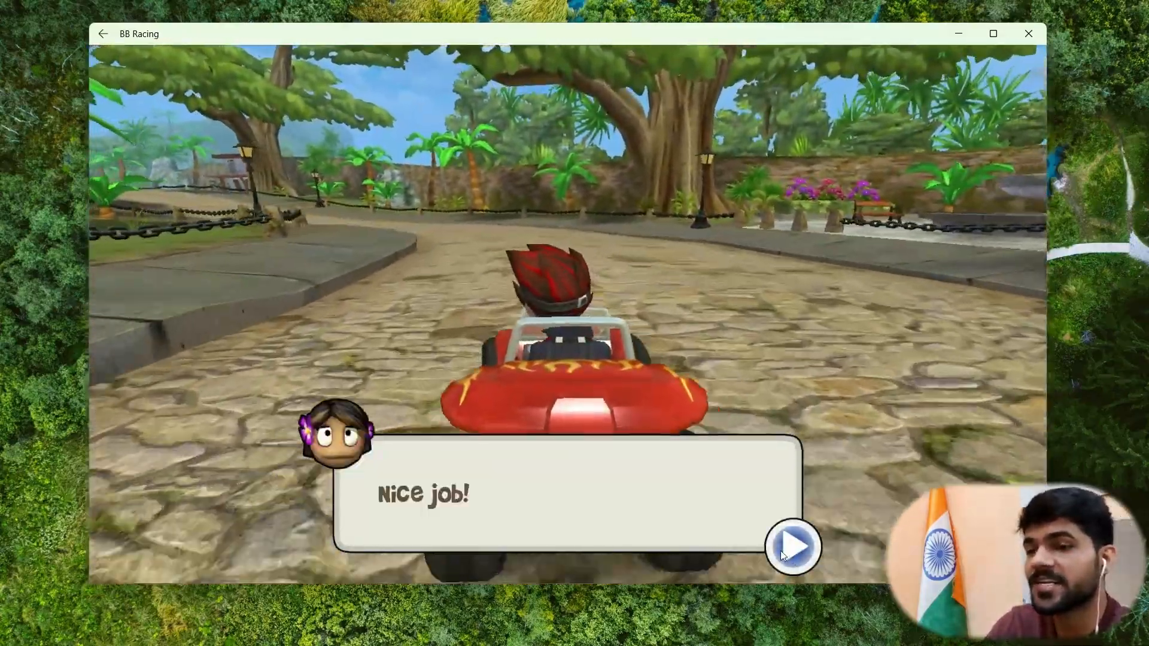
{"action": "left_click", "coordinate": [795, 551]}
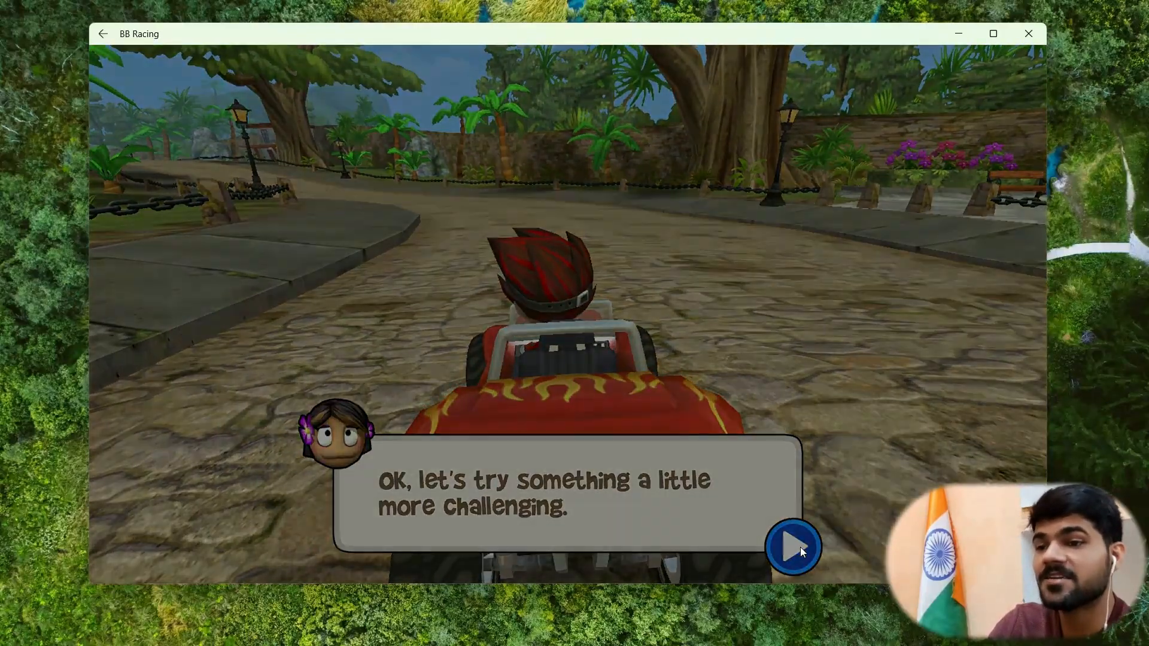
{"action": "left_click", "coordinate": [792, 546]}
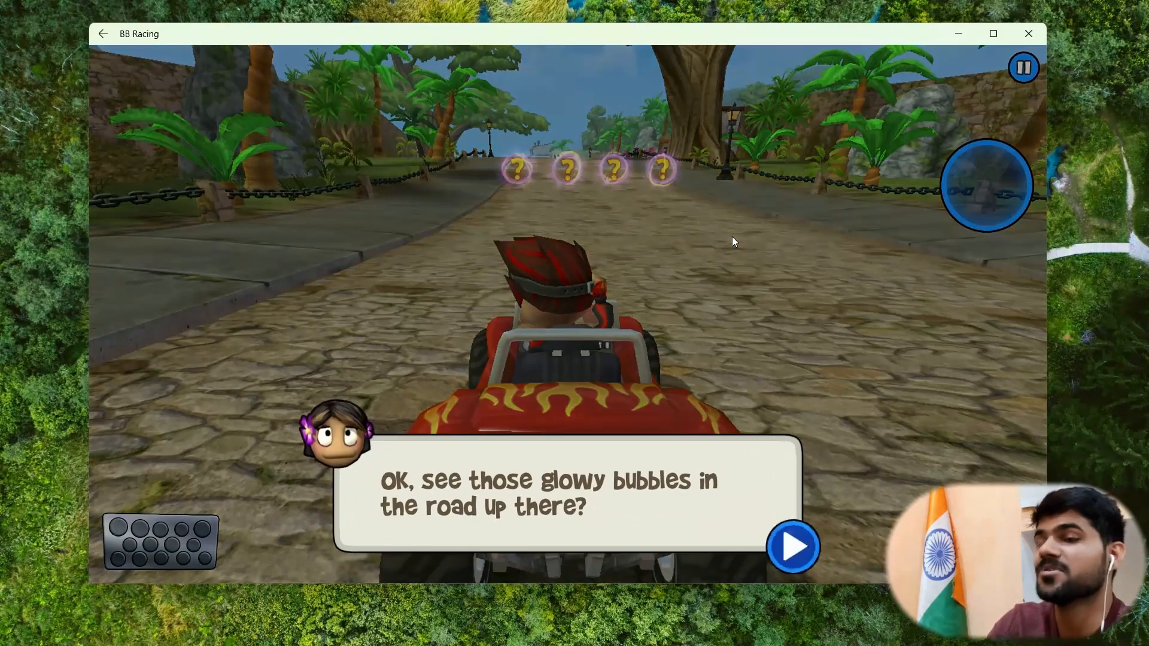
{"action": "left_click", "coordinate": [795, 558]}
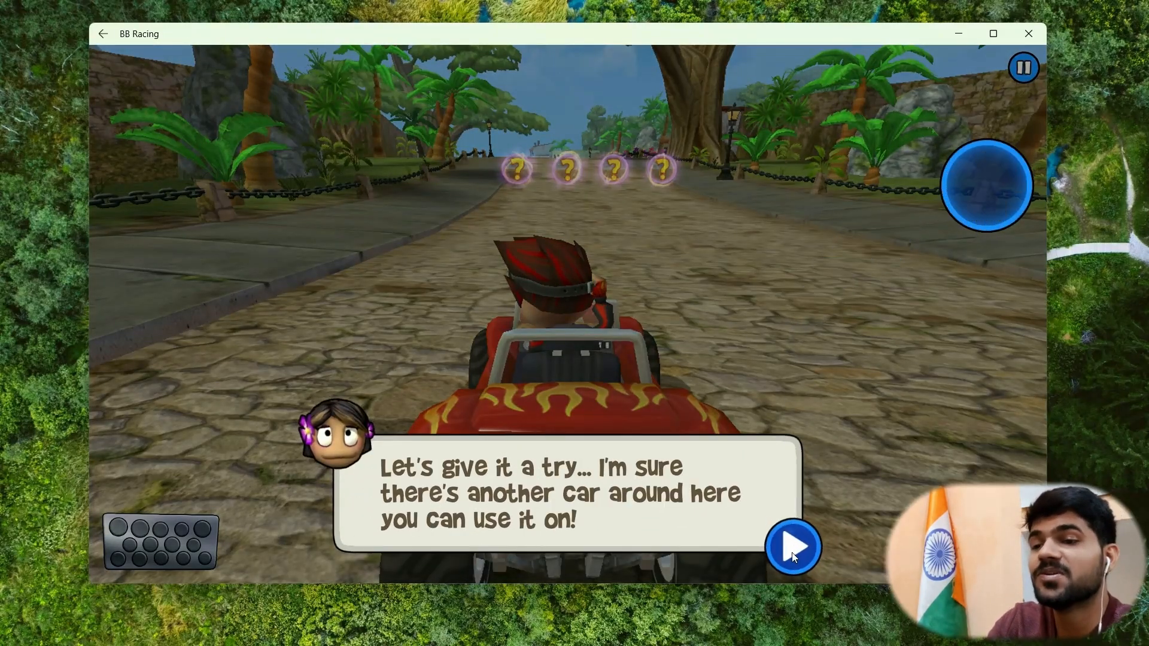
{"action": "left_click", "coordinate": [797, 547]}
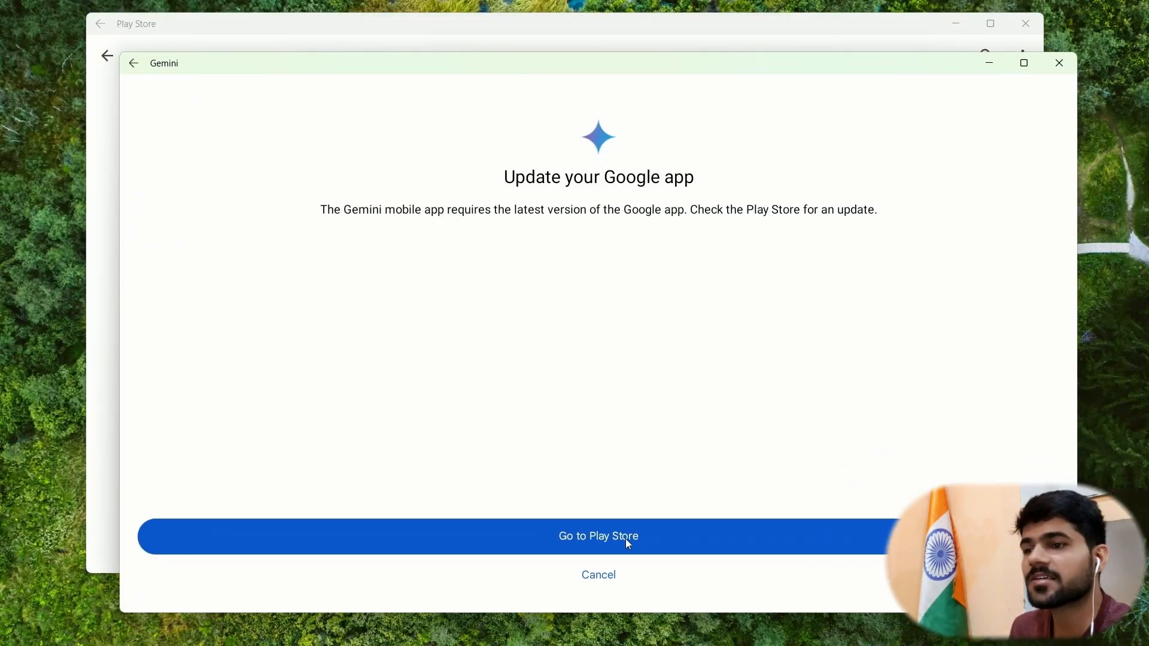
{"action": "left_click", "coordinate": [598, 536]}
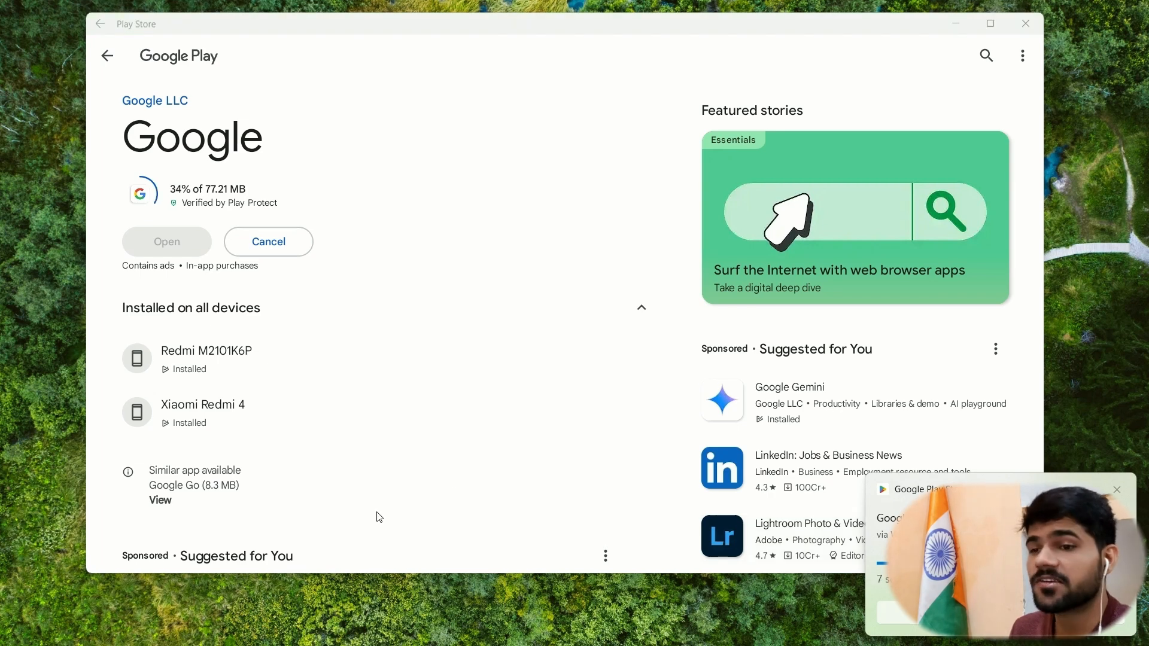